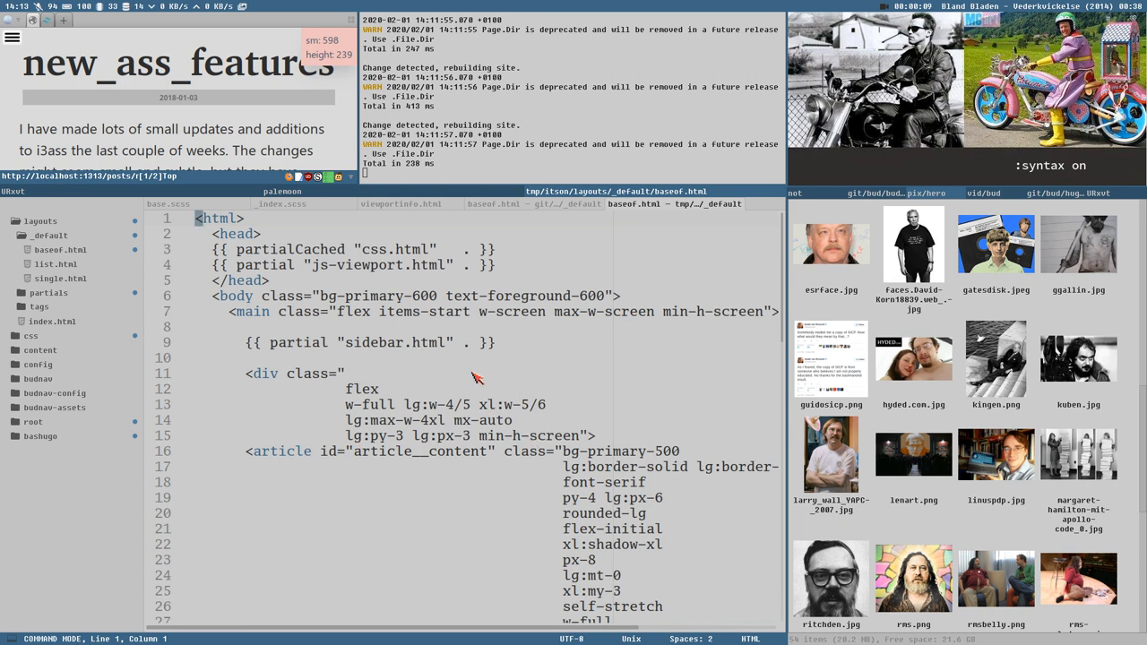
pyautogui.moveTo(500, 357)
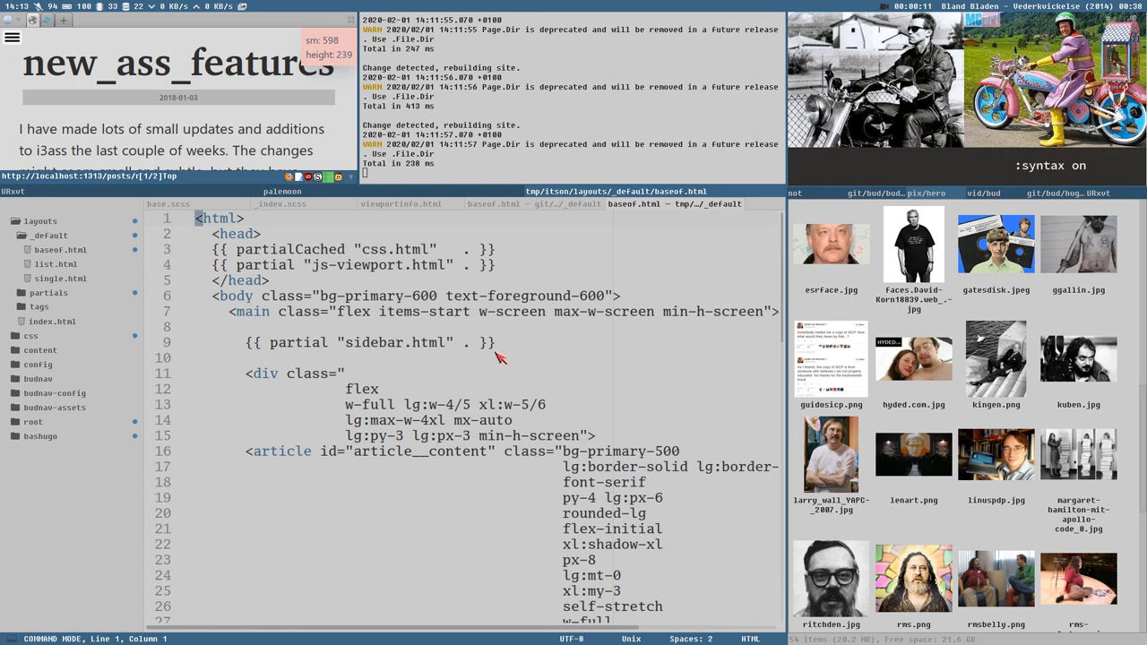
pyautogui.moveTo(506, 361)
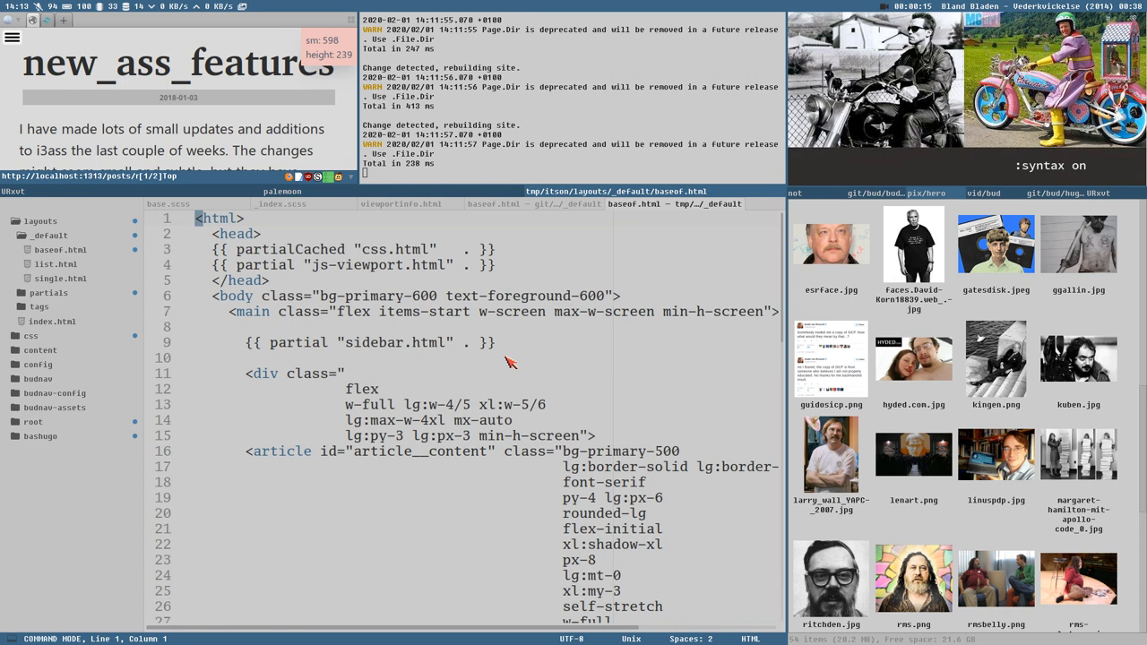
pyautogui.moveTo(584, 338)
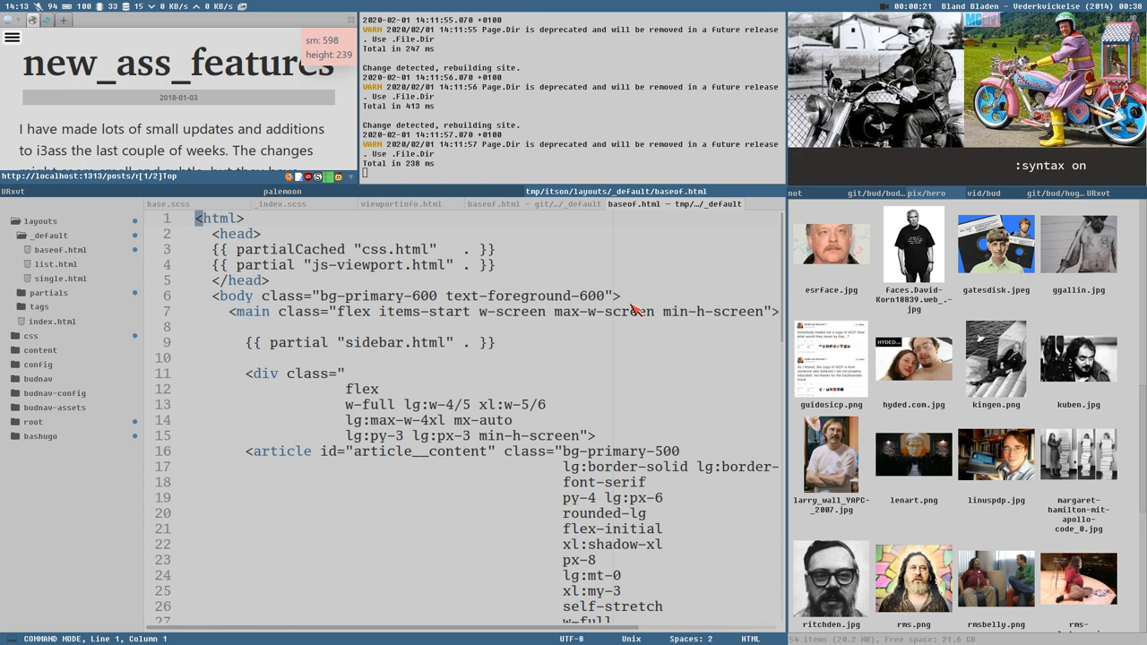
pyautogui.moveTo(448, 343)
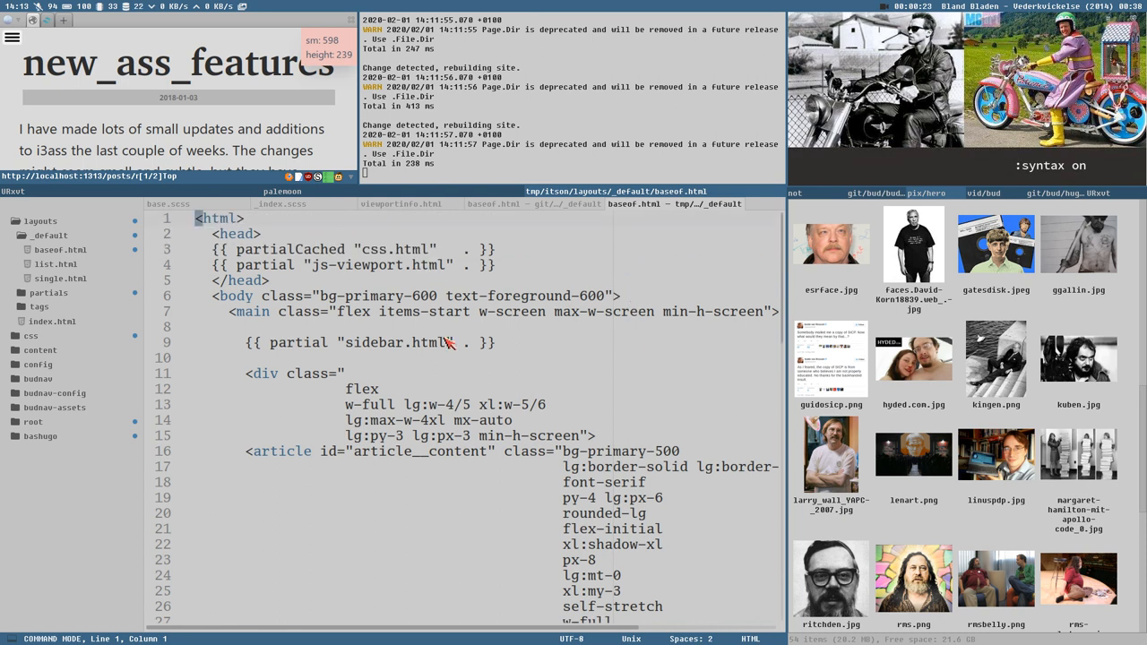
# Scroll through baseof.html, reviewing the article block and single-page define section.
pyautogui.scroll(-3)
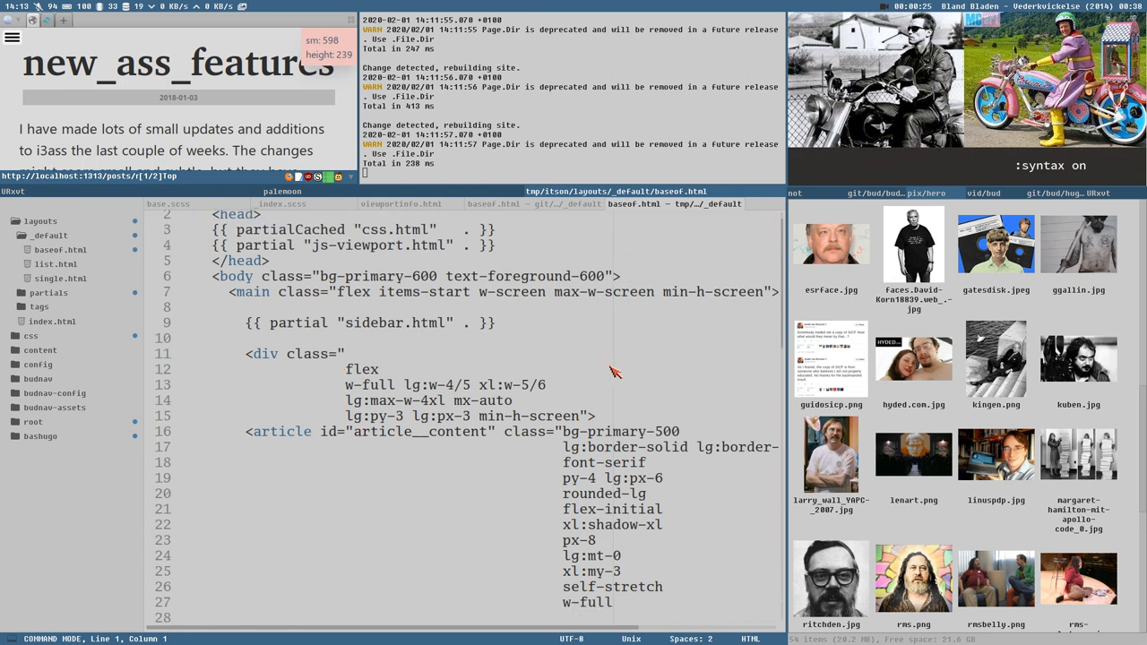
pyautogui.scroll(3)
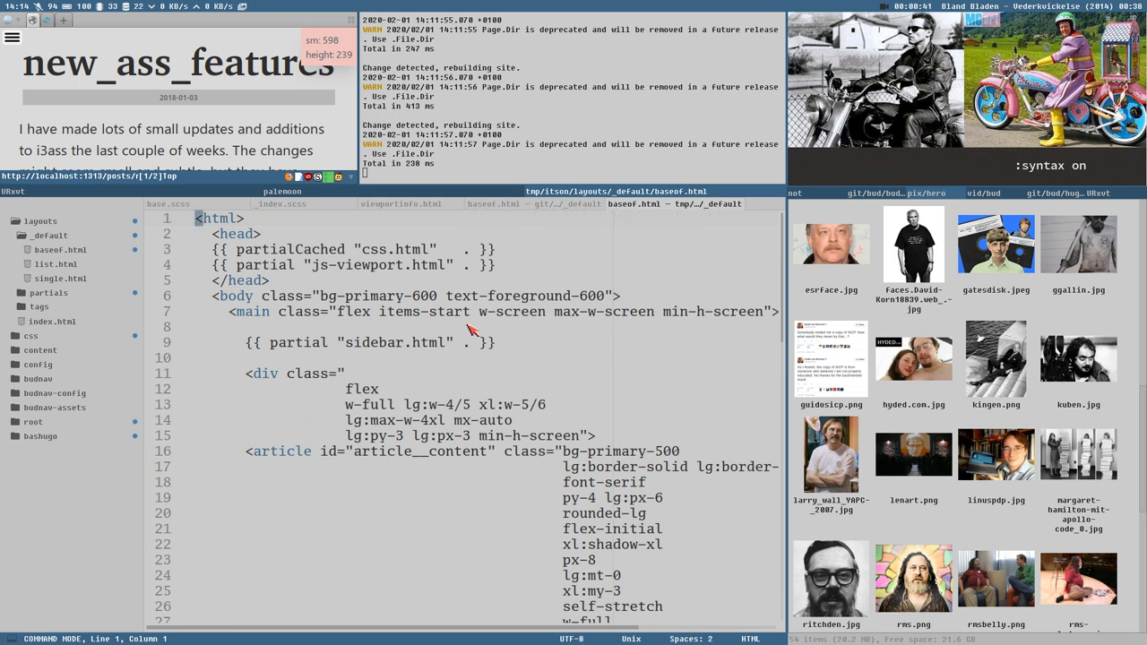
pyautogui.moveTo(602, 405)
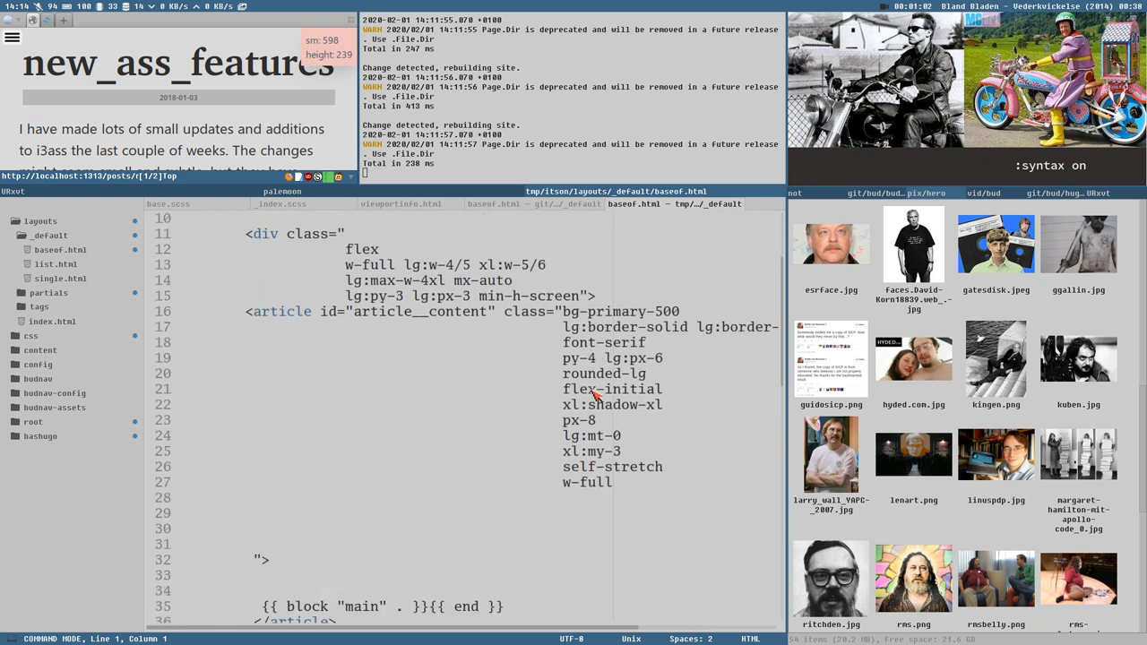
pyautogui.scroll(3)
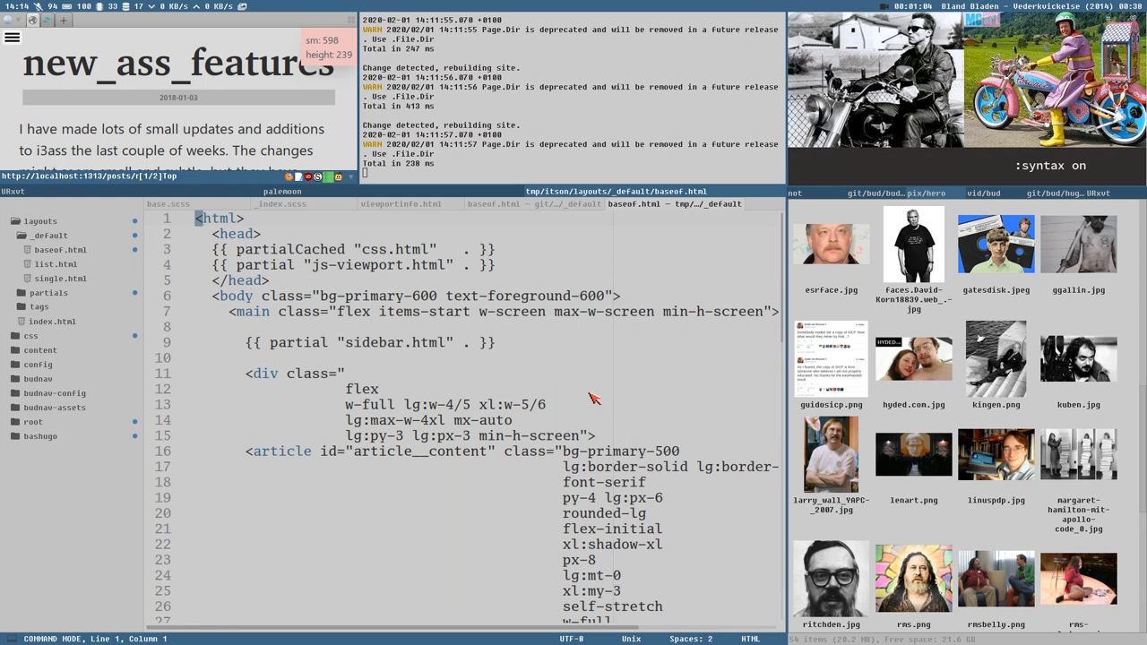
pyautogui.moveTo(624, 412)
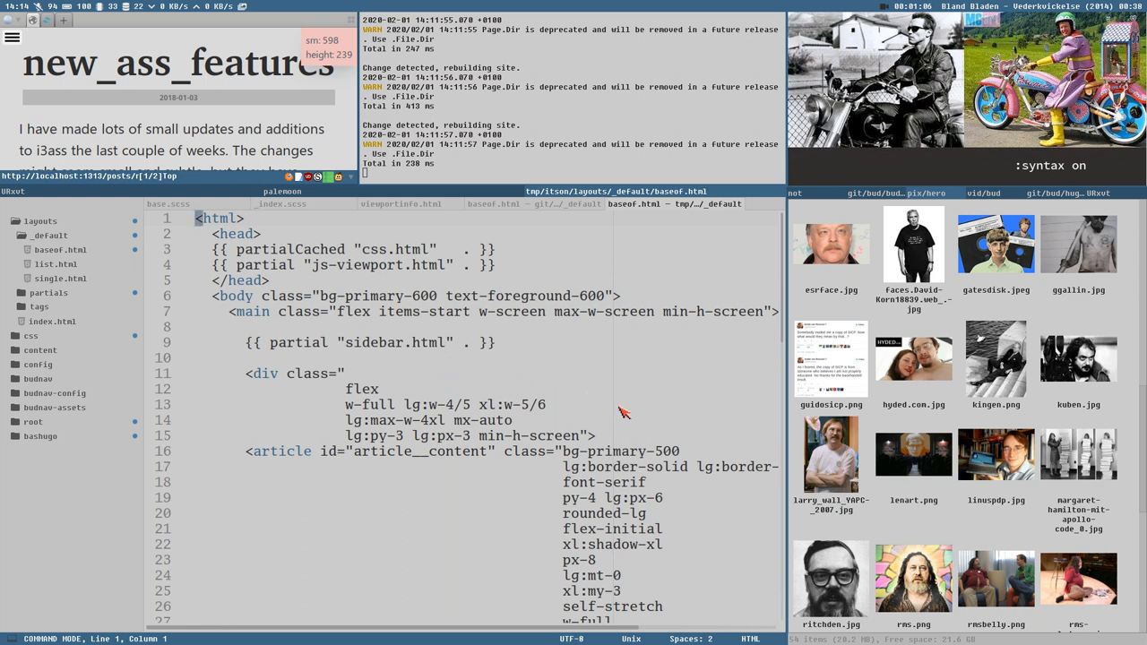
pyautogui.moveTo(551, 415)
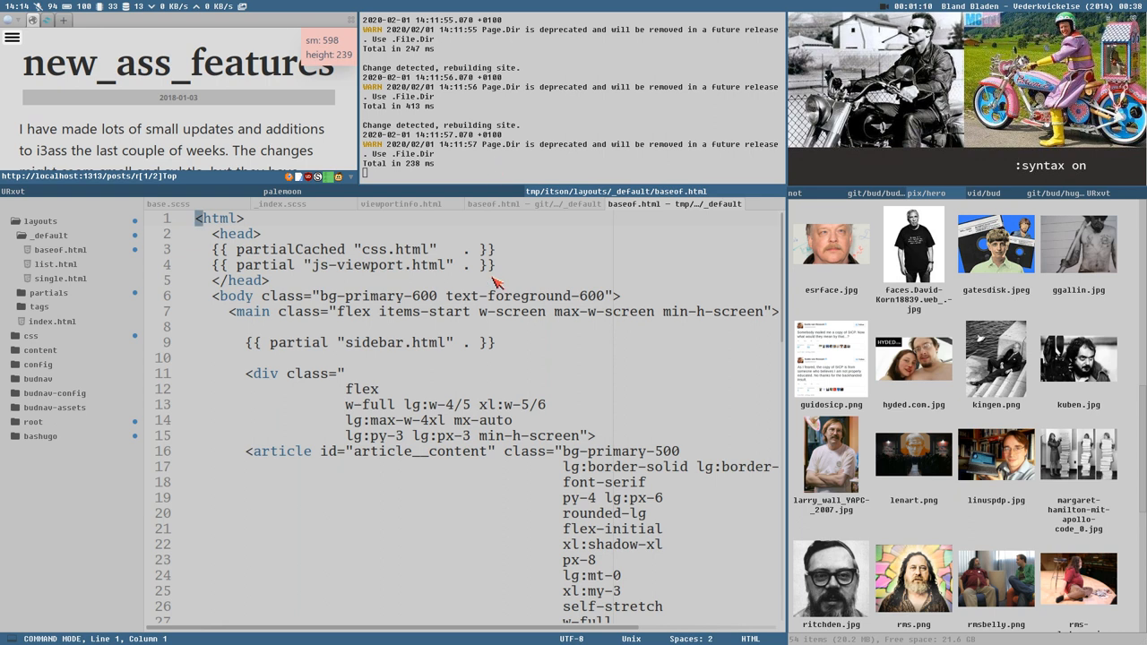
pyautogui.scroll(-3)
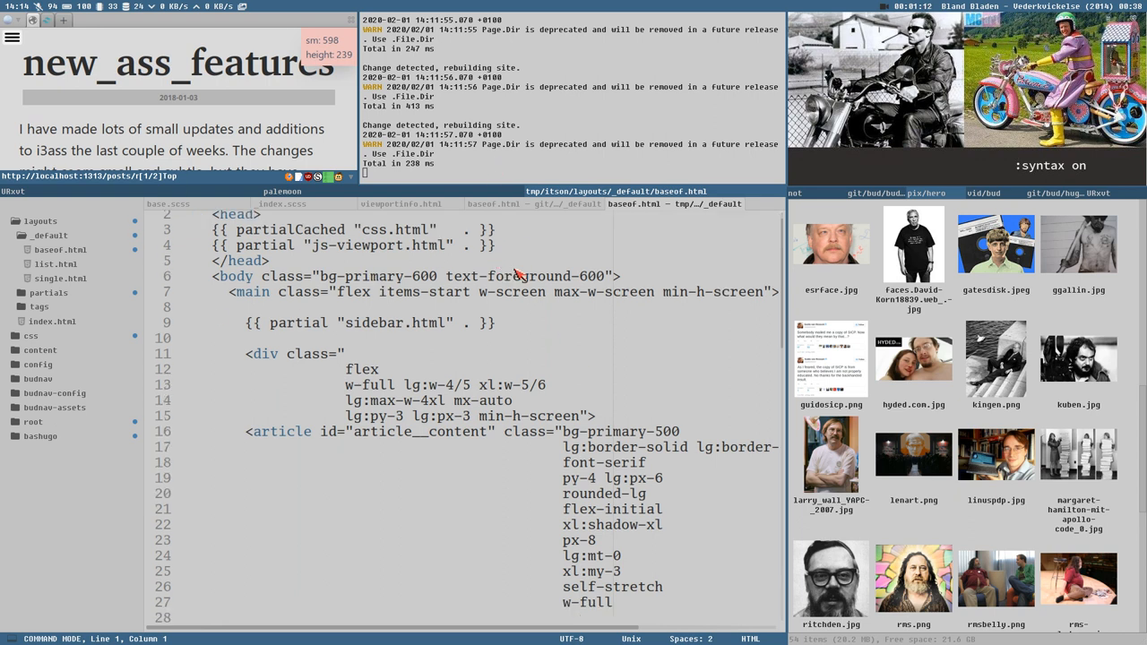
pyautogui.scroll(3)
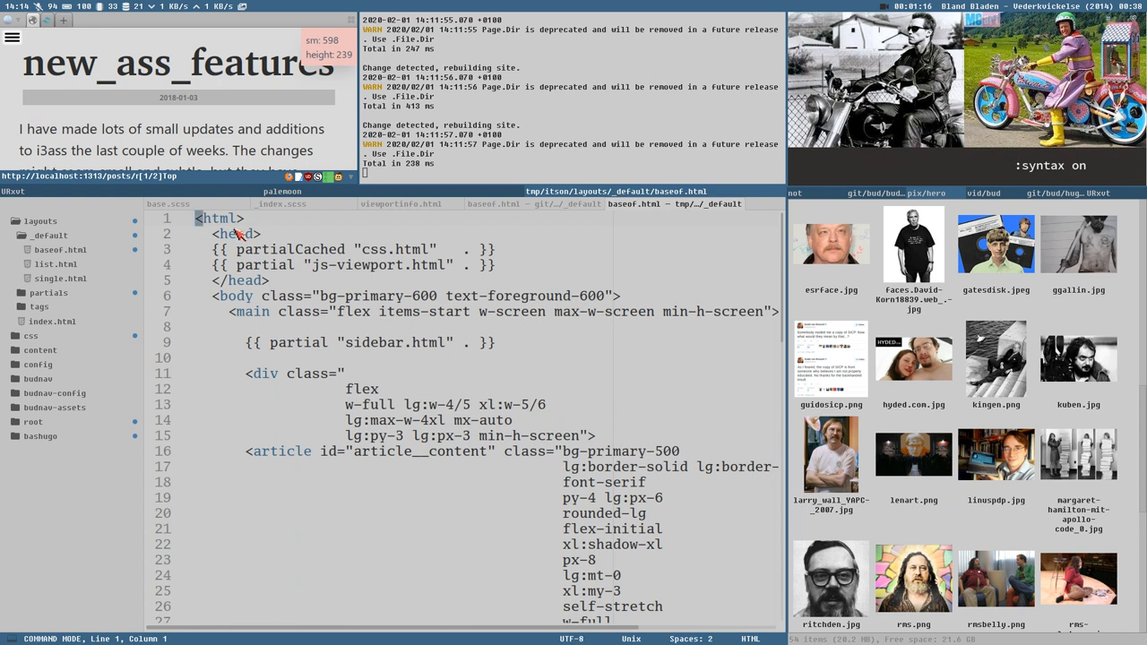
pyautogui.moveTo(438, 372)
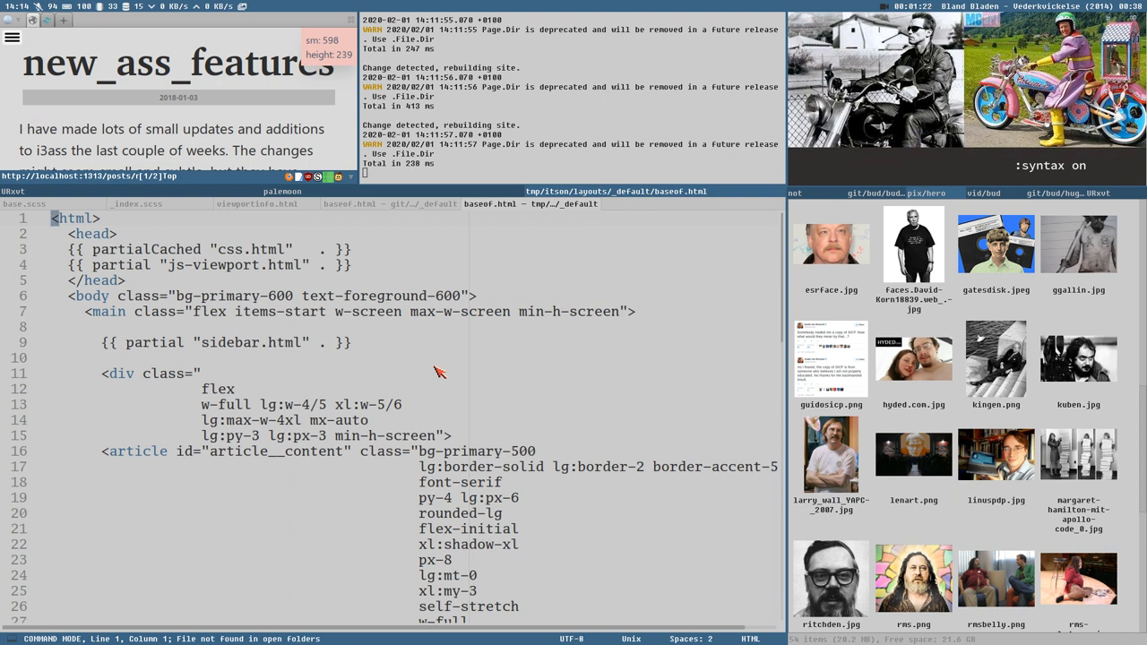
pyautogui.moveTo(473, 172)
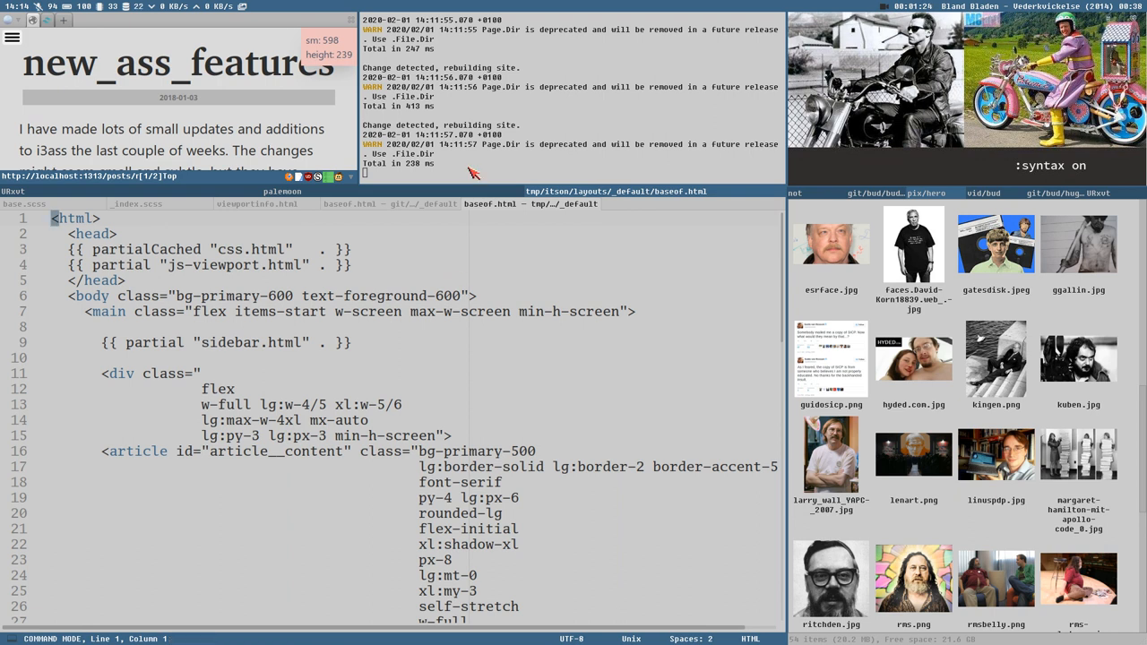
pyautogui.moveTo(474, 221)
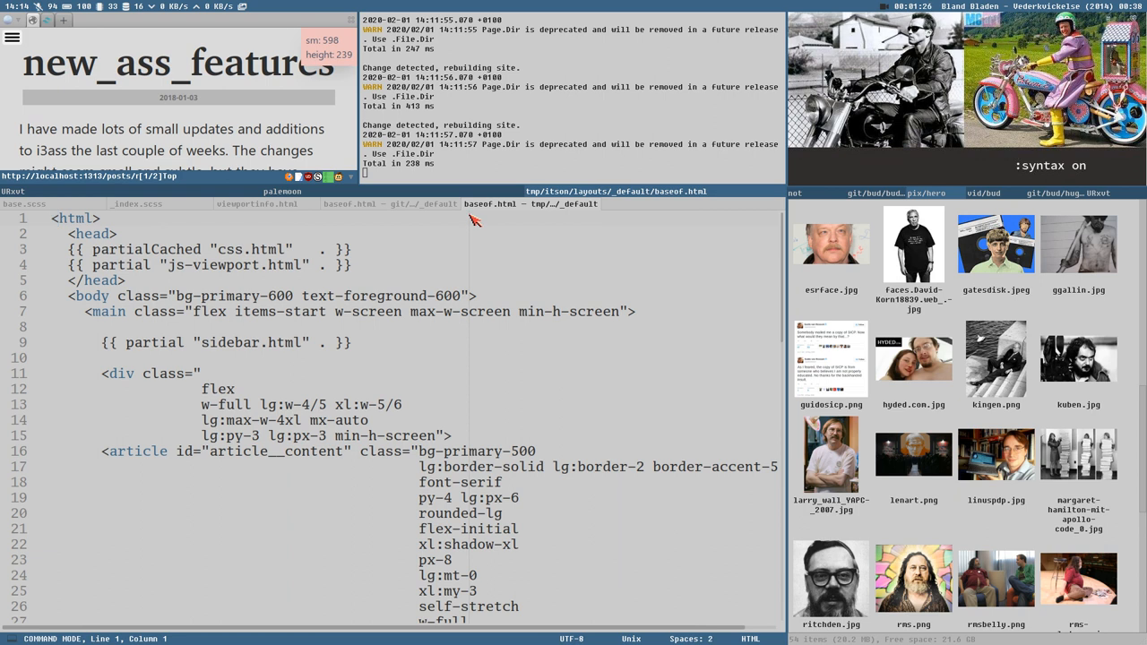
pyautogui.moveTo(475, 415)
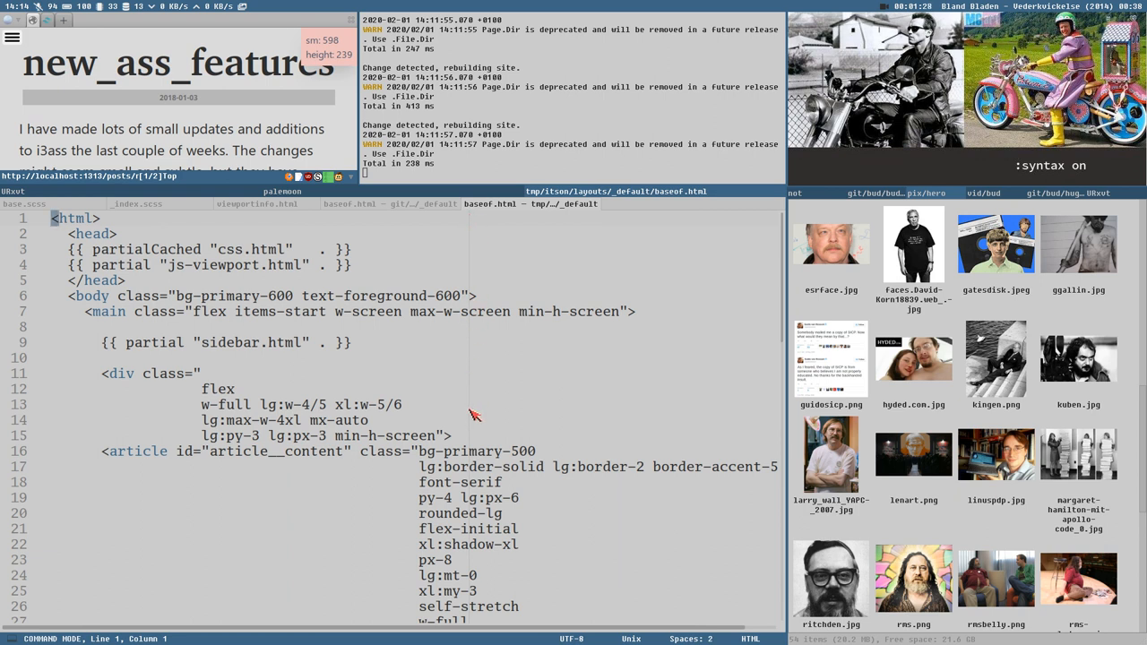
pyautogui.moveTo(473, 220)
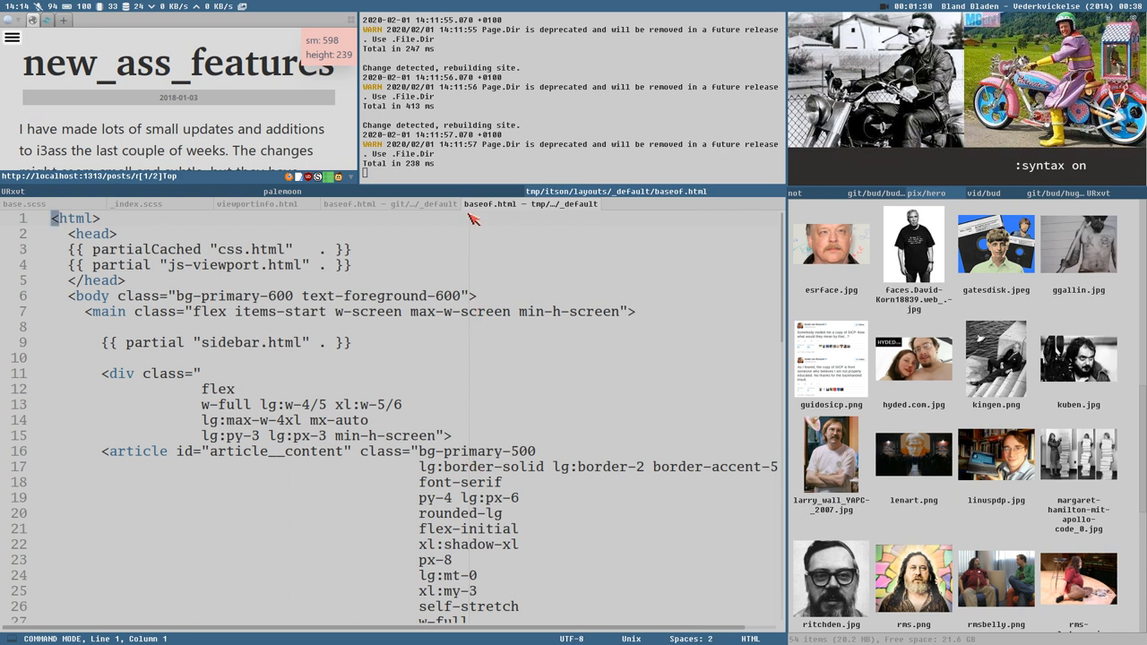
pyautogui.moveTo(472, 267)
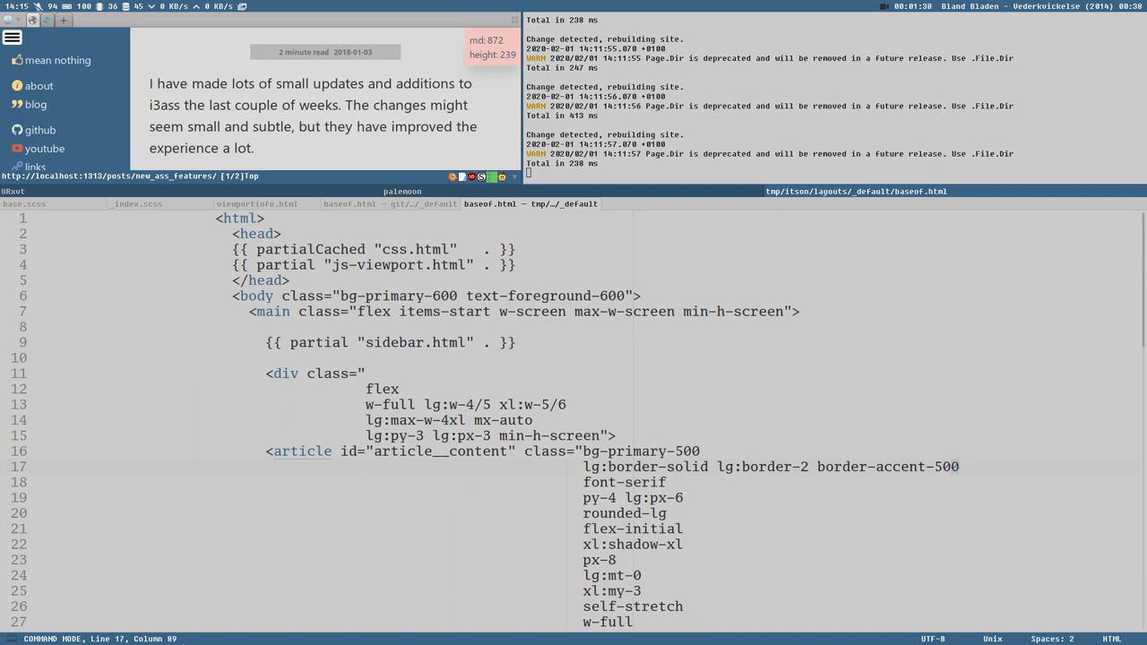
pyautogui.moveTo(714, 383)
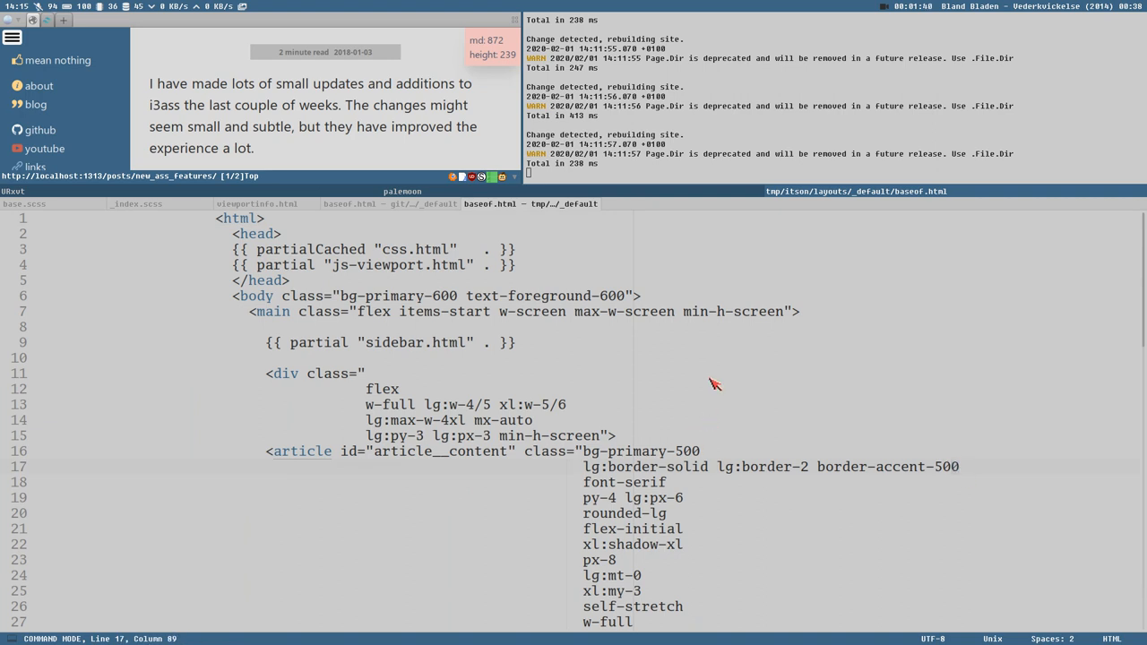
pyautogui.scroll(-3)
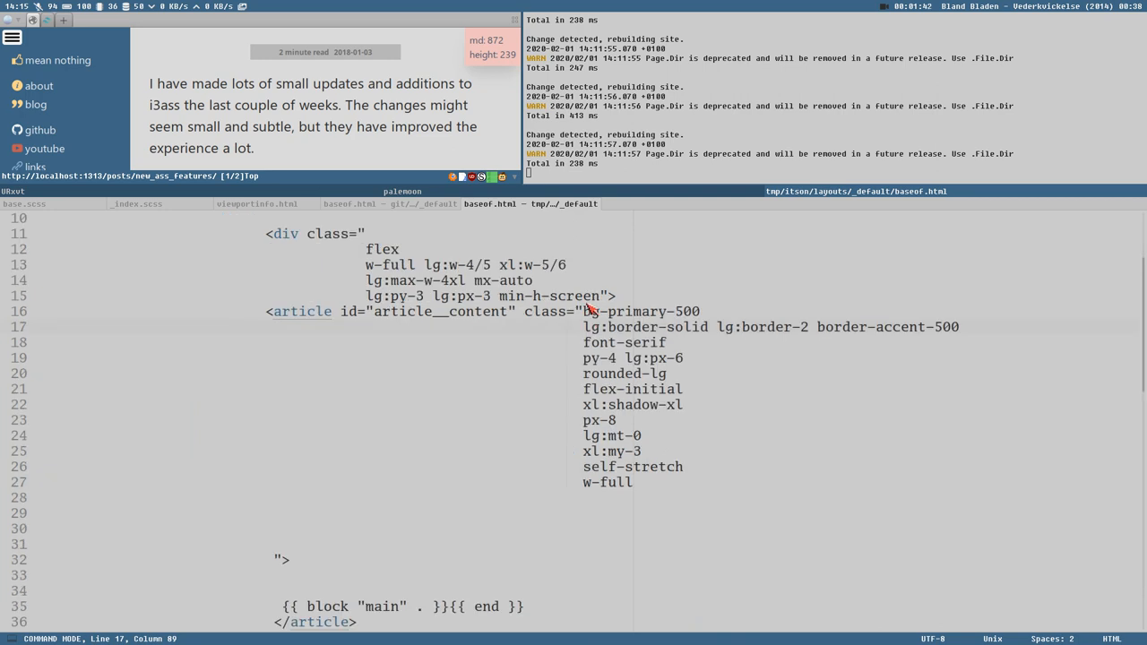
pyautogui.scroll(-3)
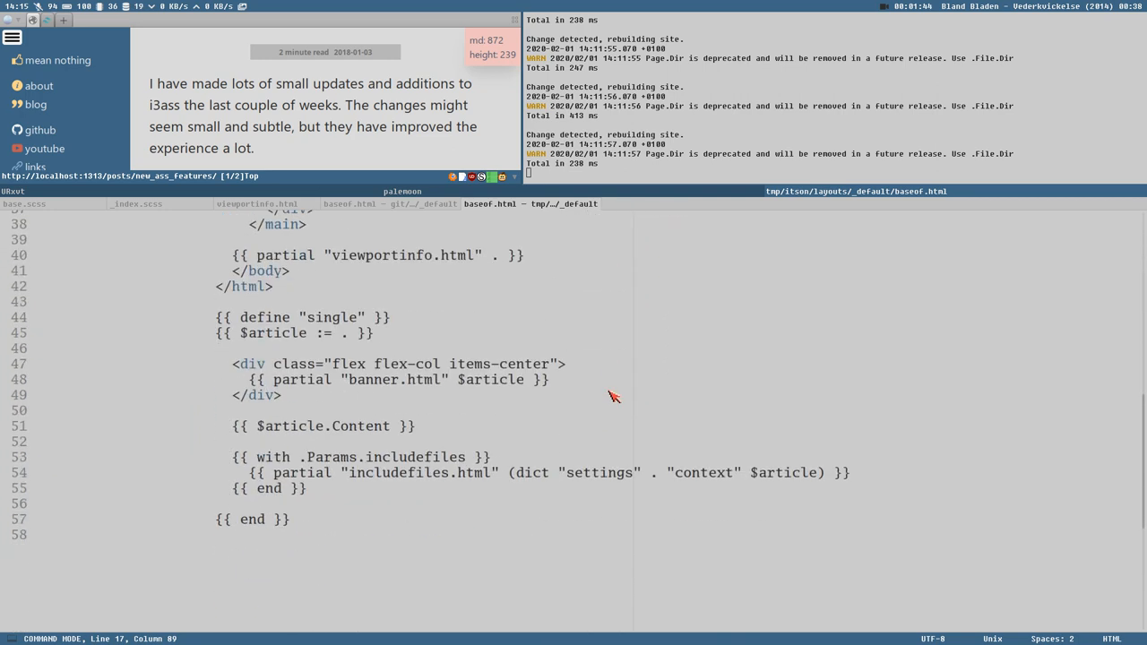
pyautogui.scroll(3)
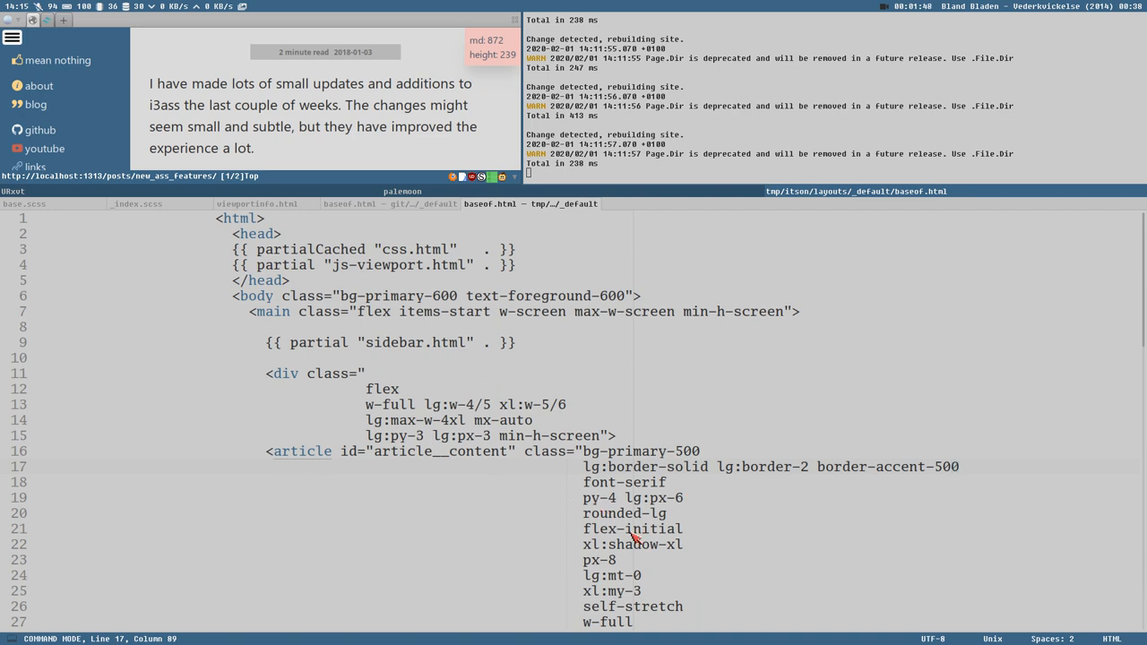
pyautogui.moveTo(613, 475)
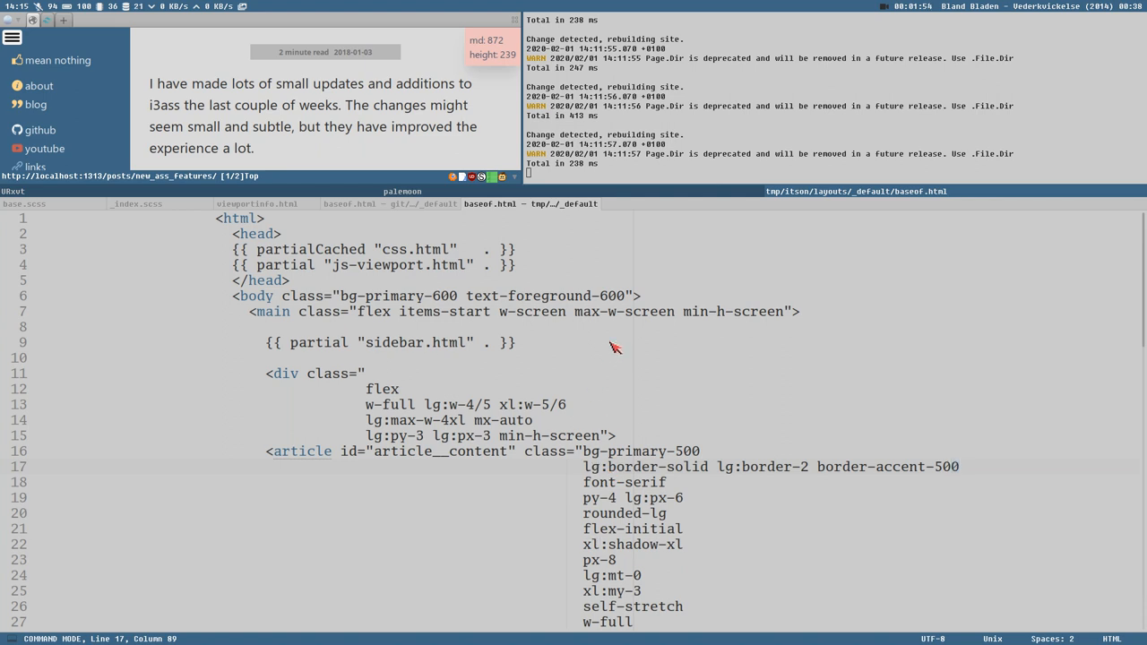
pyautogui.moveTo(313, 279)
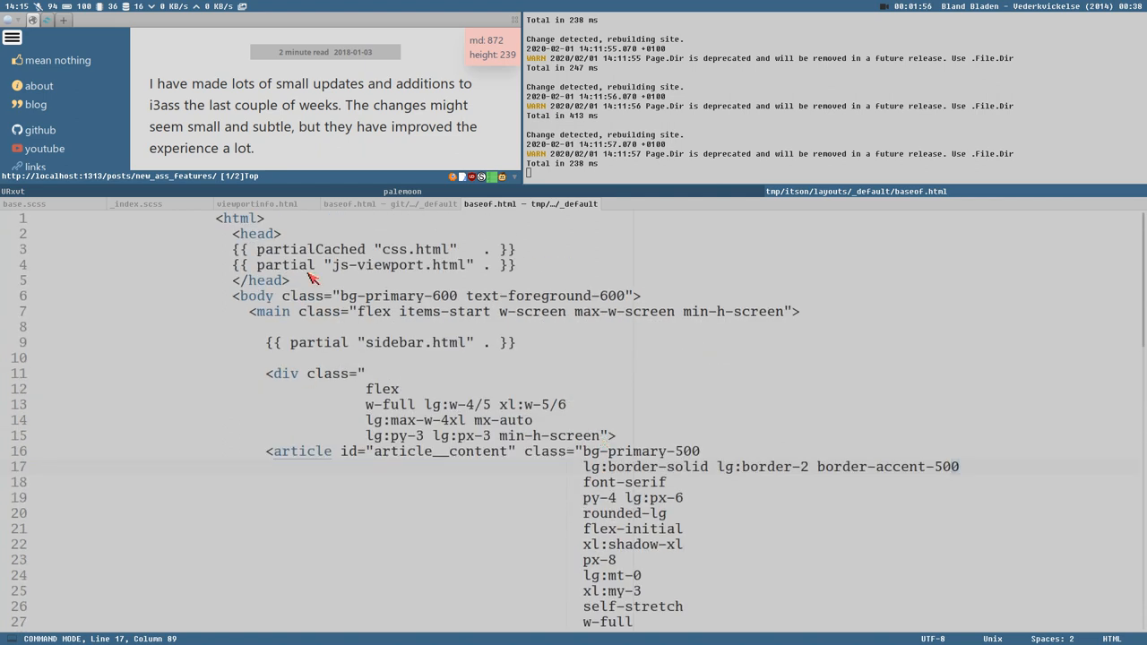
pyautogui.scroll(-3)
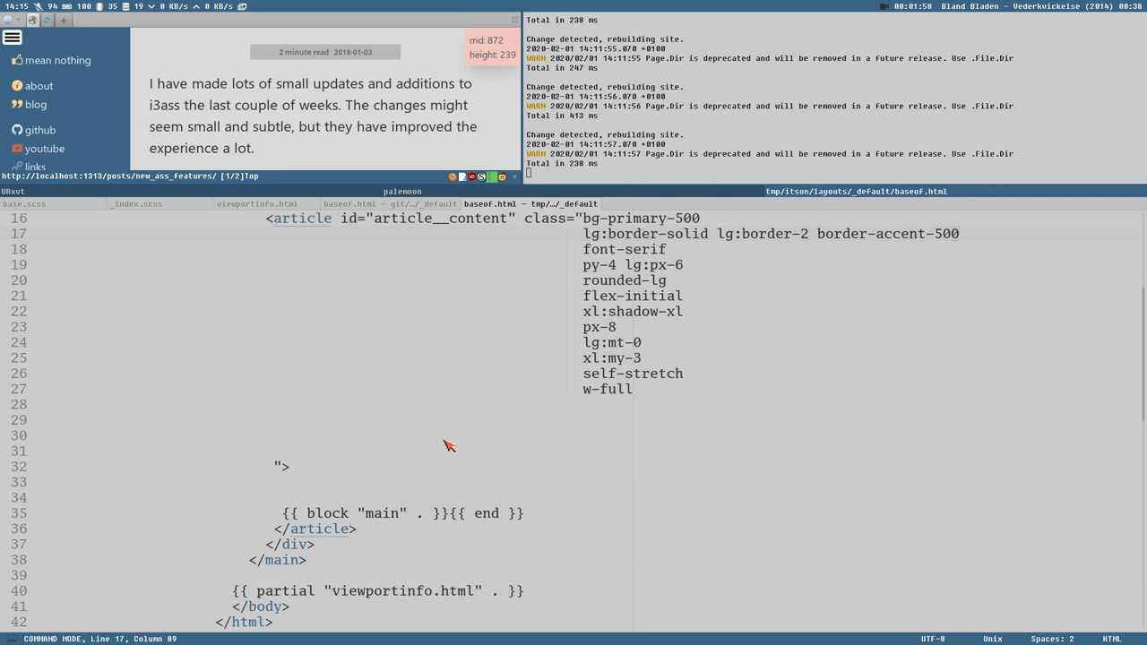
pyautogui.moveTo(289, 513)
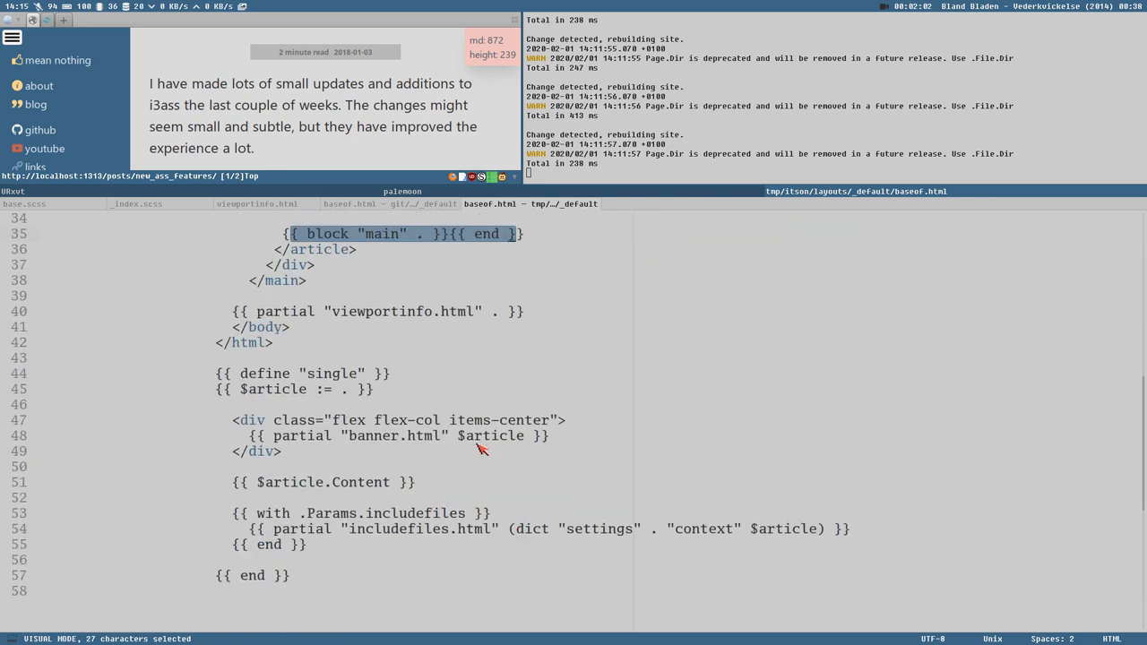
# Review the tmp baseof.html article Tailwind classes, selecting the article__content id.
pyautogui.scroll(3)
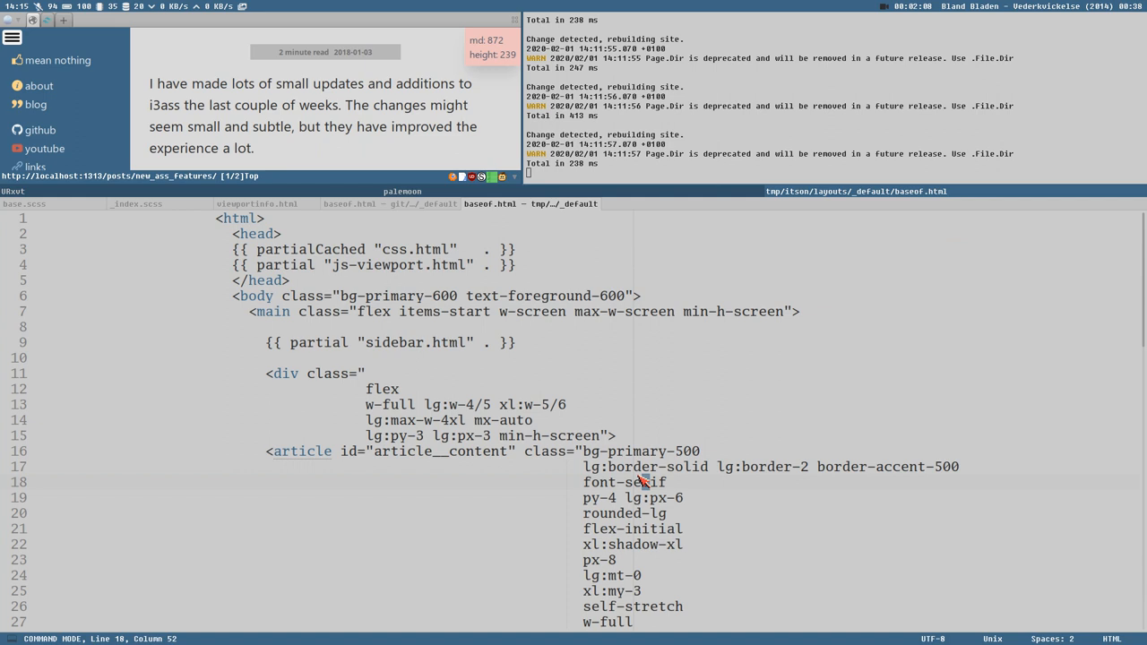
pyautogui.moveTo(387, 457)
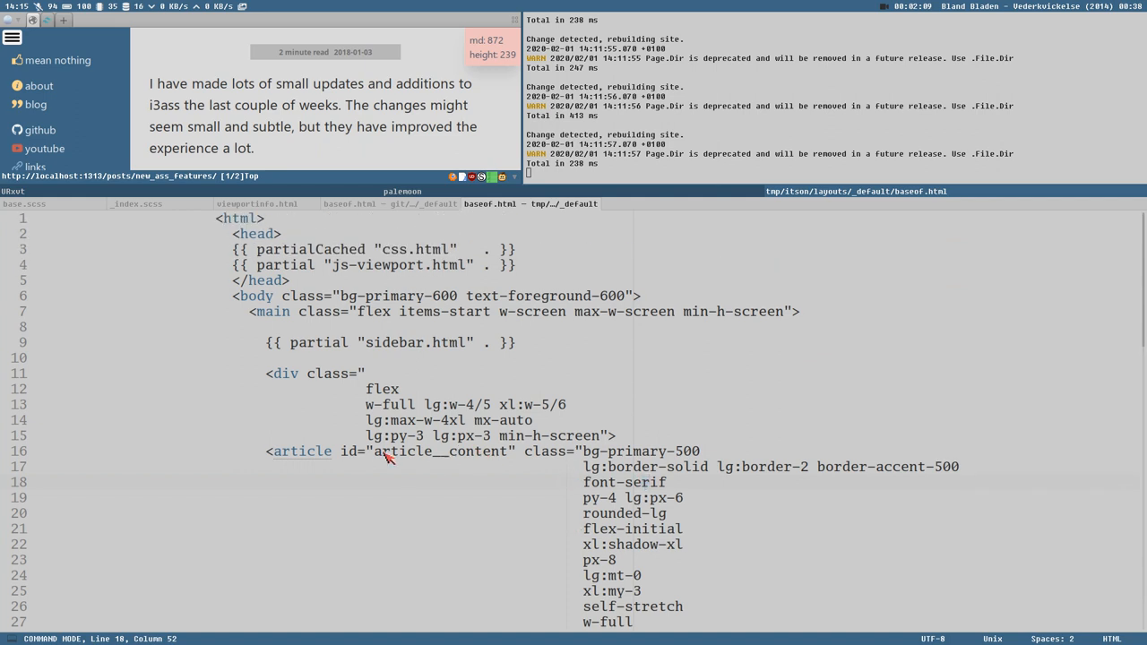
pyautogui.doubleClick(438, 450)
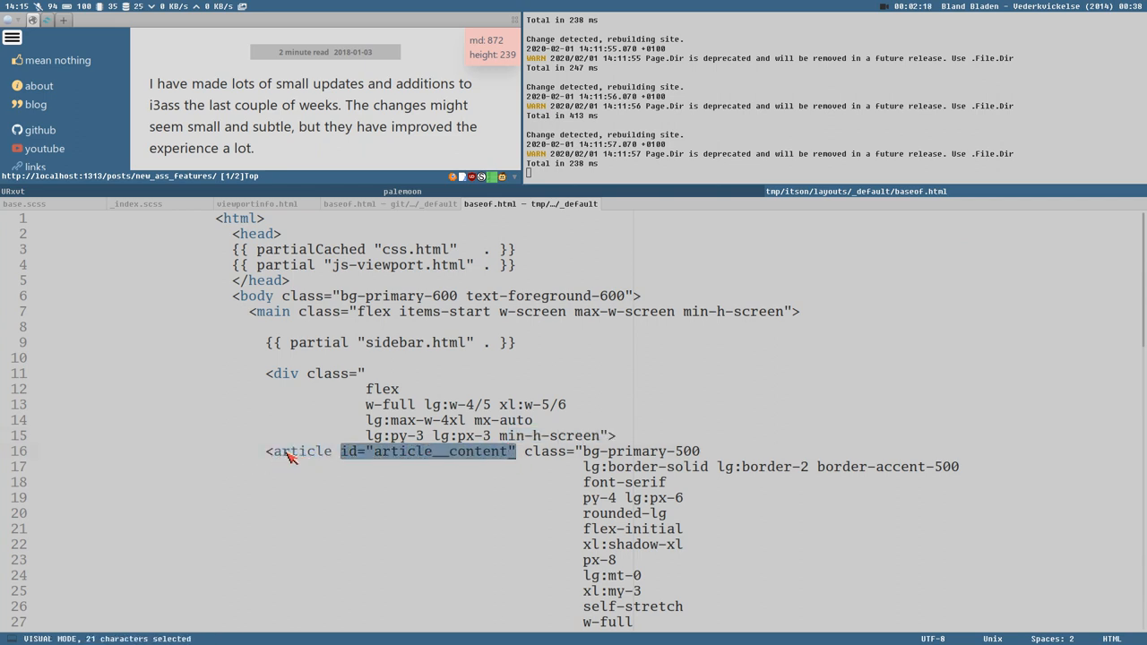
pyautogui.moveTo(278, 459)
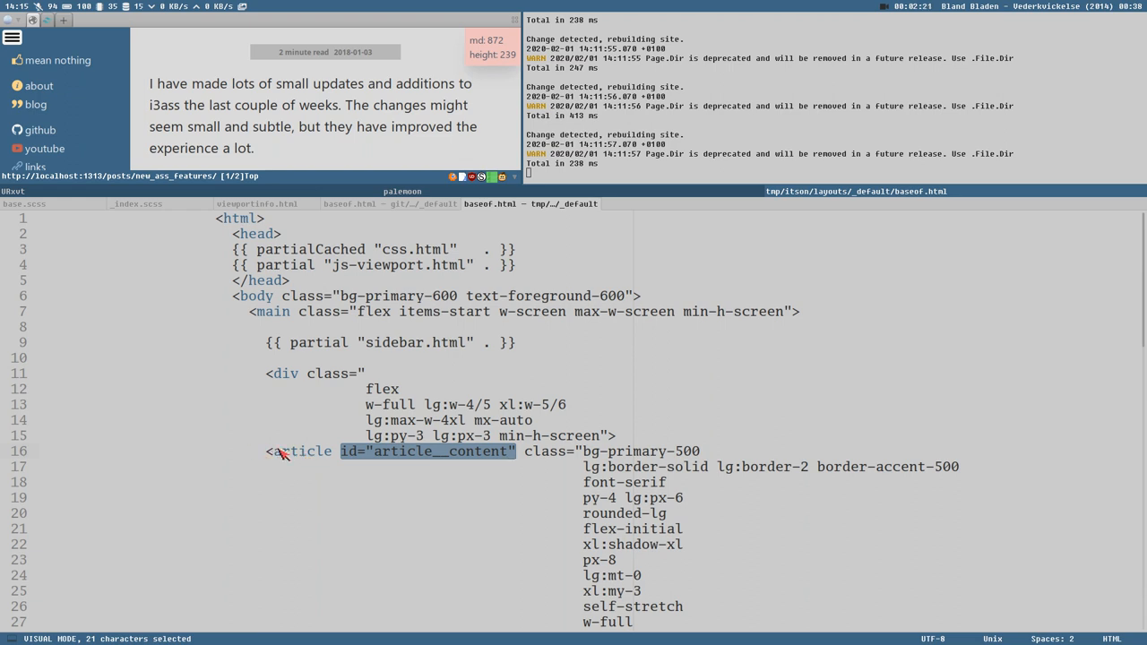
pyautogui.moveTo(659, 457)
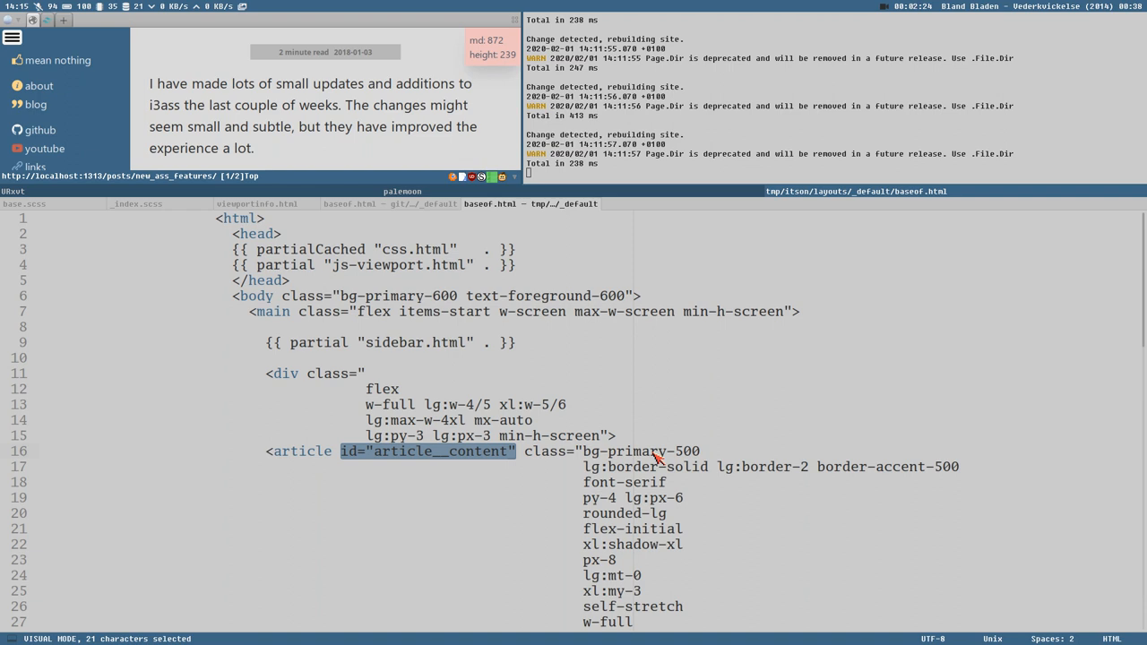
pyautogui.scroll(-3)
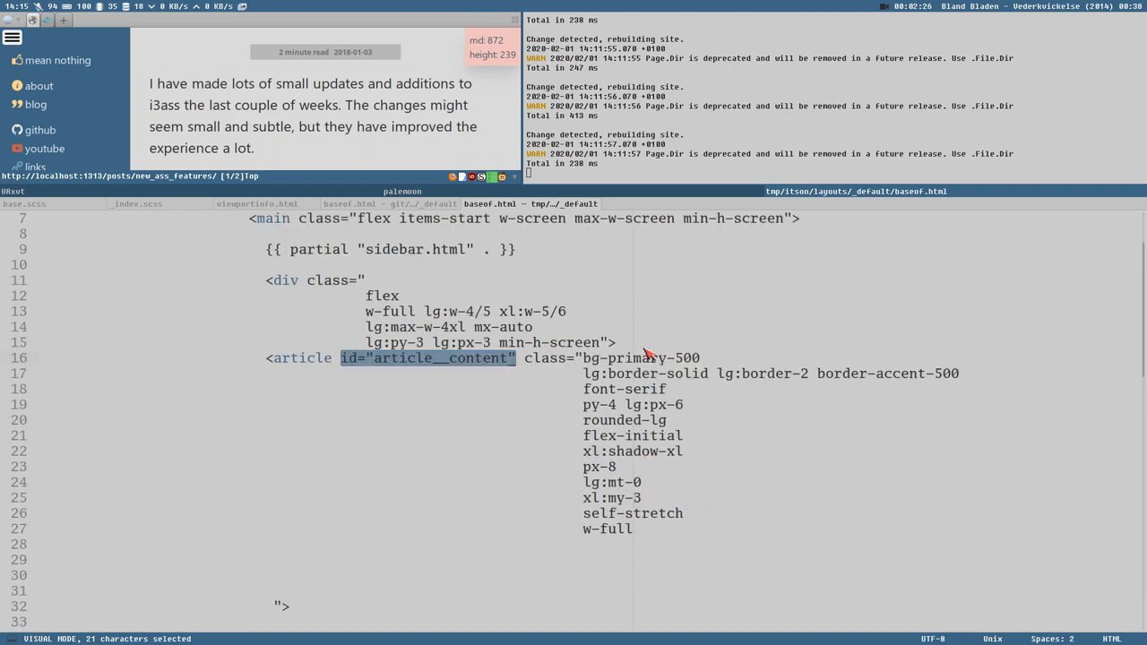
pyautogui.moveTo(471, 408)
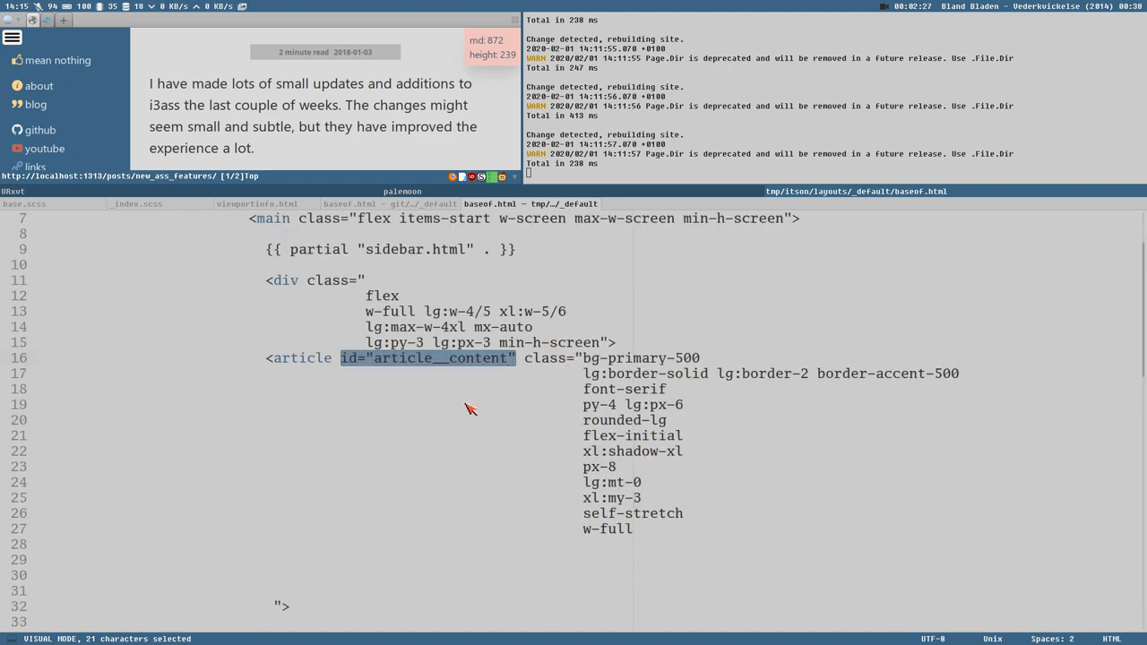
pyautogui.scroll(-3)
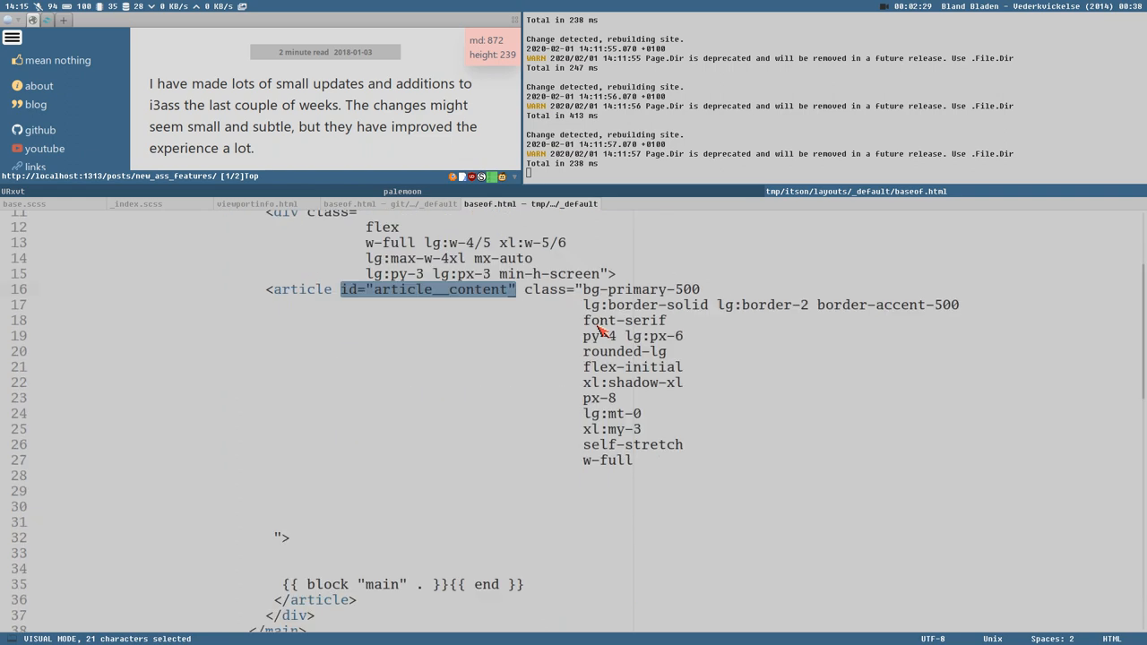
pyautogui.scroll(3)
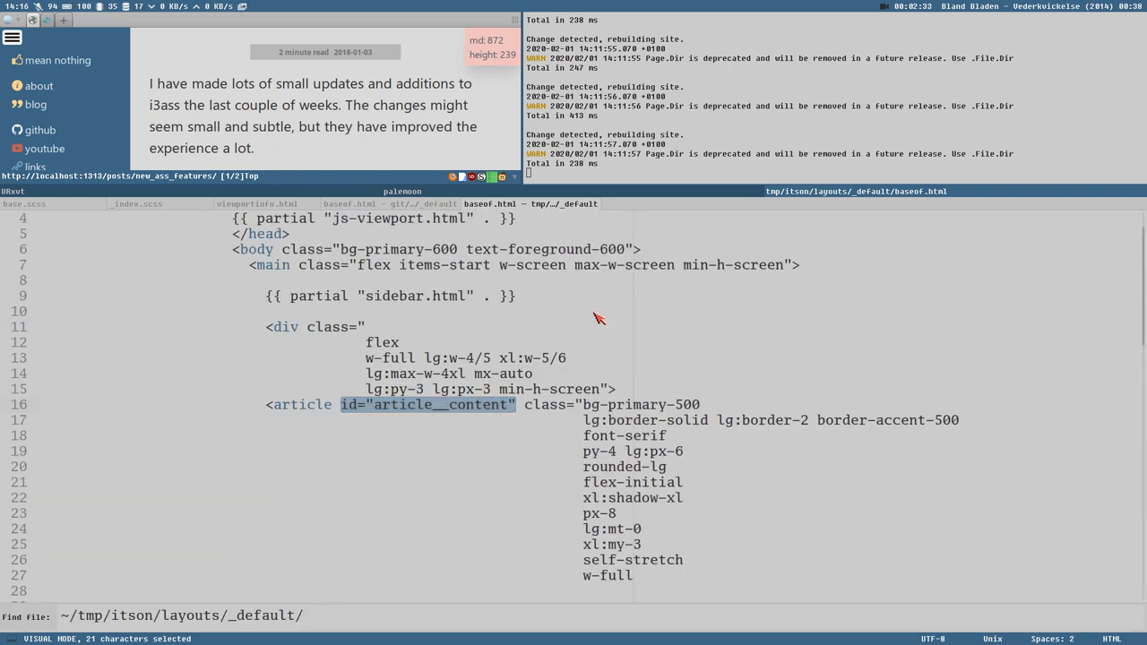
# Open sidebar.html from ~/tmp/itson/layouts/partials and scroll through its markup.
pyautogui.press('Escape')
pyautogui.write('partial')
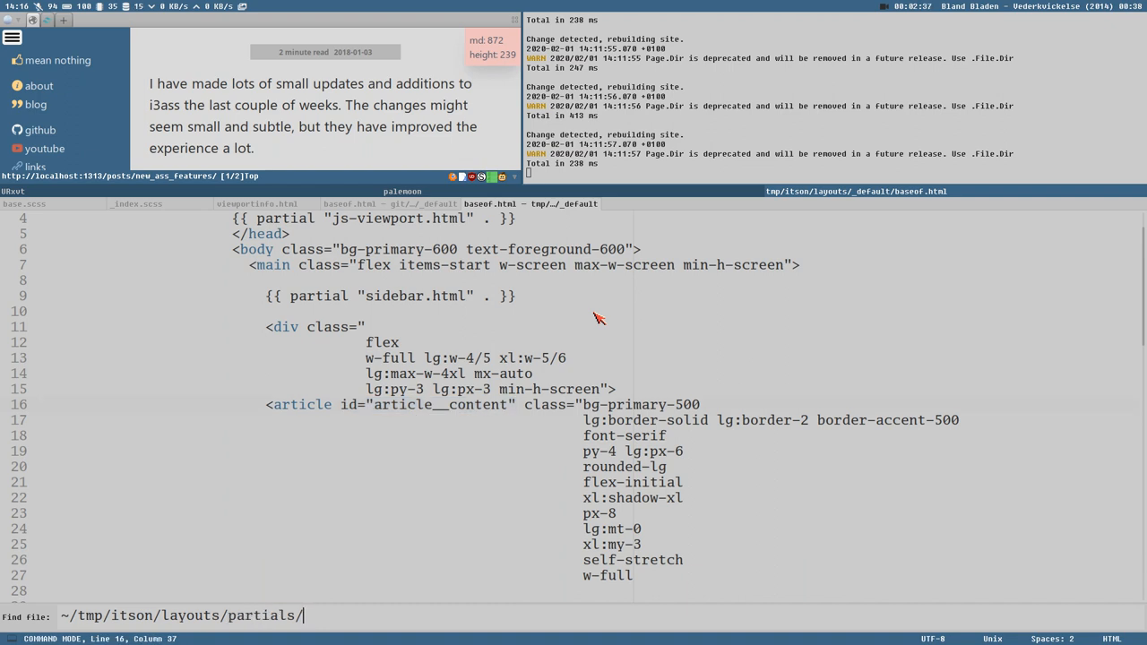
pyautogui.write('sidebar.html')
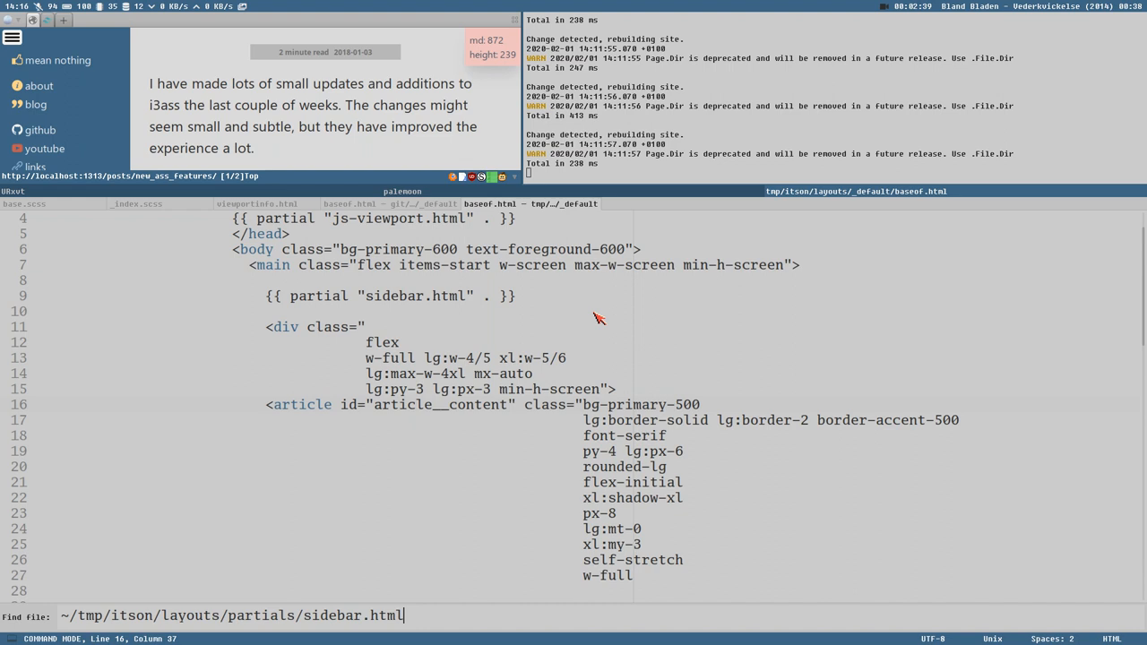
pyautogui.press('Return')
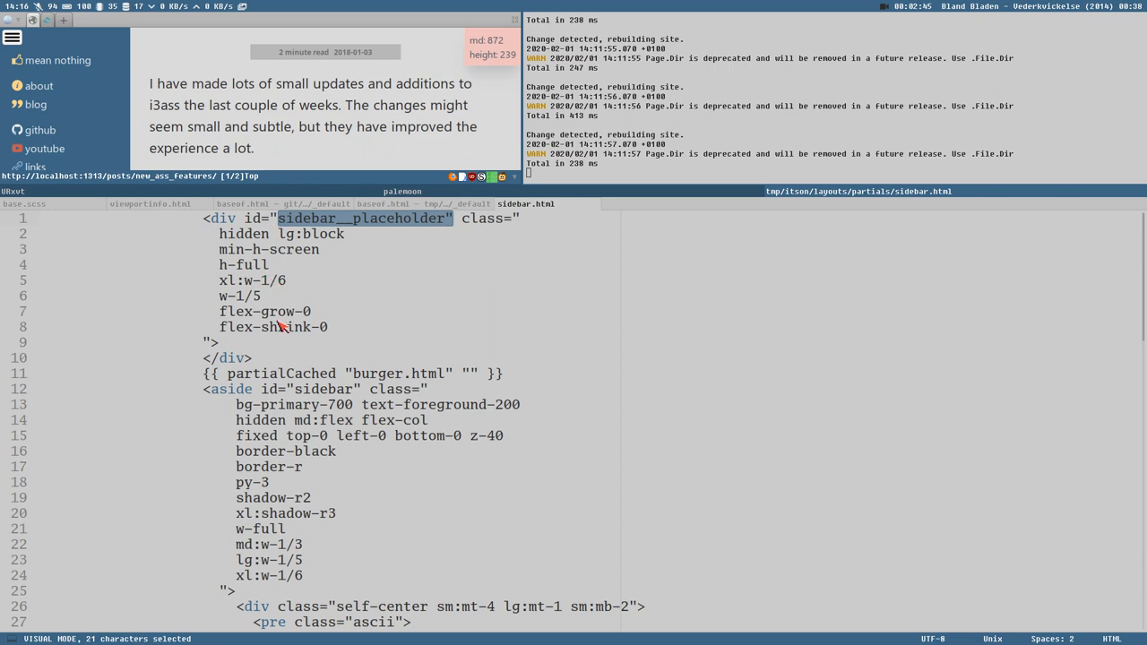
pyautogui.scroll(-3)
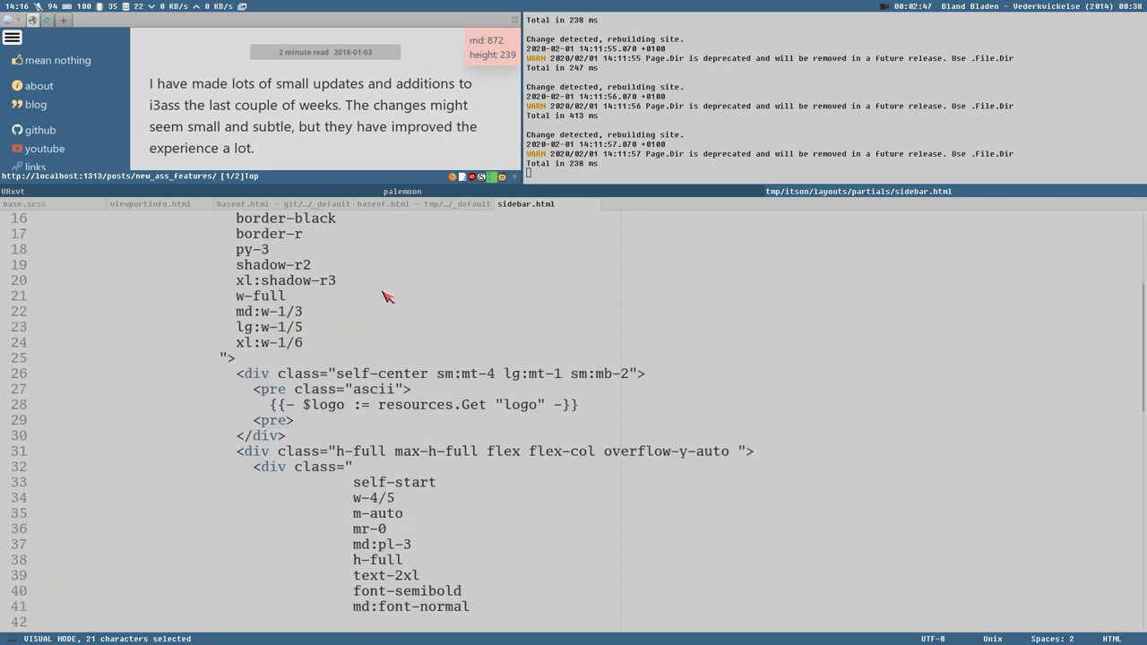
pyautogui.scroll(-3)
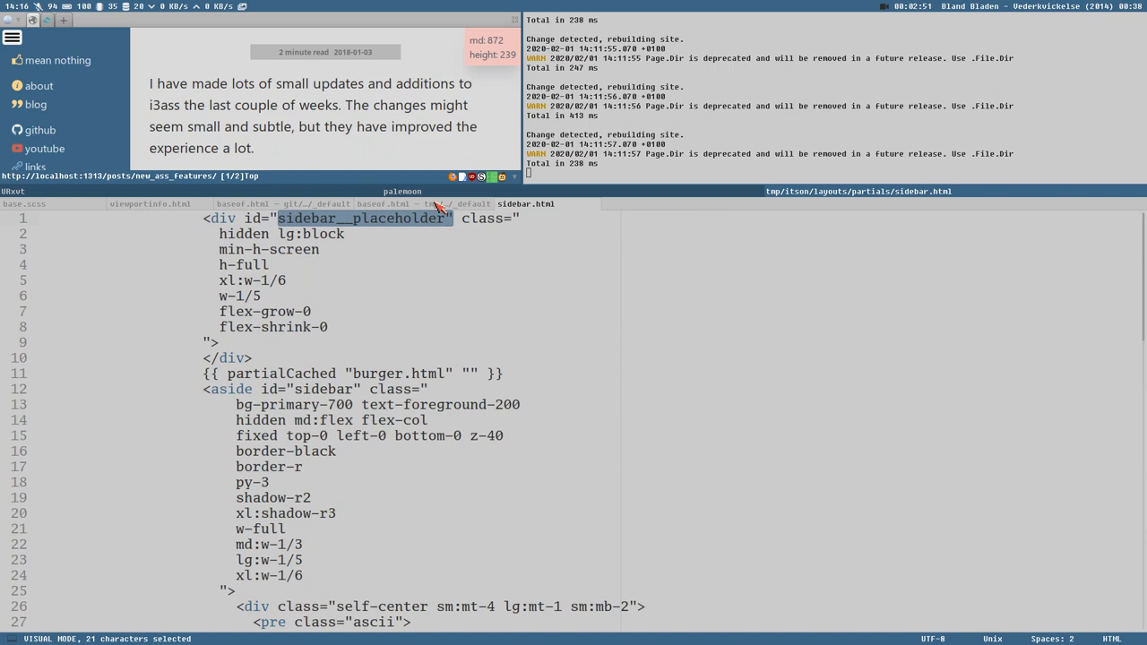
# Compare the git hugo-budlabs baseof.html with the tmp Tailwind version and scroll through it.
pyautogui.click(421, 203)
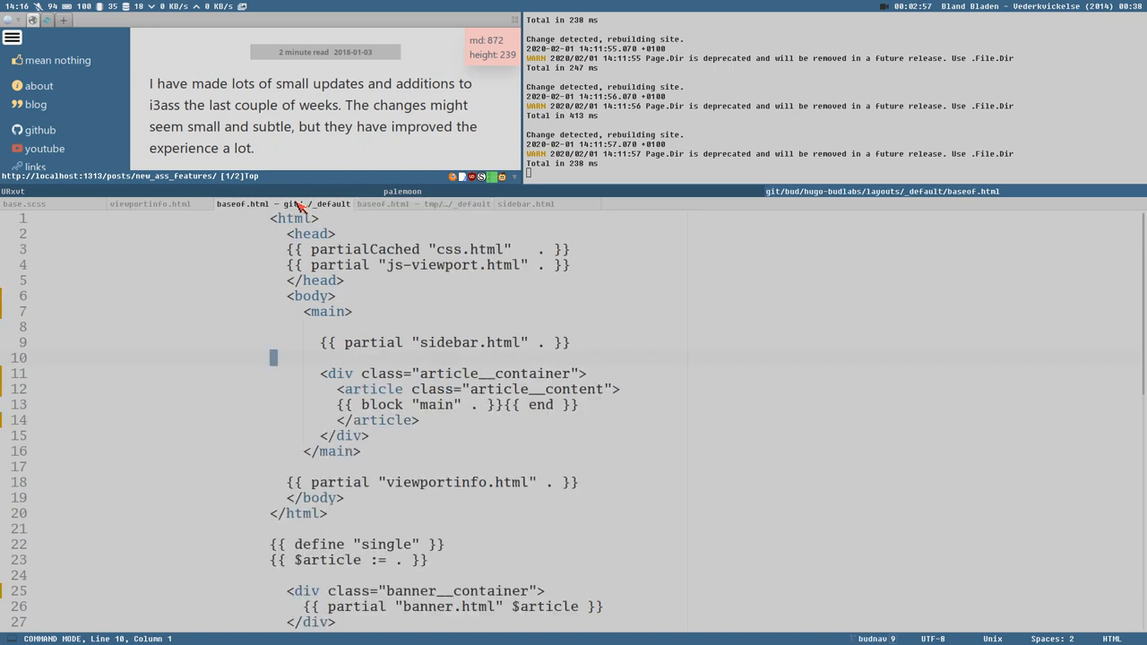
pyautogui.click(410, 203)
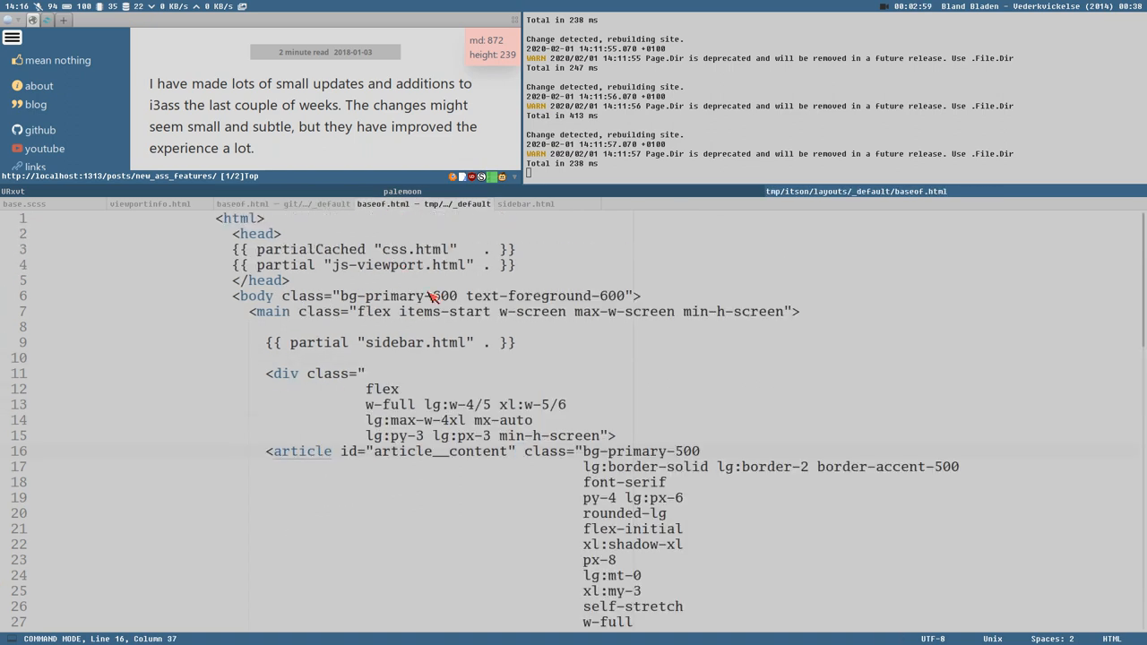
pyautogui.scroll(-3)
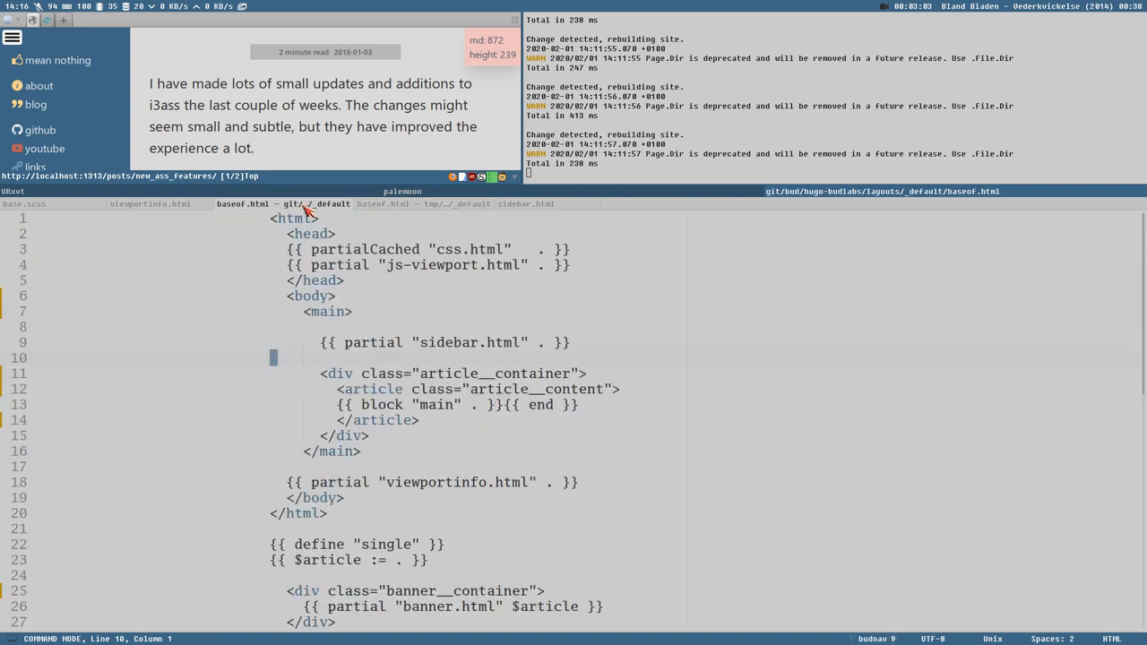
pyautogui.scroll(-3)
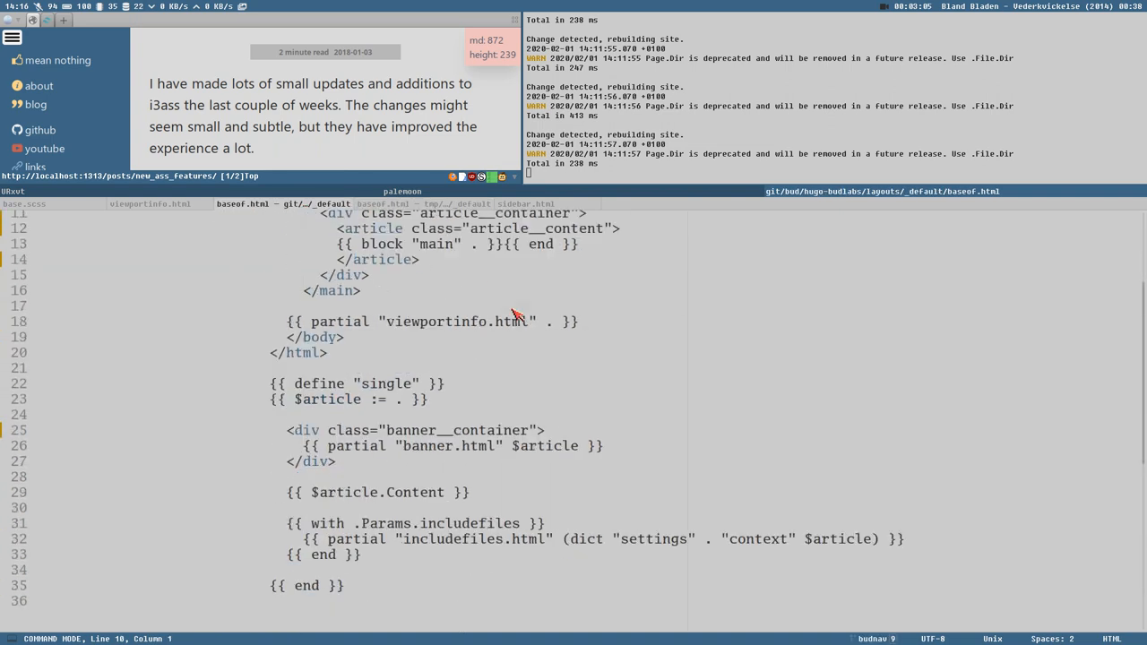
pyautogui.scroll(3)
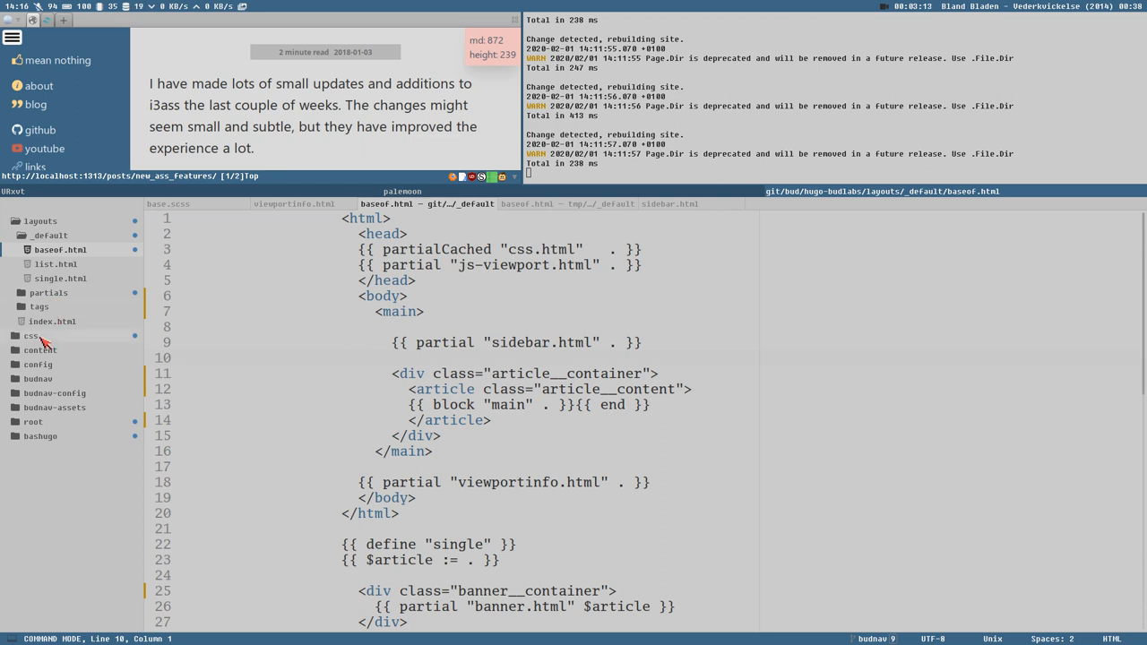
# Expand the css folder and review new.scss body, main, banner, sidebar and article rules.
pyautogui.click(31, 335)
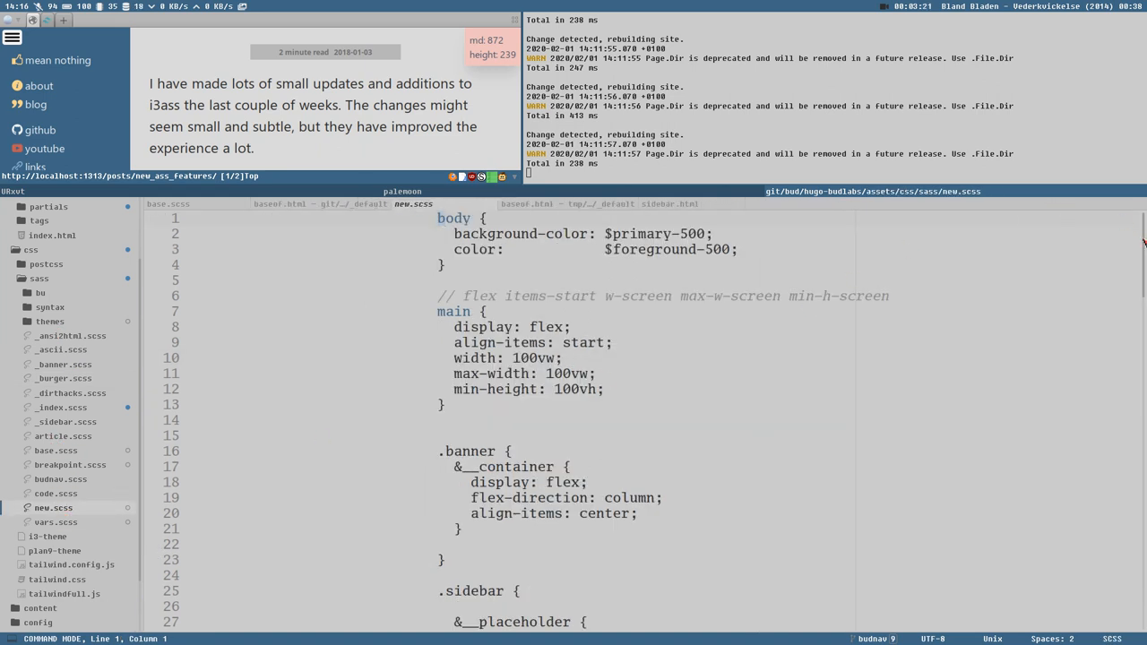
pyautogui.scroll(-3)
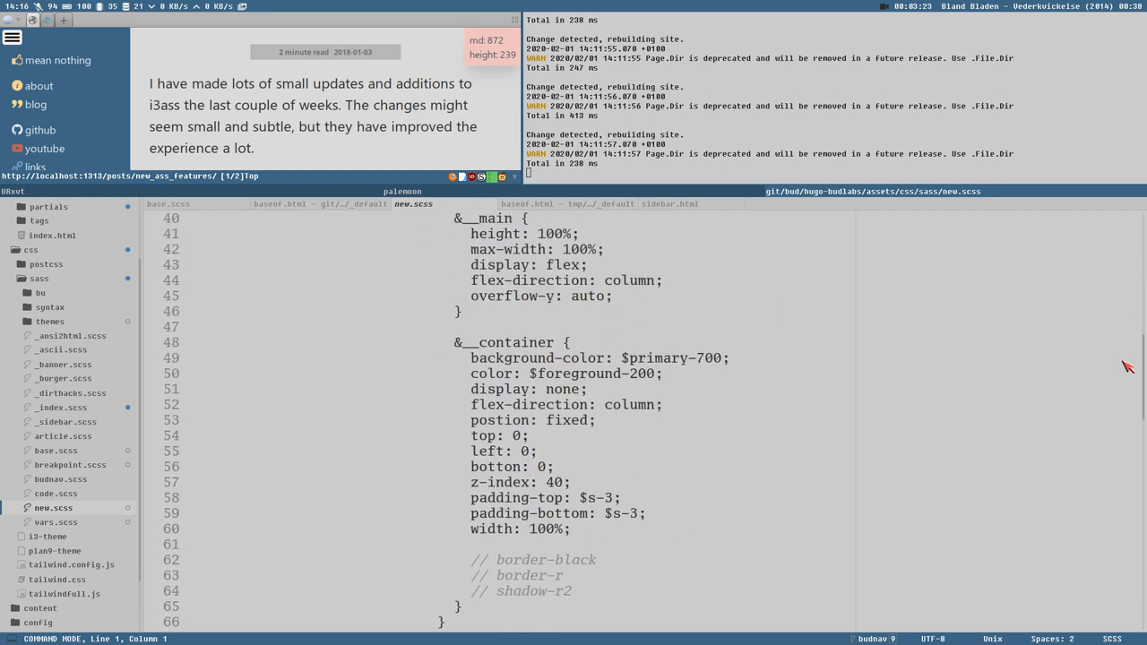
pyautogui.scroll(-3)
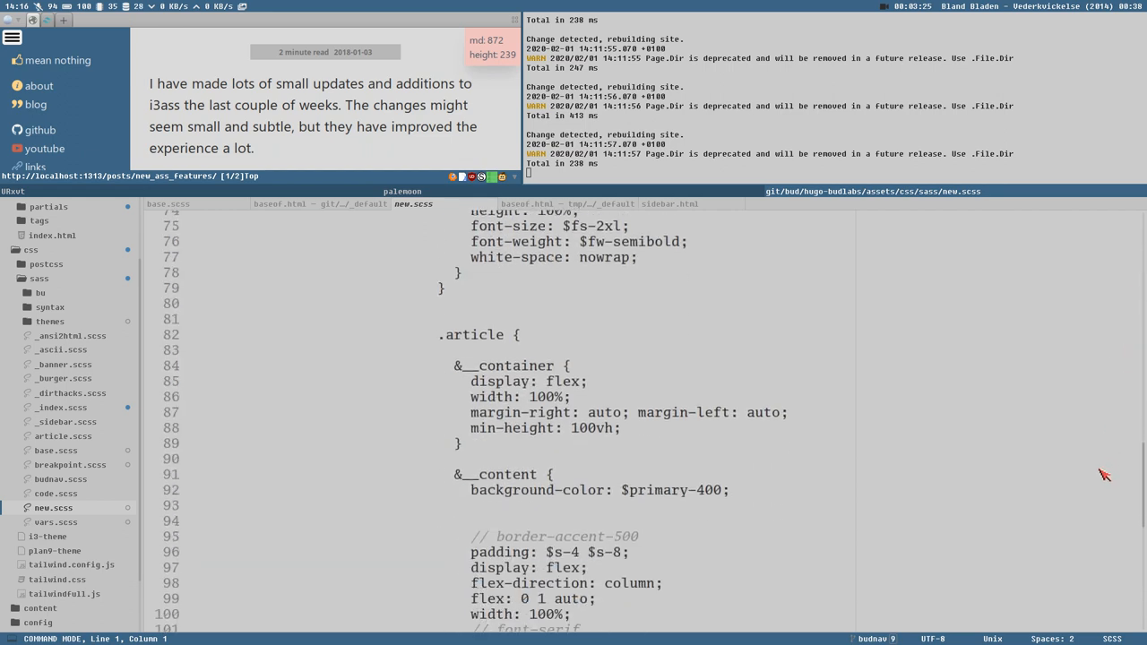
pyautogui.scroll(3)
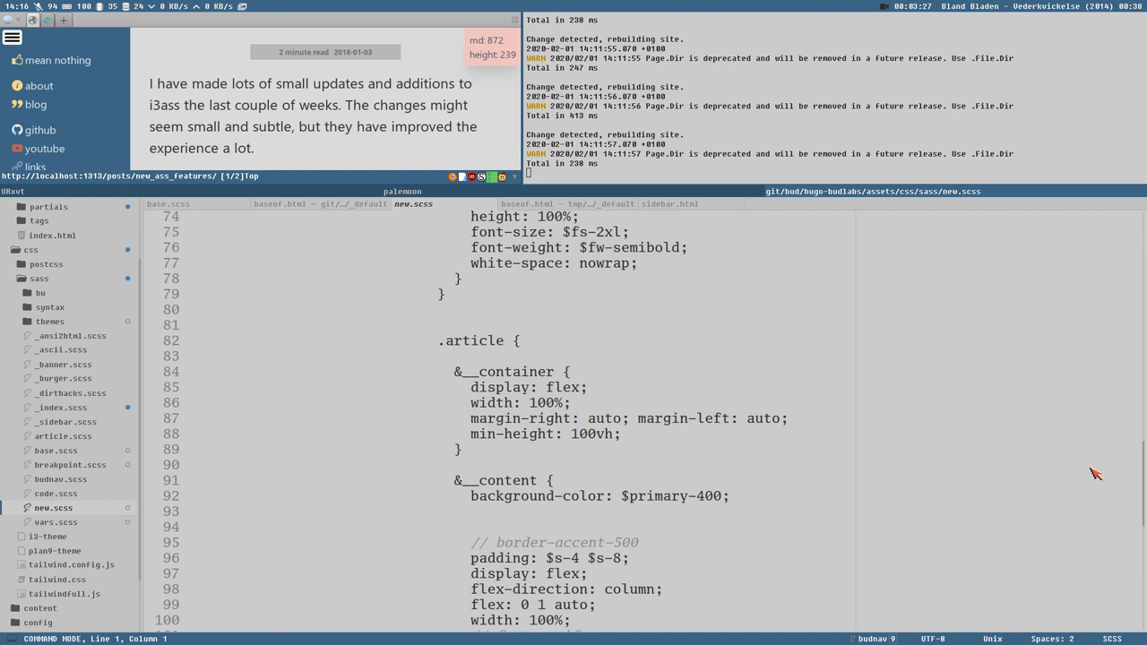
pyautogui.scroll(3)
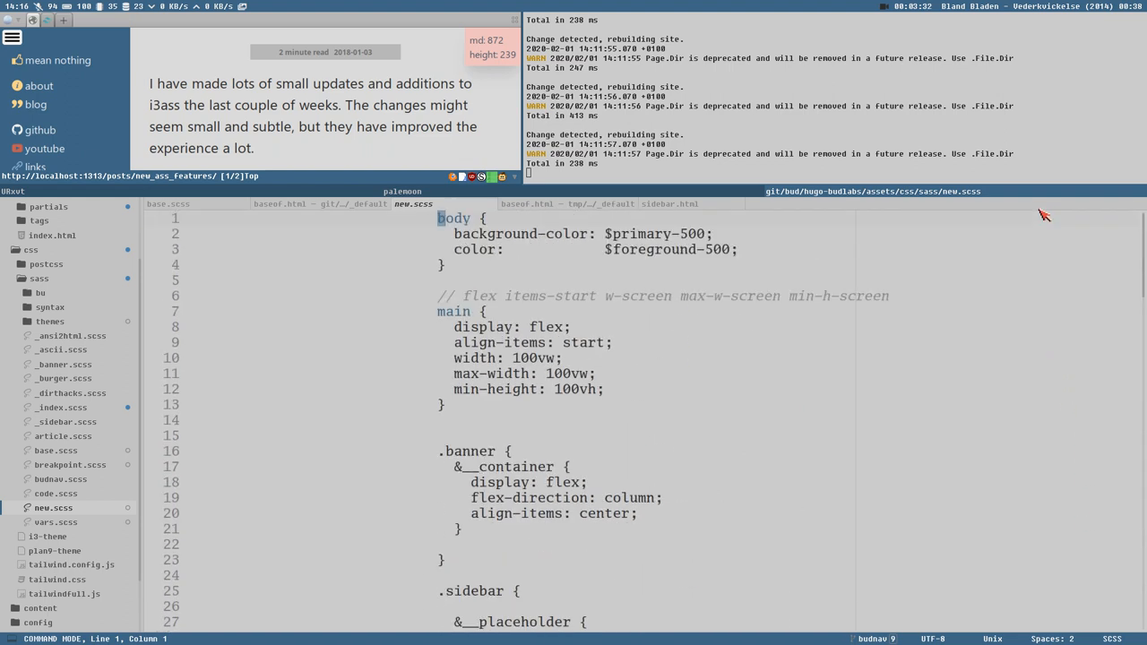
pyautogui.moveTo(499, 352)
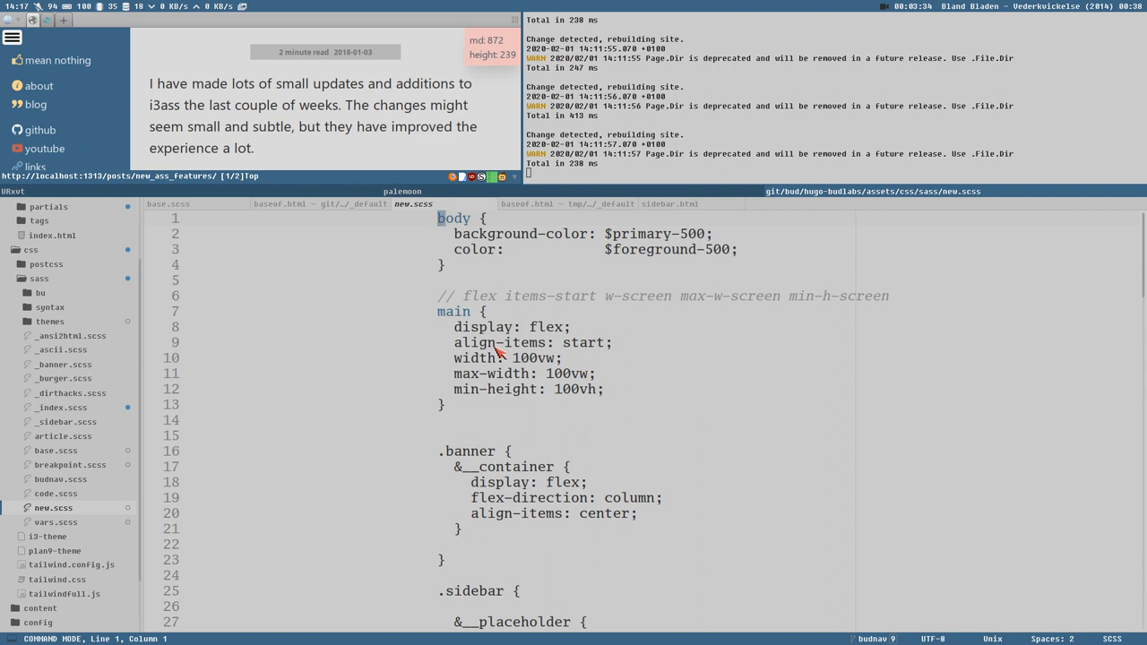
pyautogui.moveTo(580, 207)
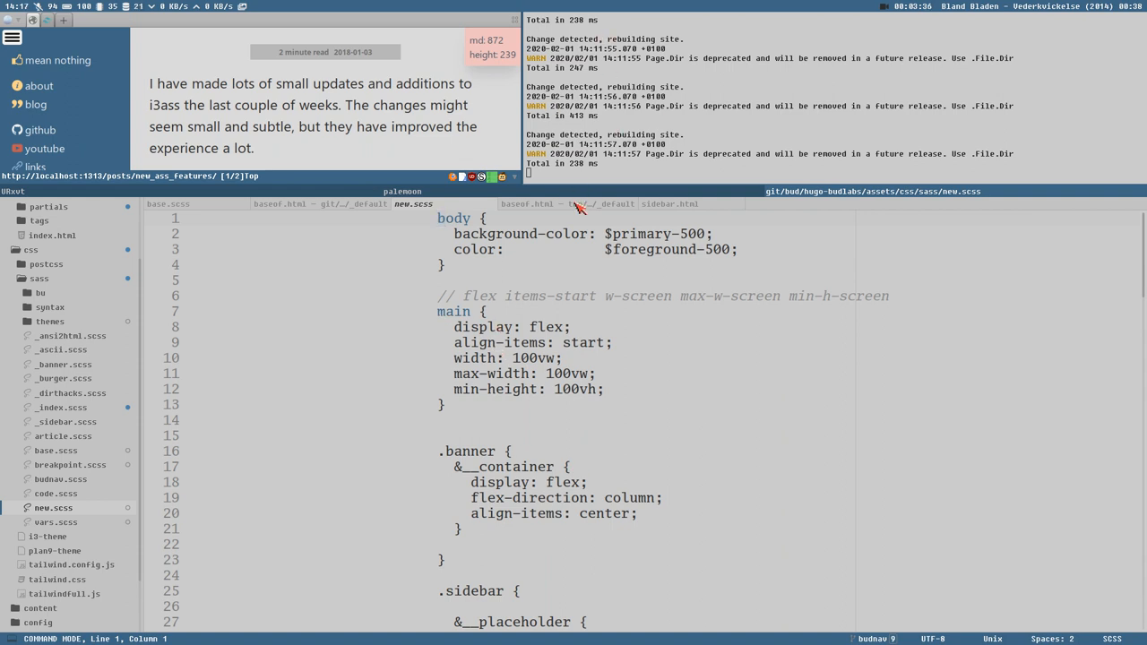
pyautogui.moveTo(721, 147)
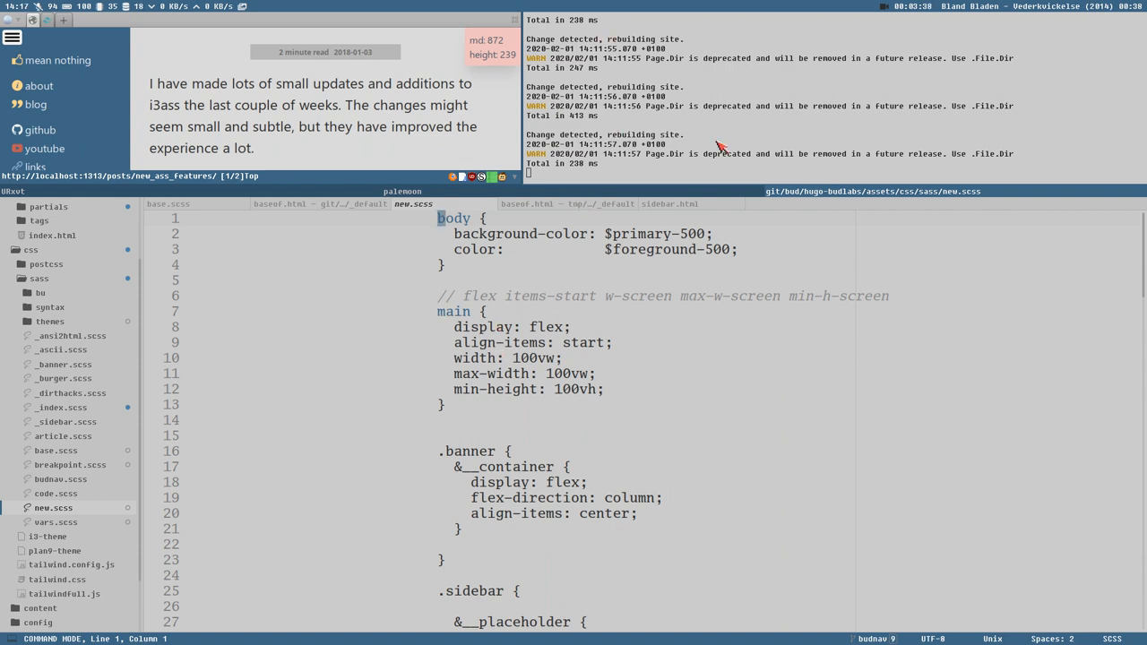
pyautogui.moveTo(683, 203)
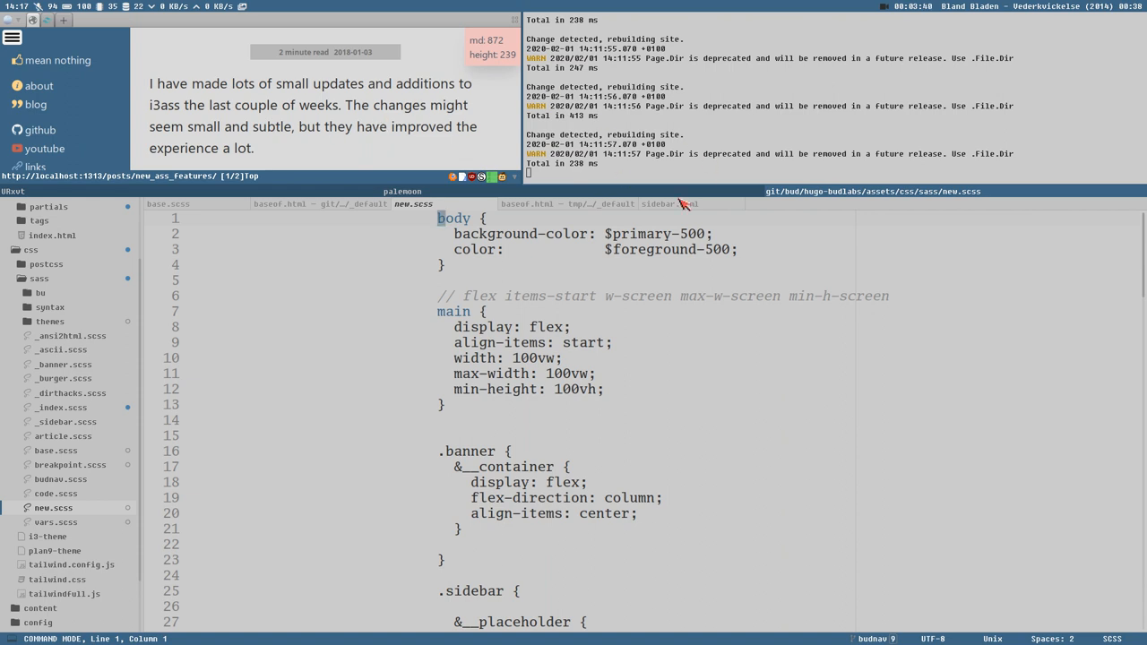
pyautogui.moveTo(538, 151)
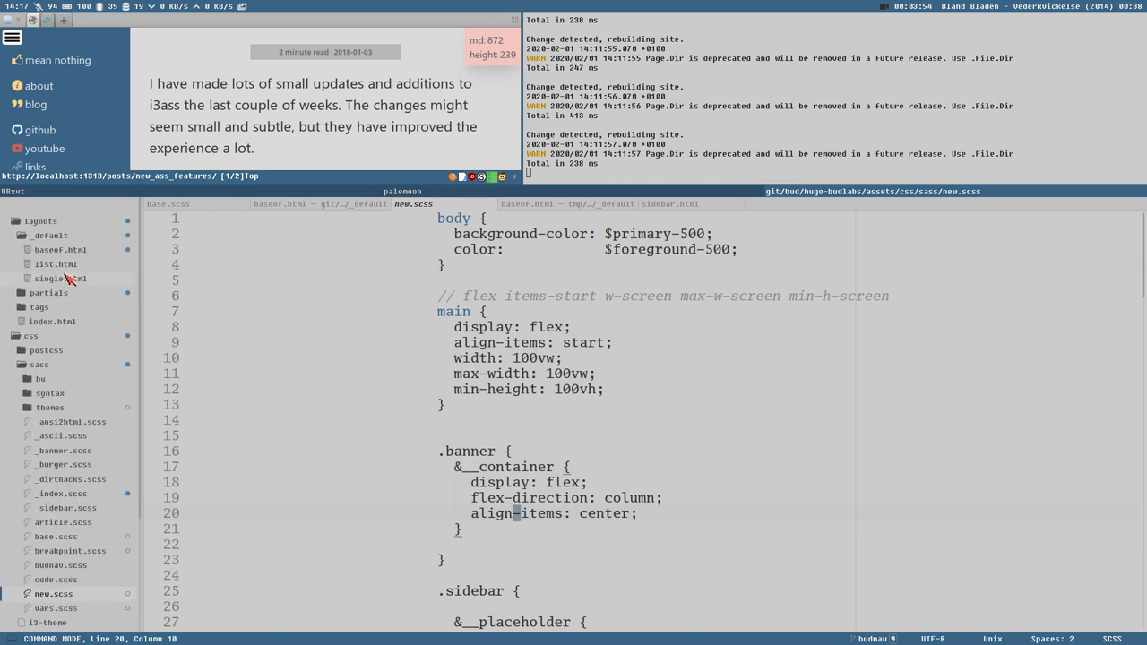
# Compare both baseof.html tabs, then collapse the sass folder and expand the project root.
pyautogui.click(280, 203)
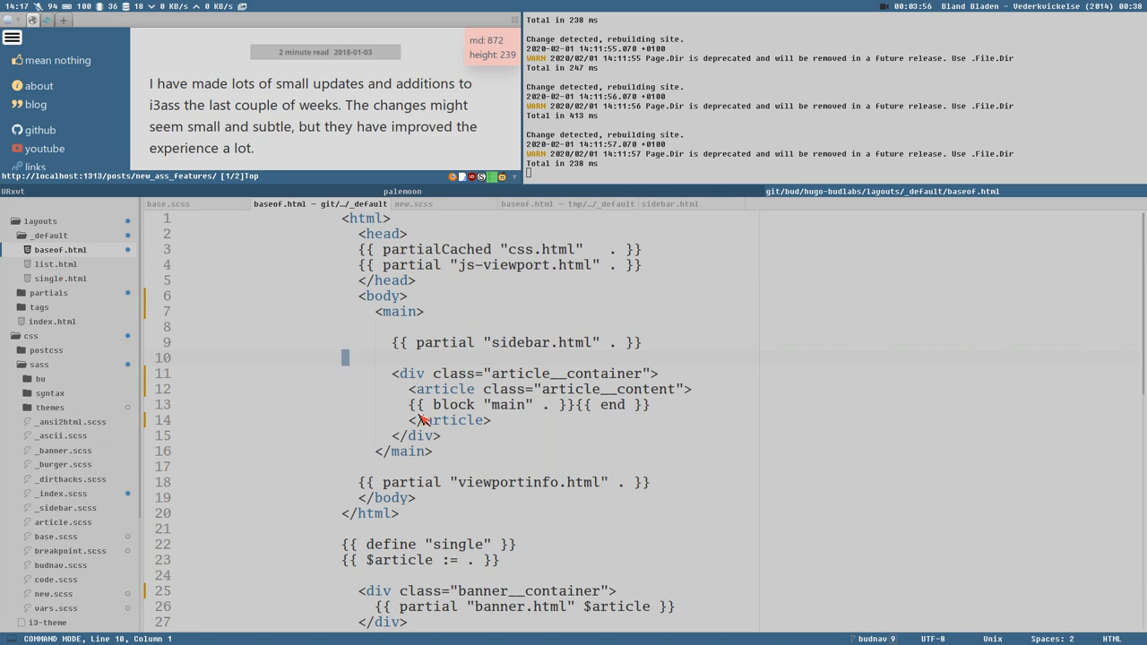
pyautogui.click(568, 203)
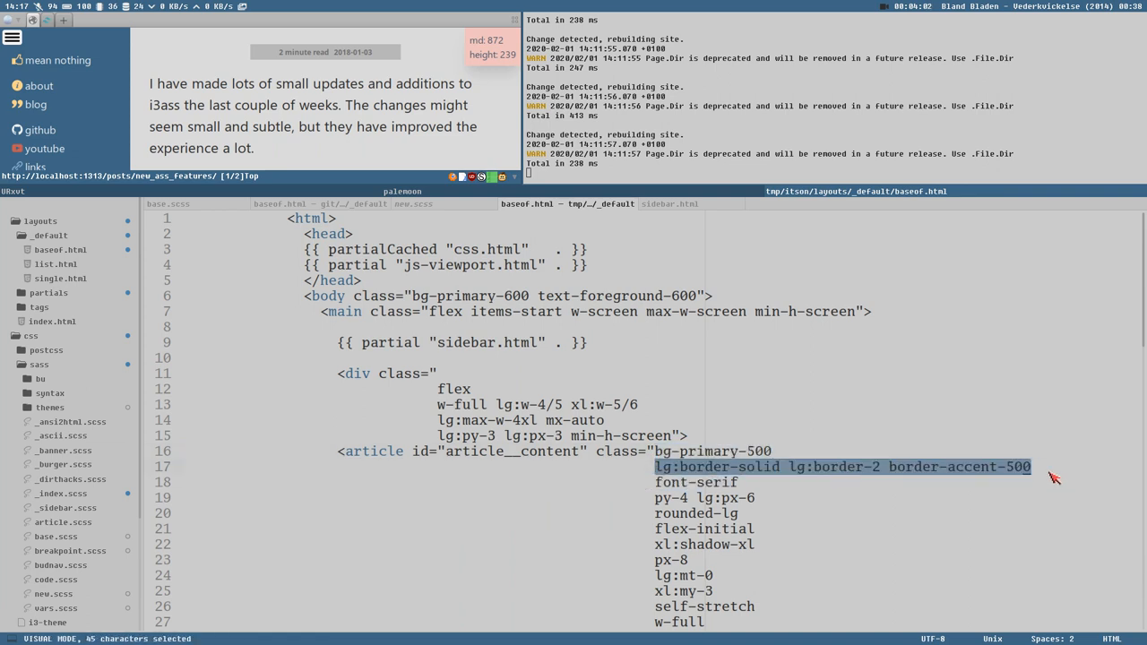
pyautogui.moveTo(663, 493)
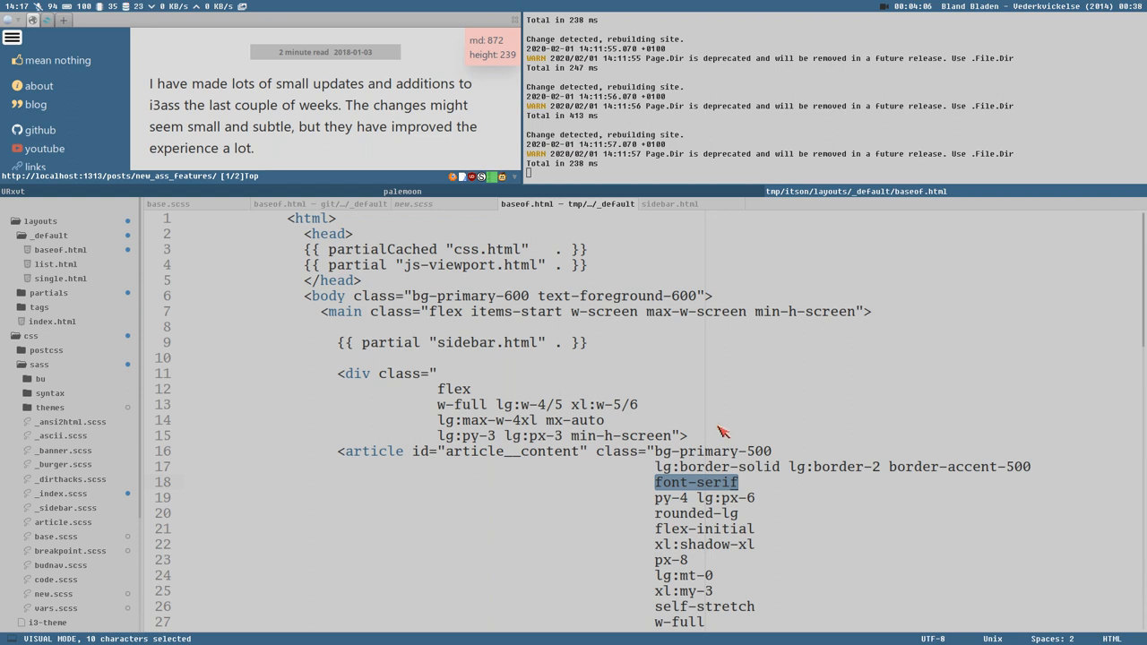
pyautogui.moveTo(713, 496)
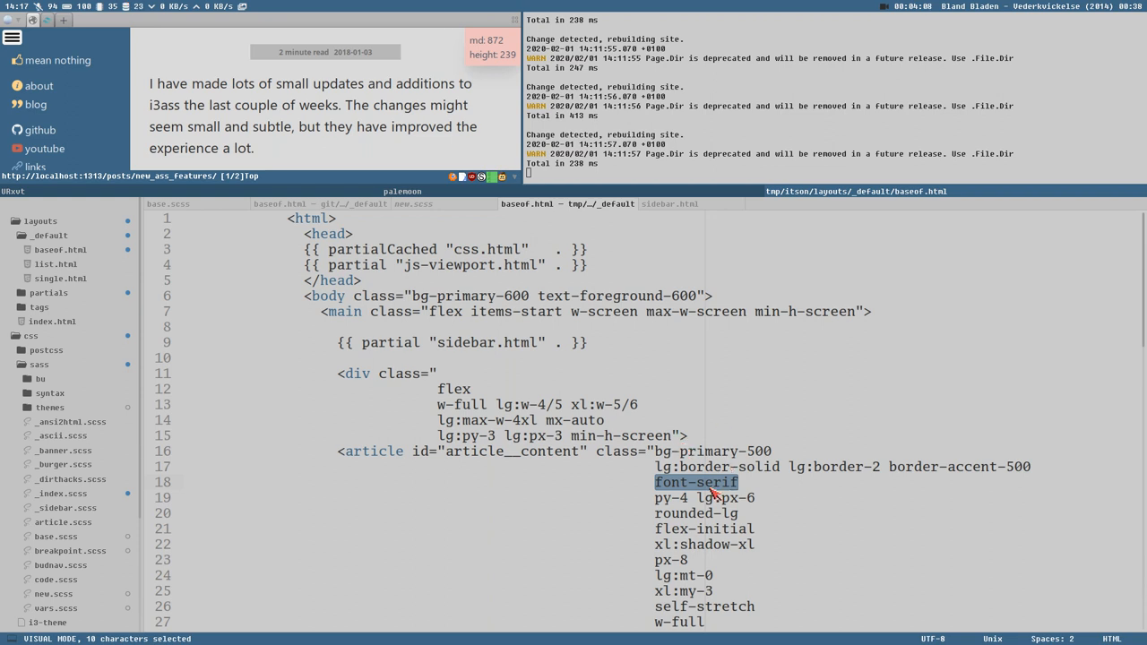
pyautogui.moveTo(495, 451)
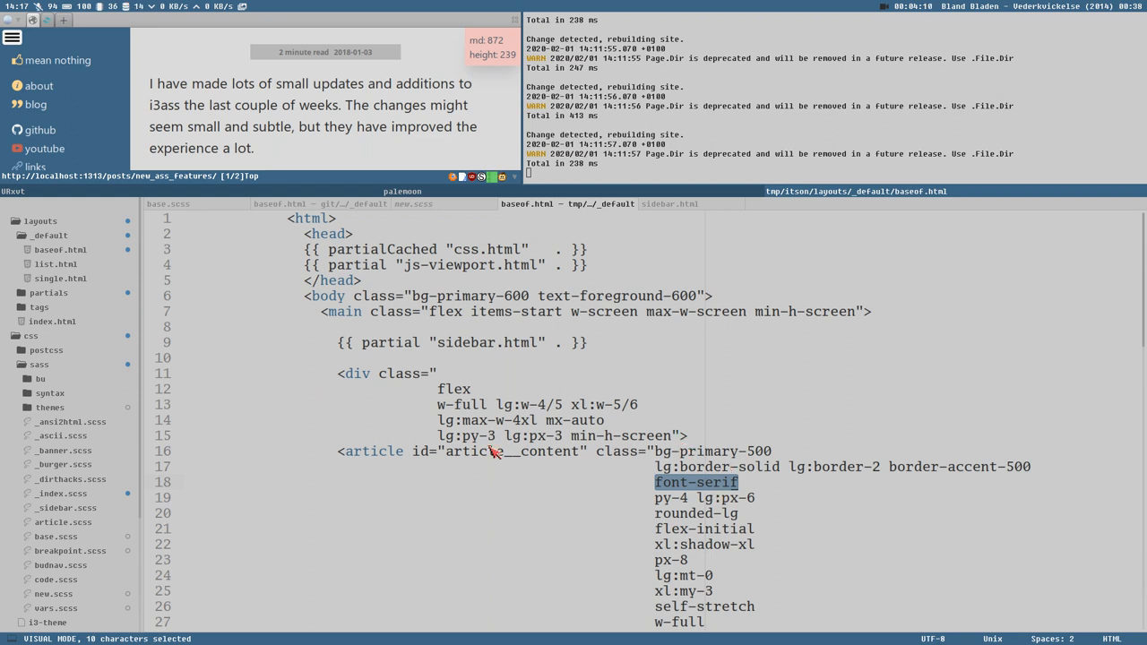
pyautogui.moveTo(694, 482)
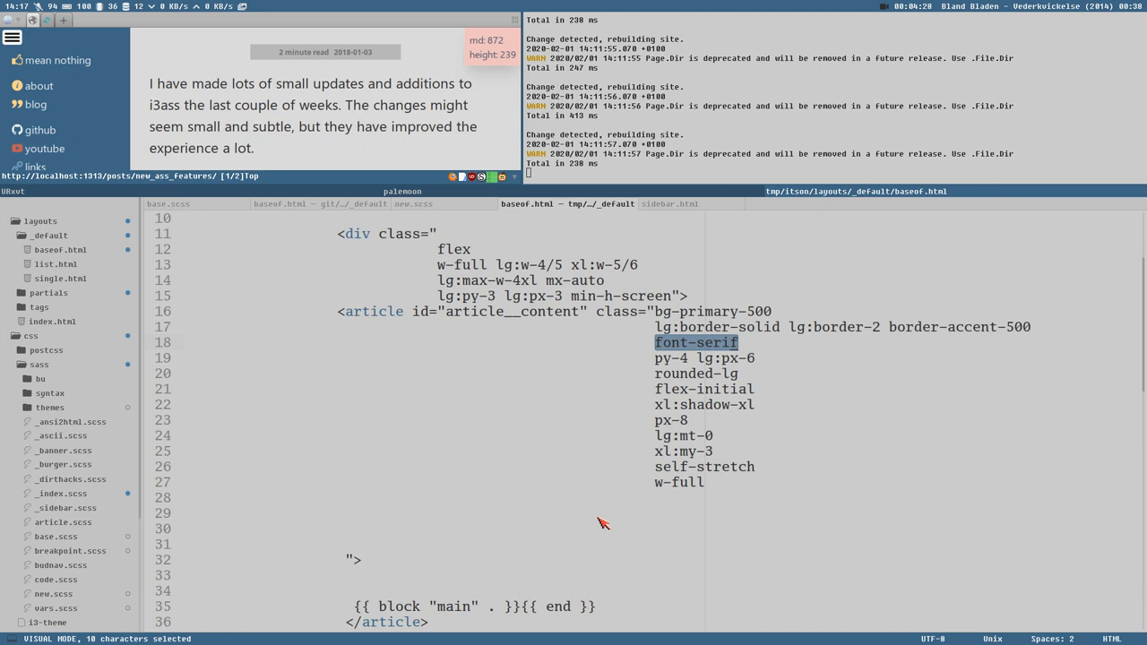
pyautogui.moveTo(710, 436)
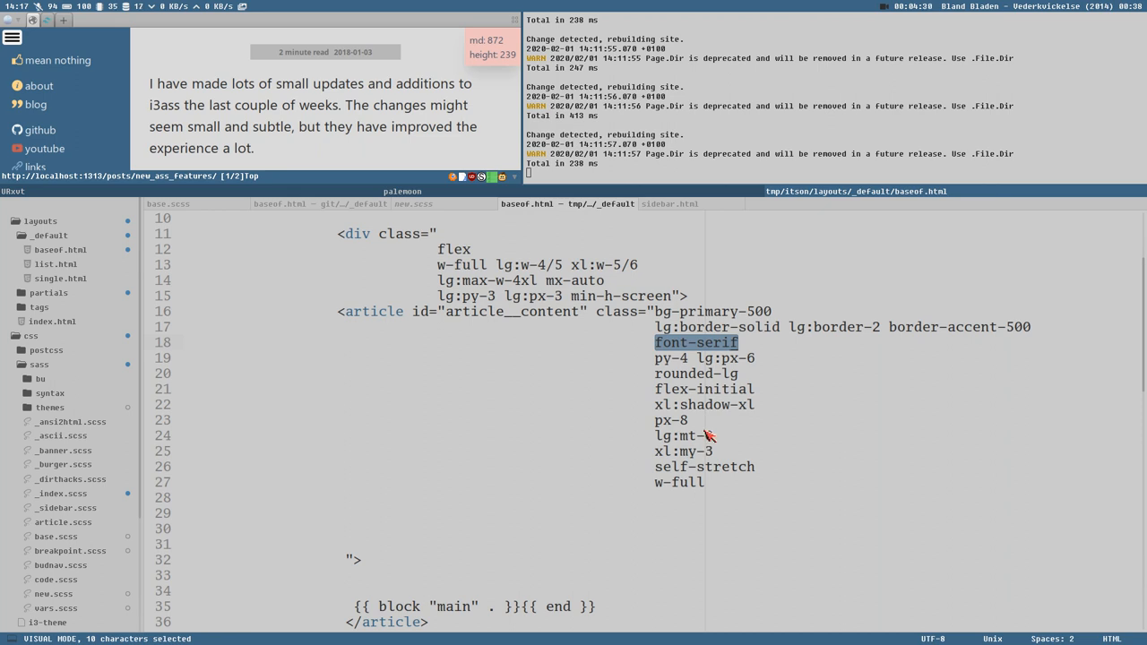
pyautogui.click(38, 364)
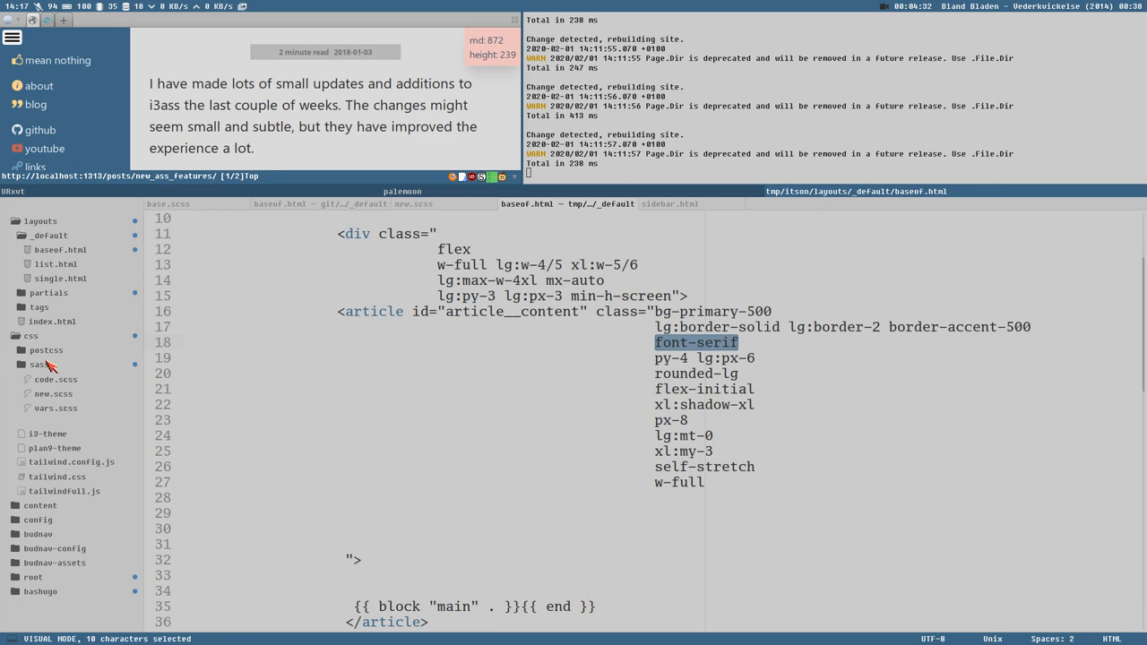
pyautogui.click(38, 364)
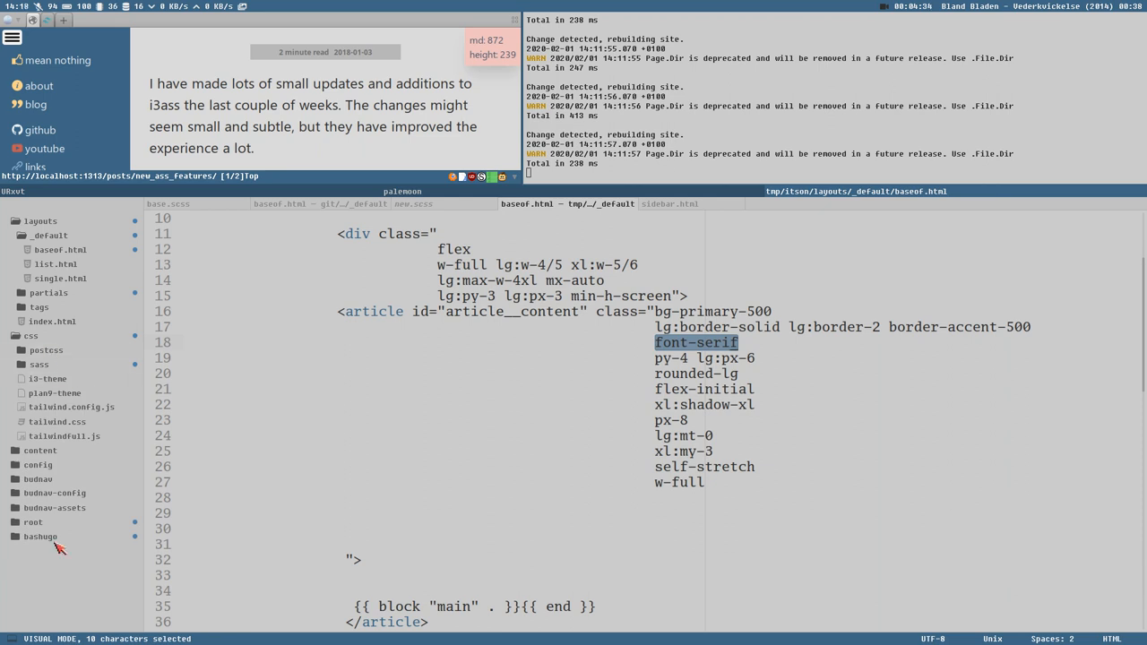
pyautogui.click(32, 521)
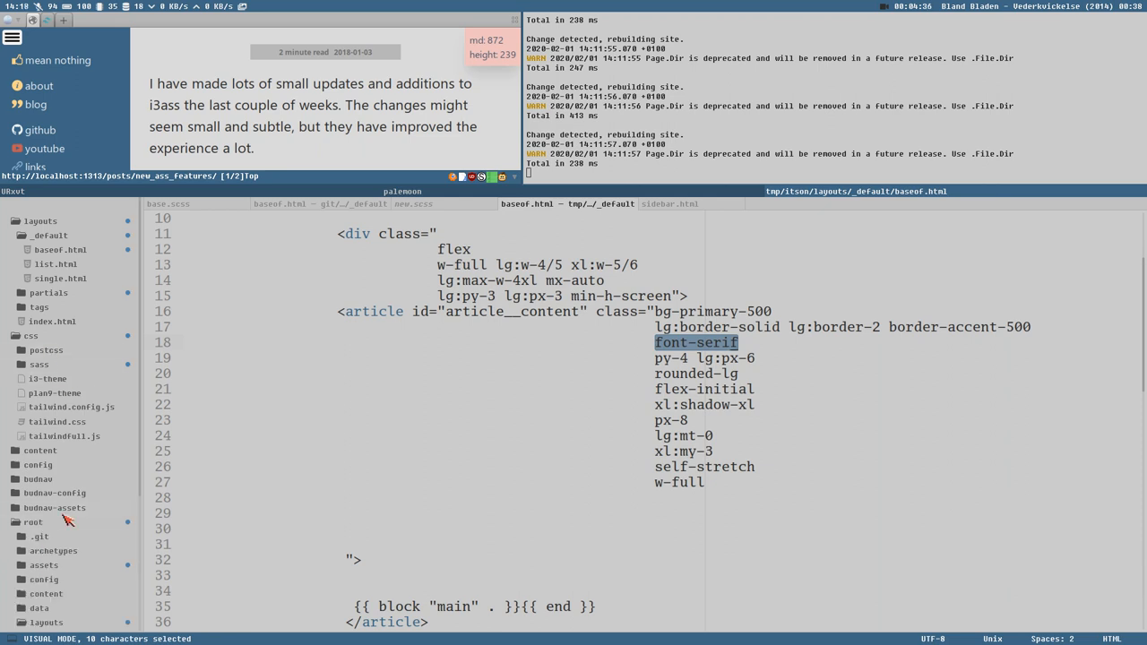
pyautogui.scroll(-3)
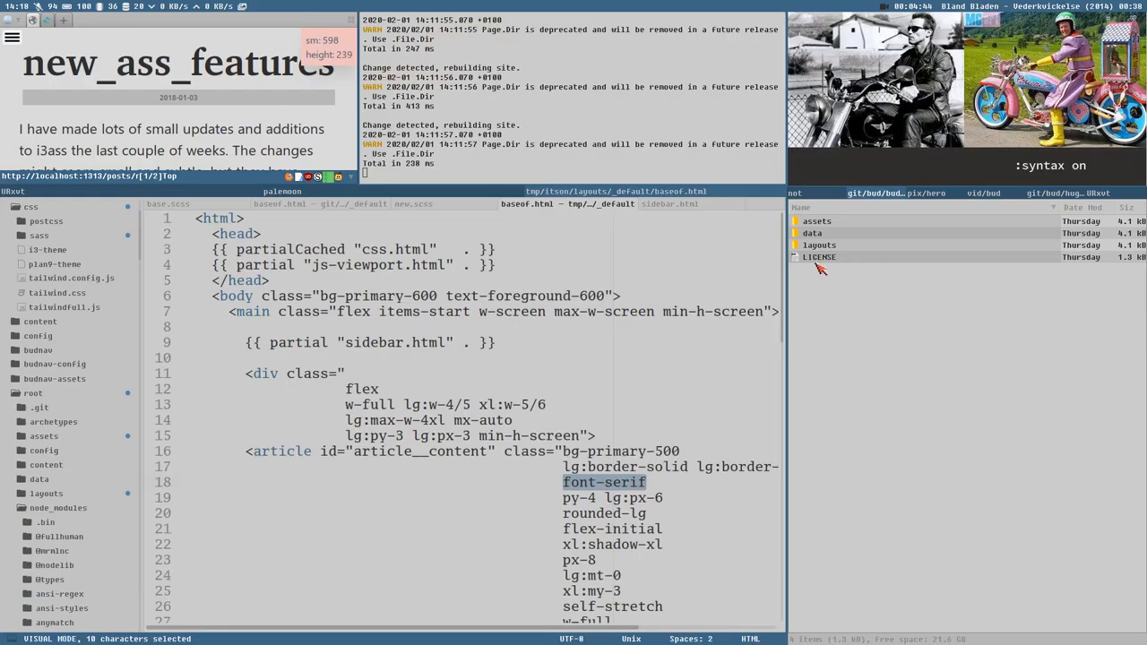
pyautogui.moveTo(359, 311)
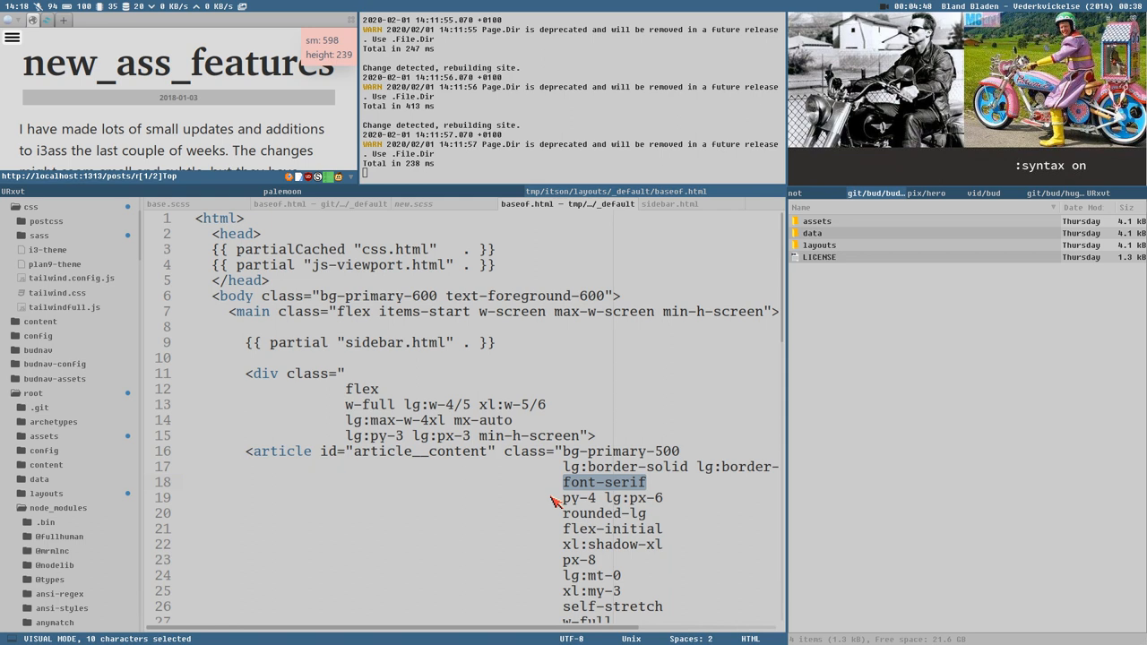
pyautogui.moveTo(935, 206)
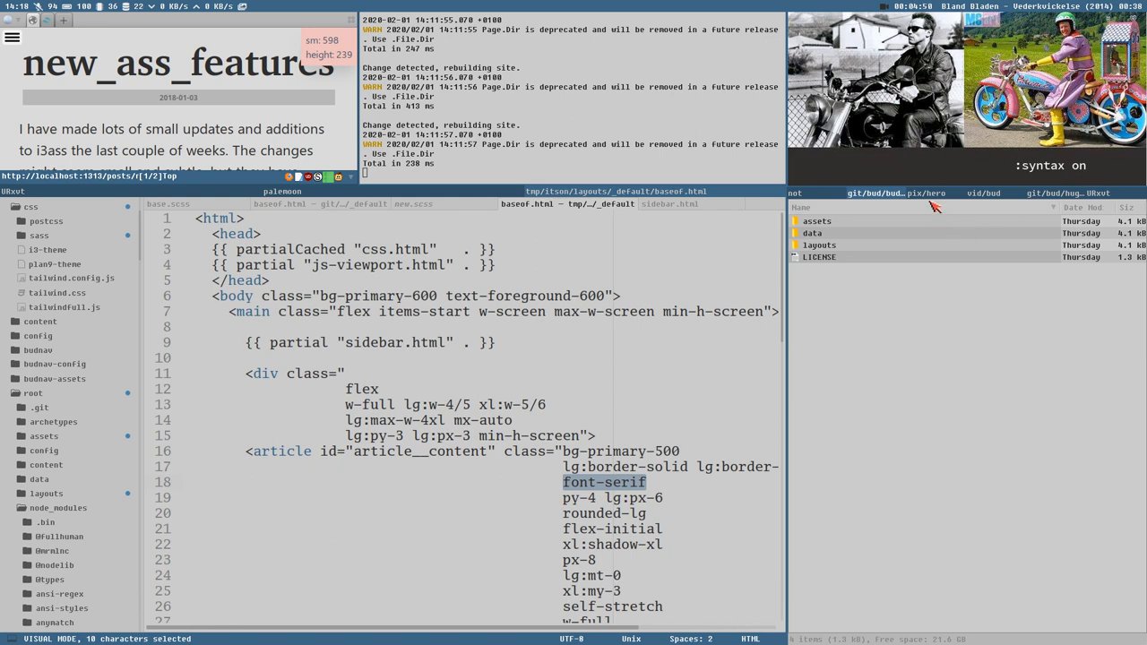
# Open the vid/bud recordings folder and select weblog1.mkv.
pyautogui.click(983, 192)
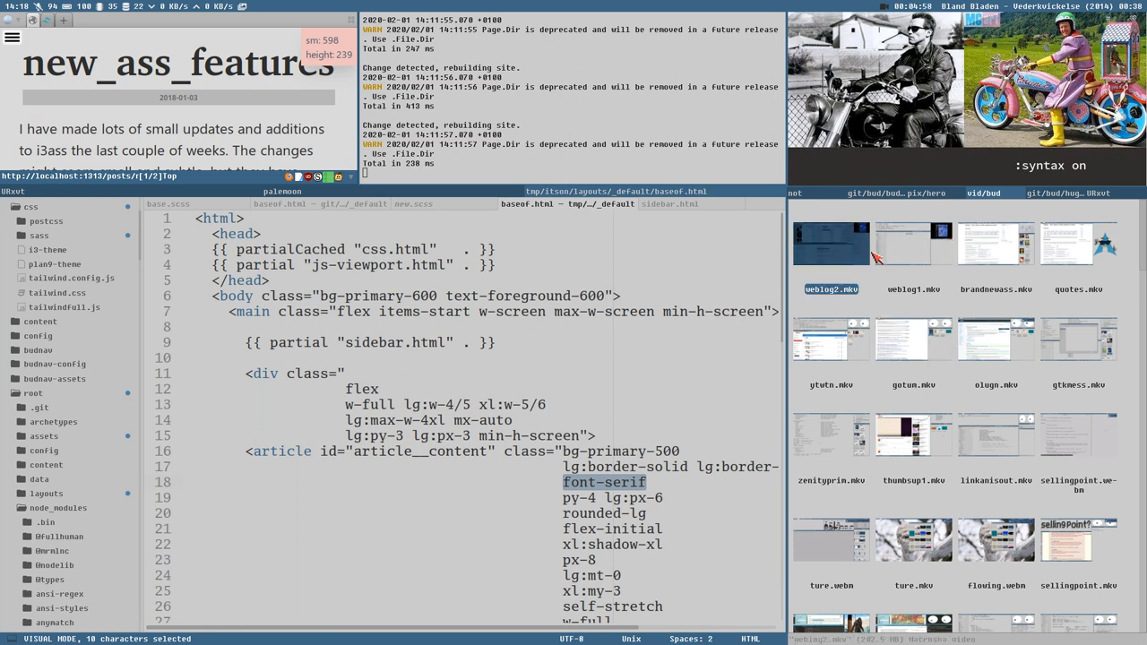
pyautogui.click(913, 243)
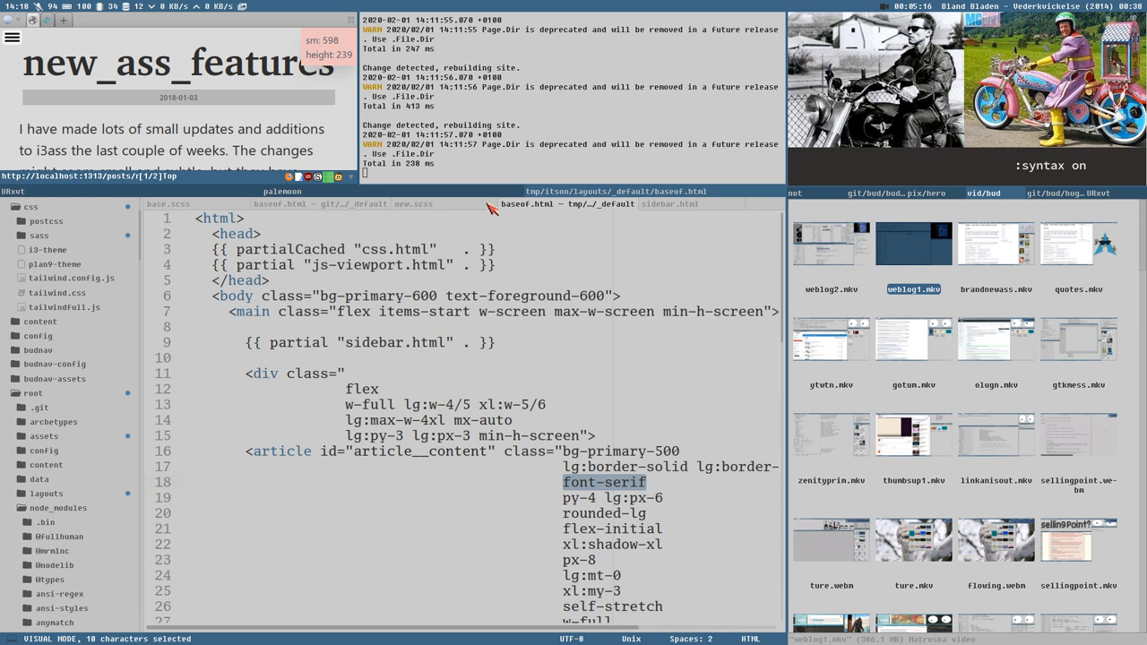
pyautogui.moveTo(359, 215)
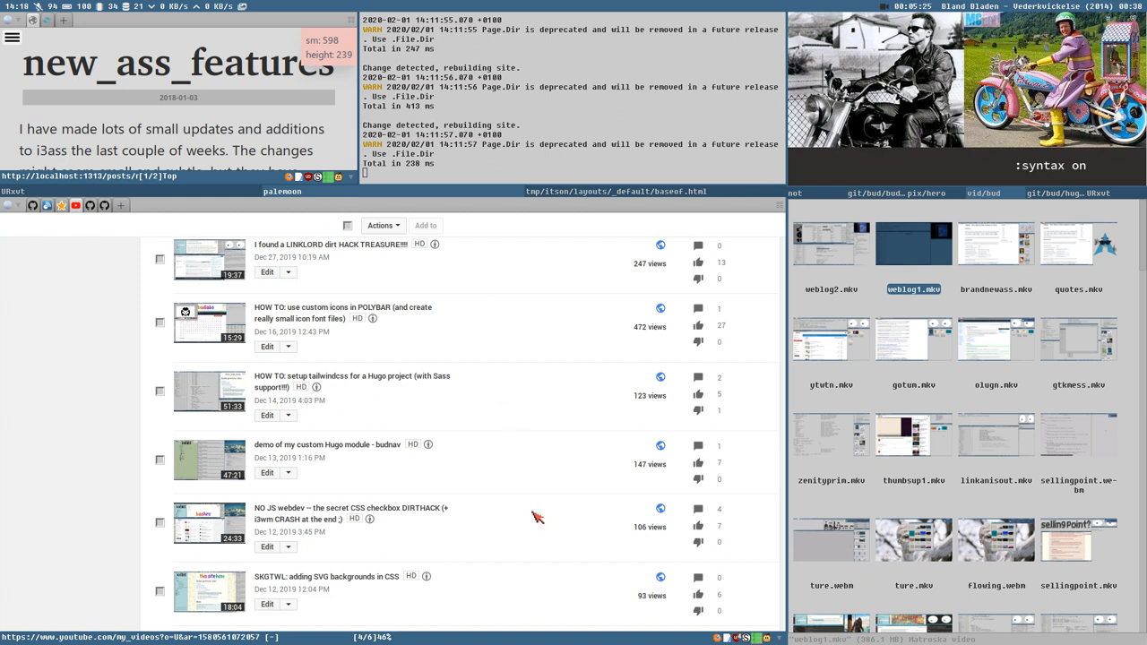
pyautogui.moveTo(445, 343)
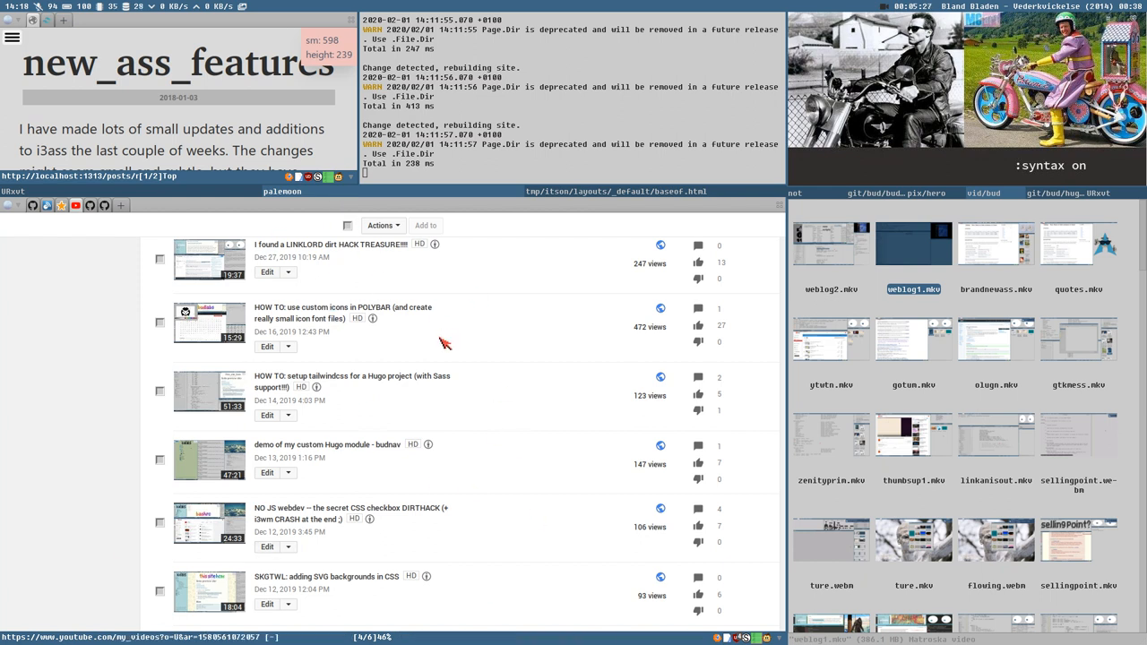
pyautogui.scroll(3)
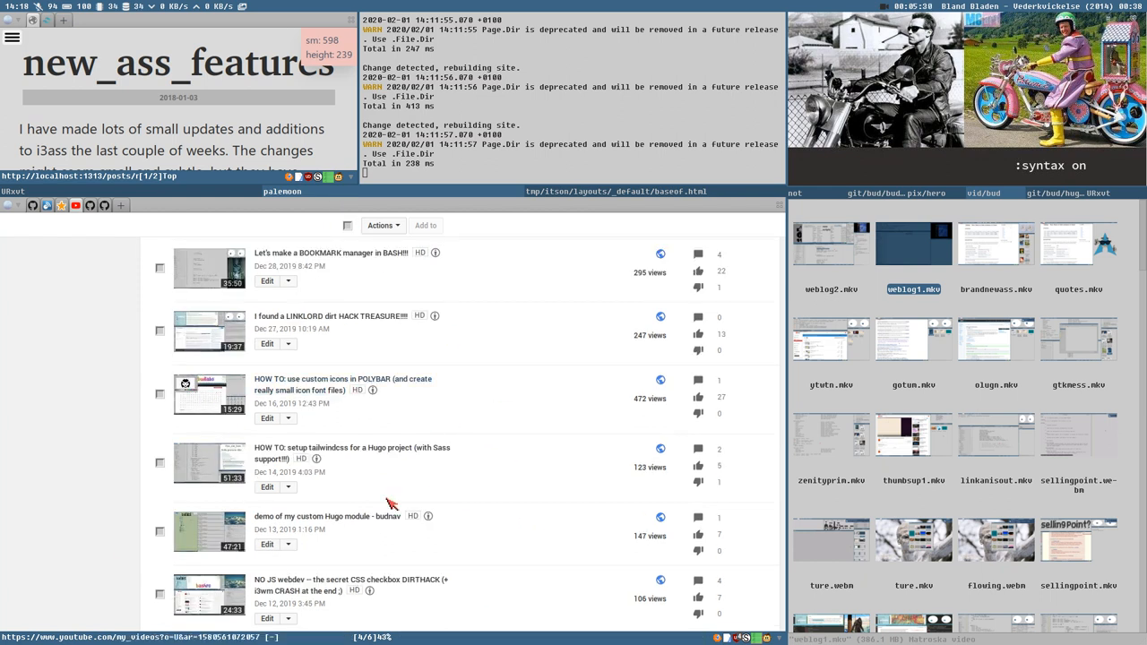
pyautogui.scroll(-3)
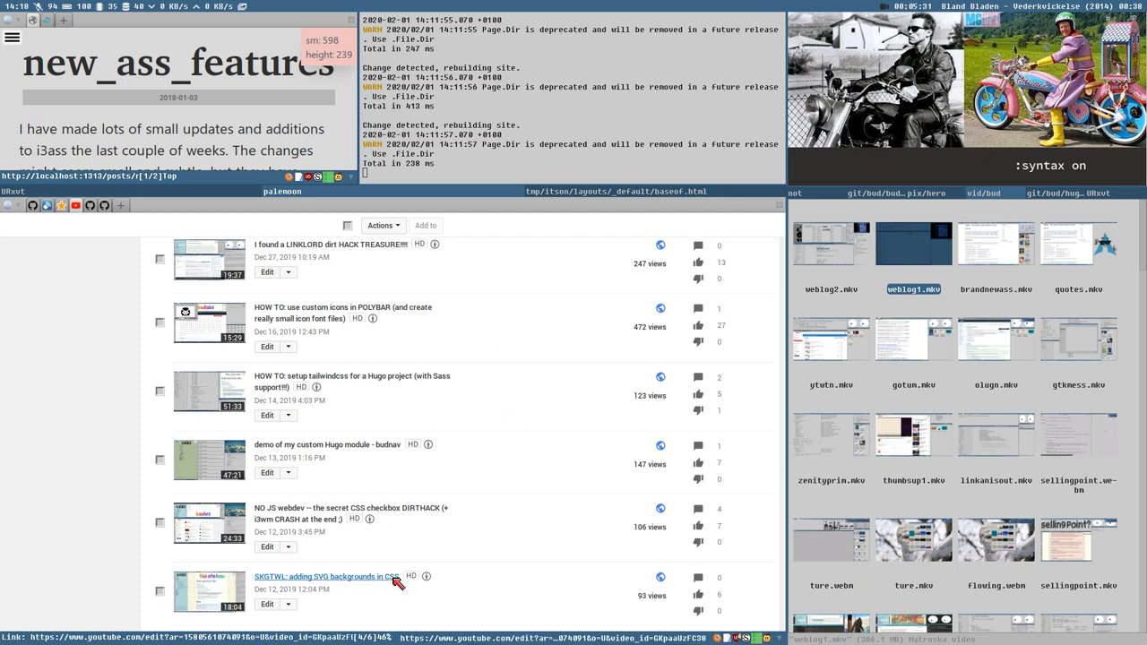
pyautogui.moveTo(325, 498)
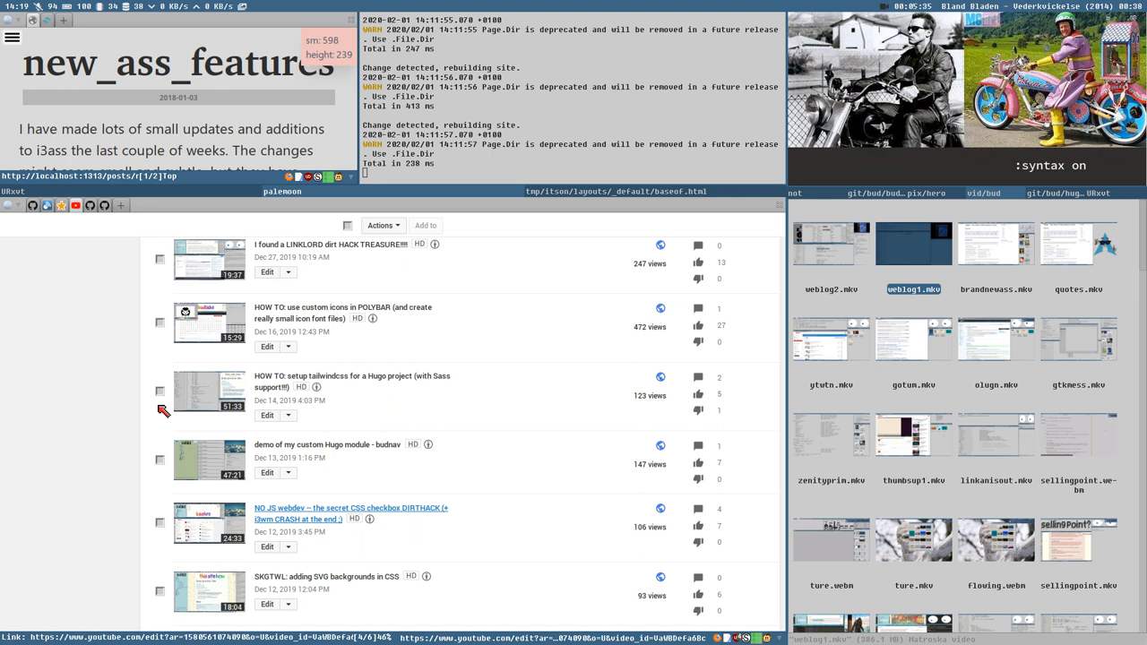
pyautogui.moveTo(412, 482)
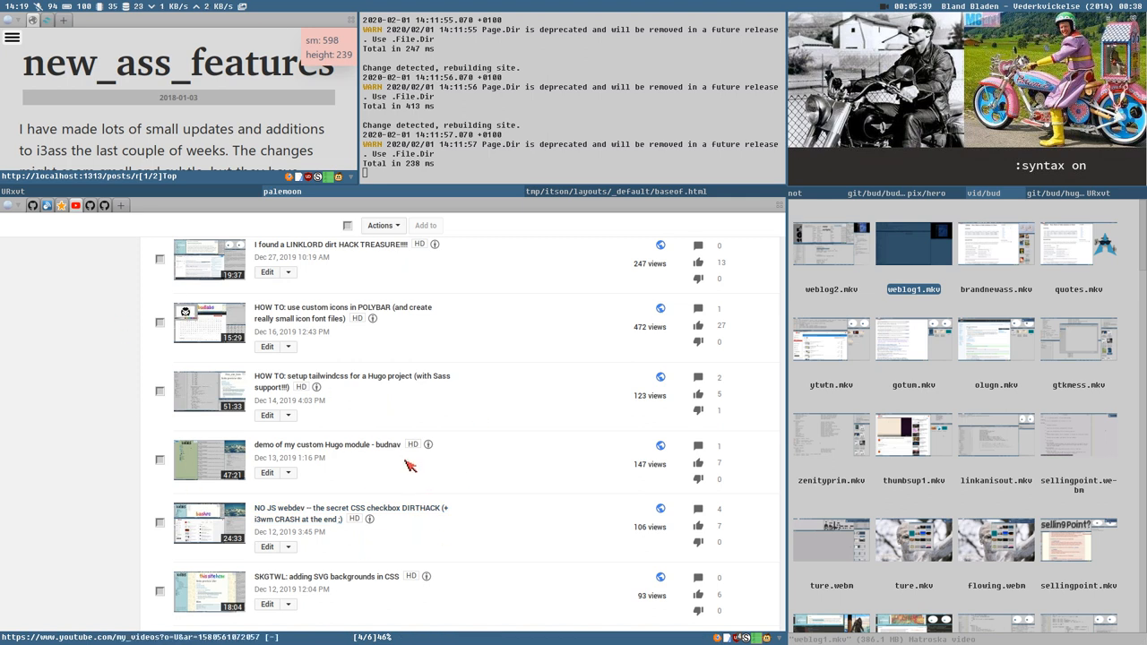
pyautogui.moveTo(397, 495)
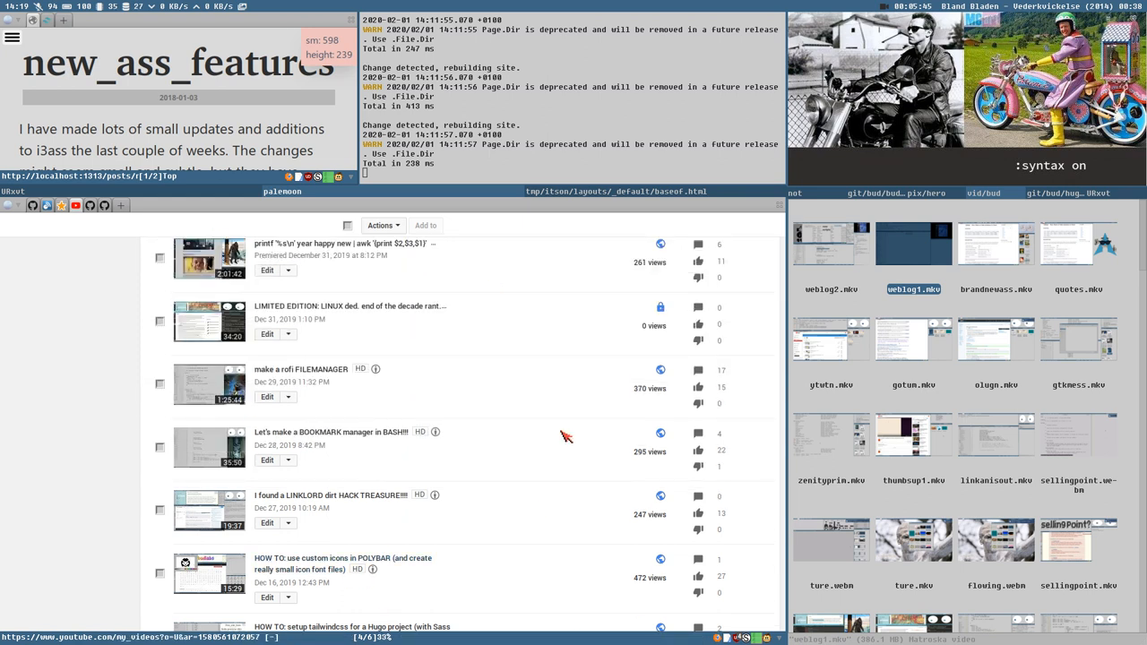
pyautogui.scroll(-3)
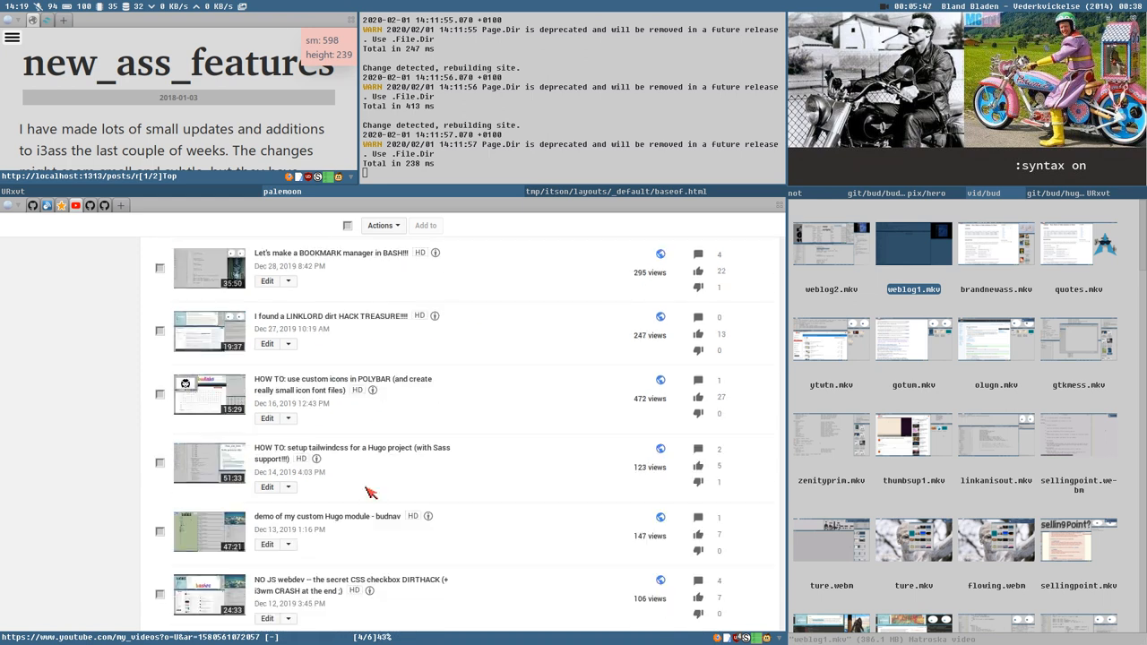
pyautogui.scroll(3)
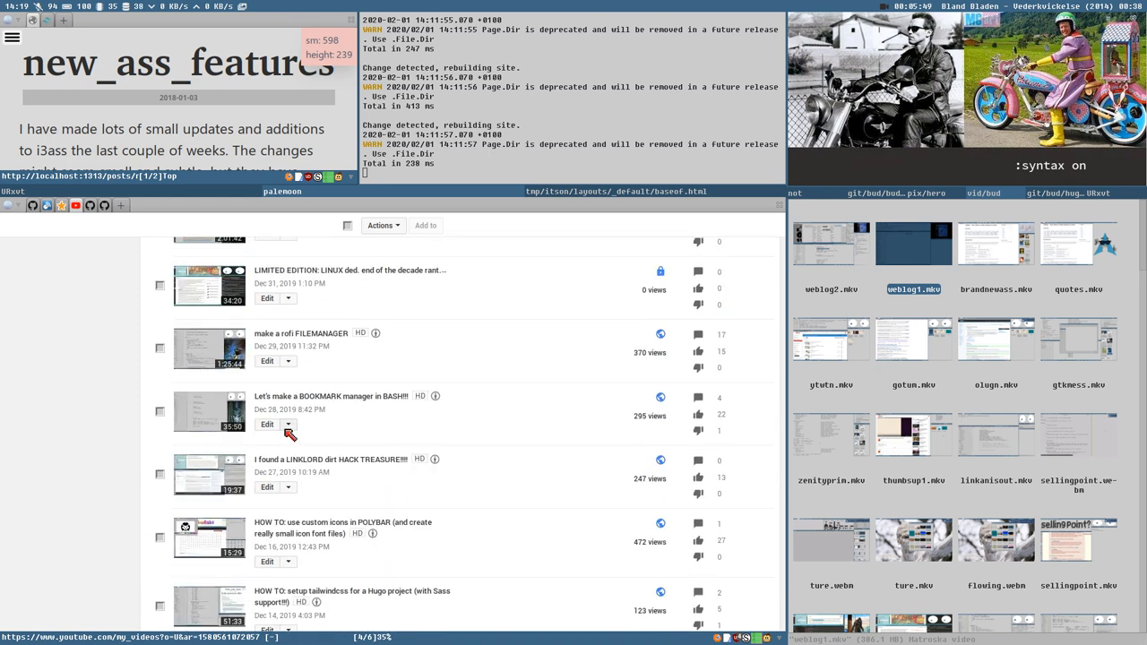
pyautogui.scroll(3)
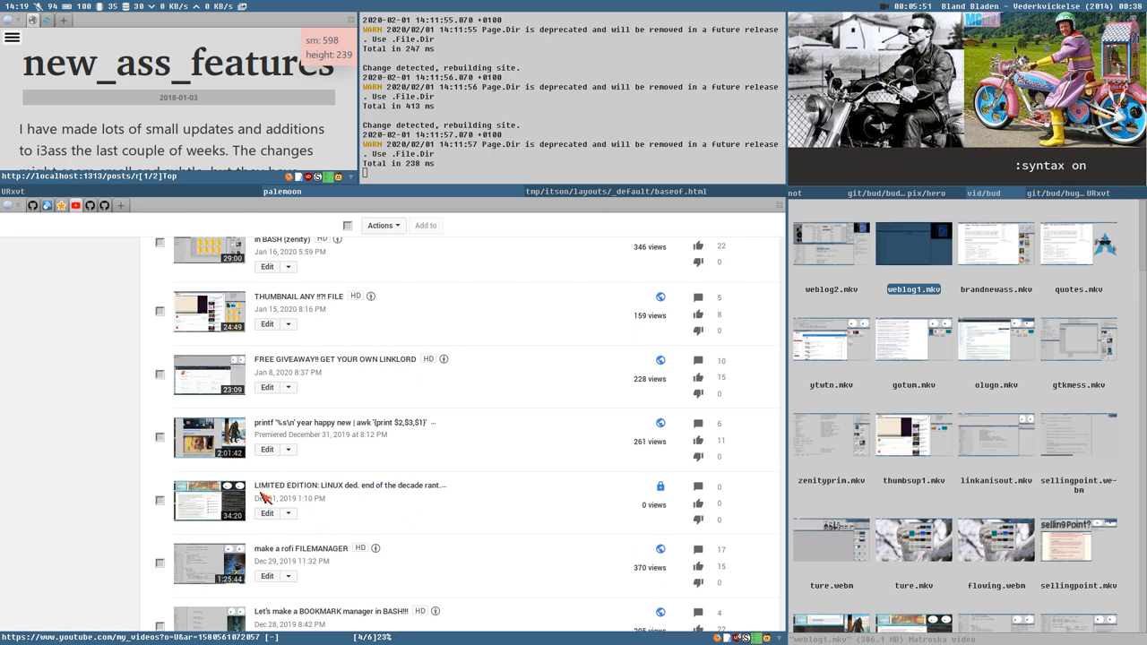
pyautogui.scroll(3)
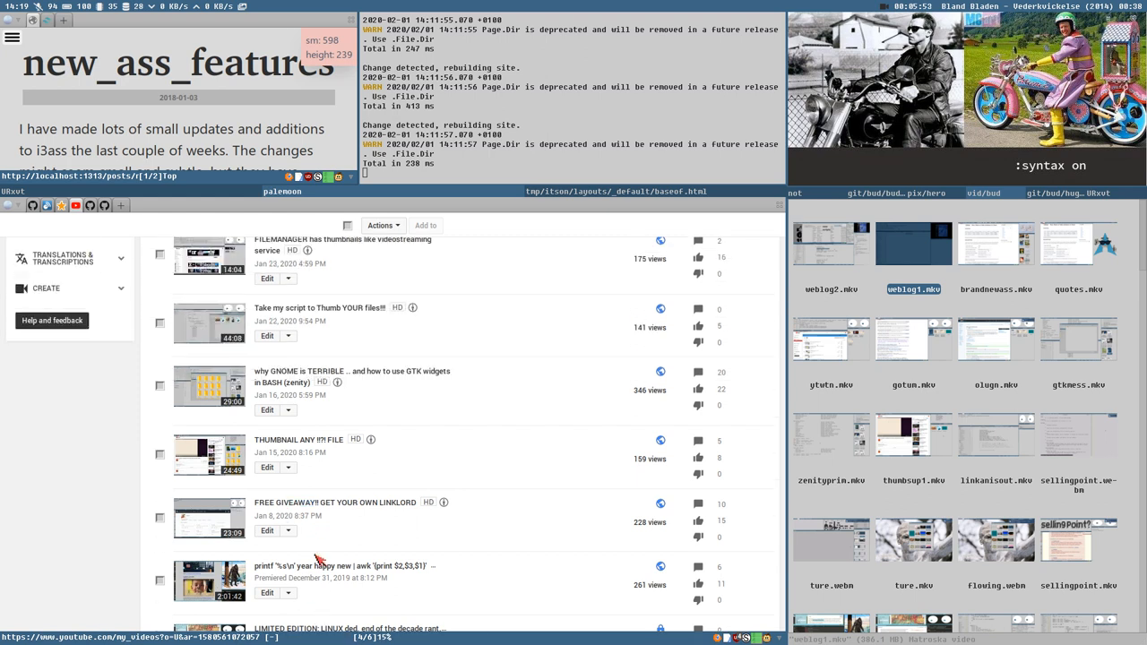
pyautogui.scroll(3)
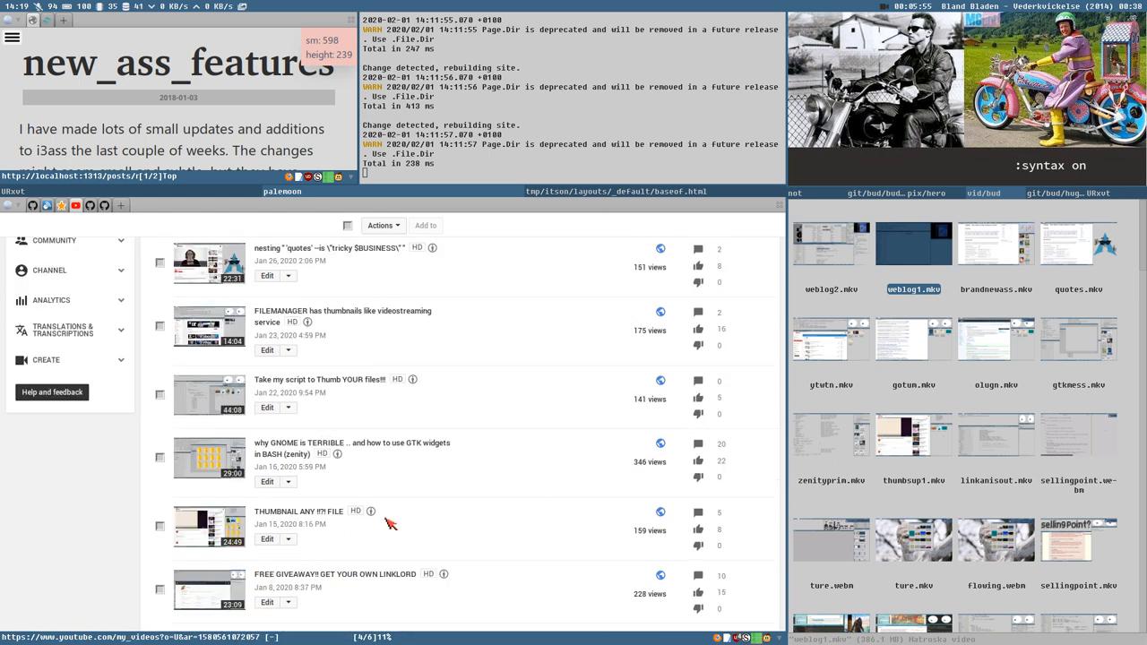
pyautogui.scroll(3)
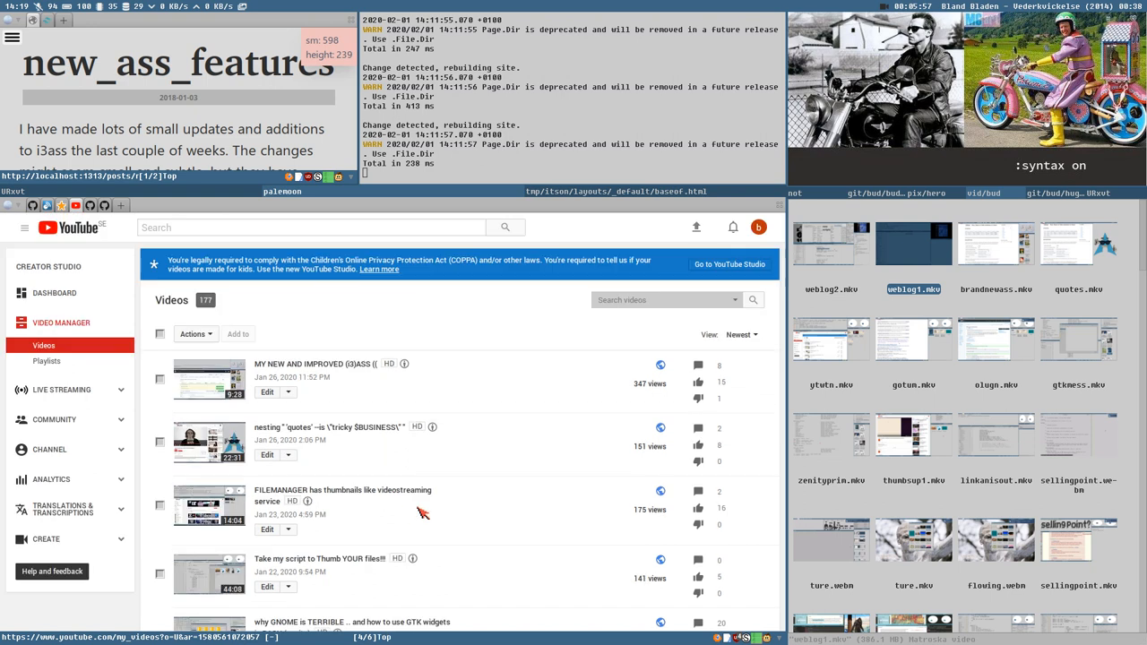
pyautogui.scroll(-3)
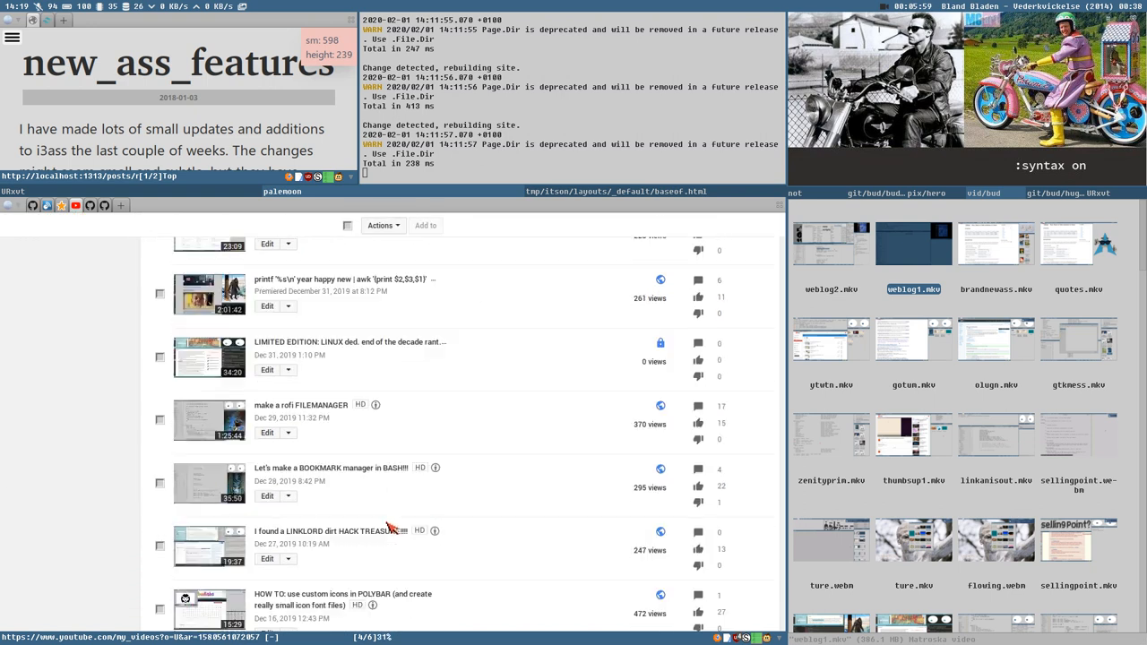
pyautogui.scroll(-3)
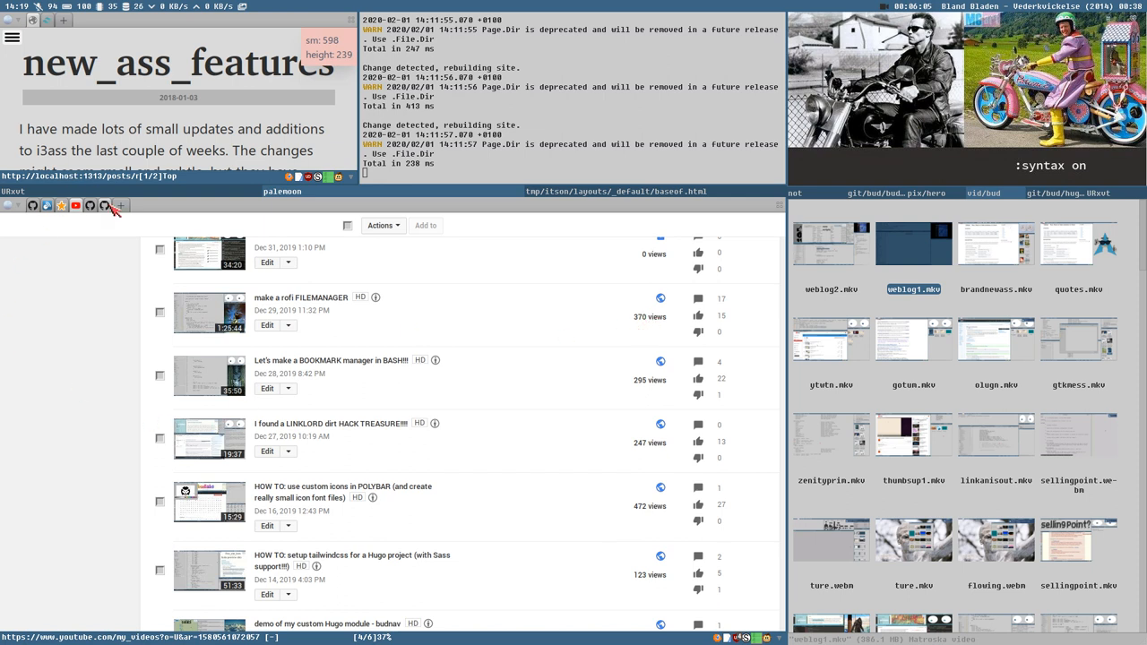
pyautogui.moveTo(176, 475)
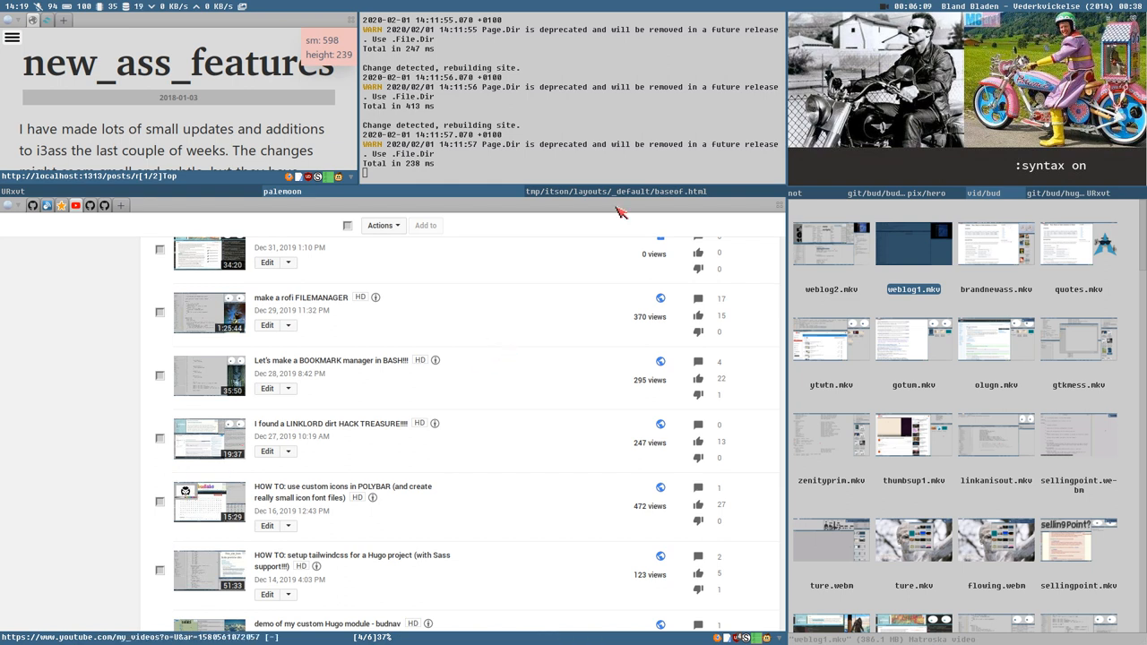
pyautogui.moveTo(588, 235)
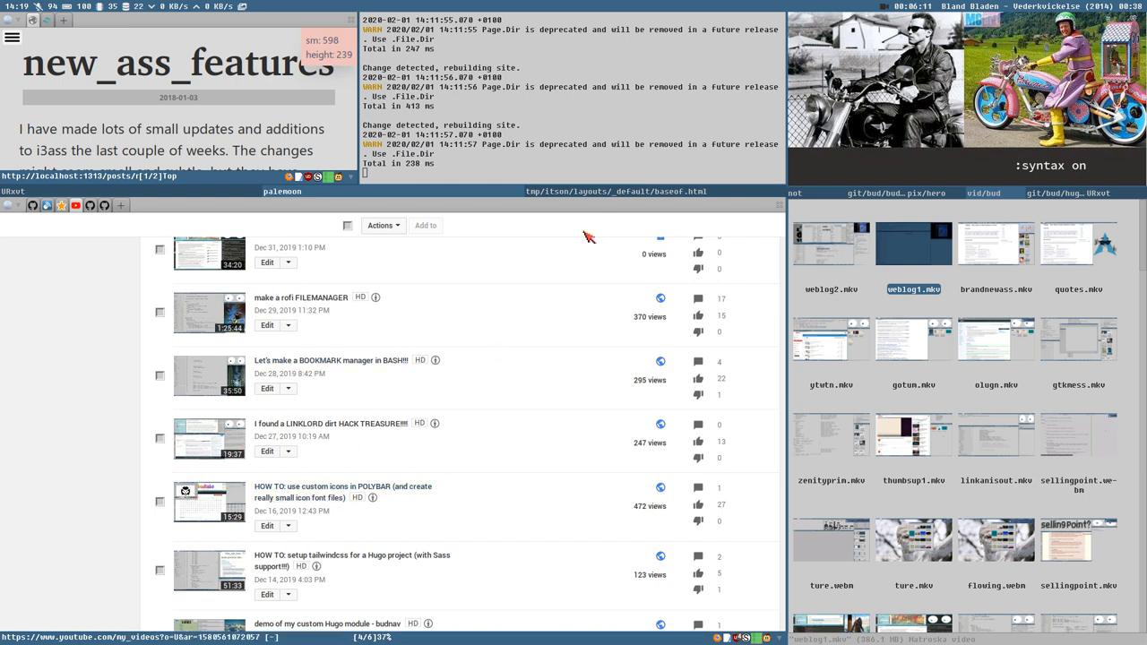
pyautogui.moveTo(614, 192)
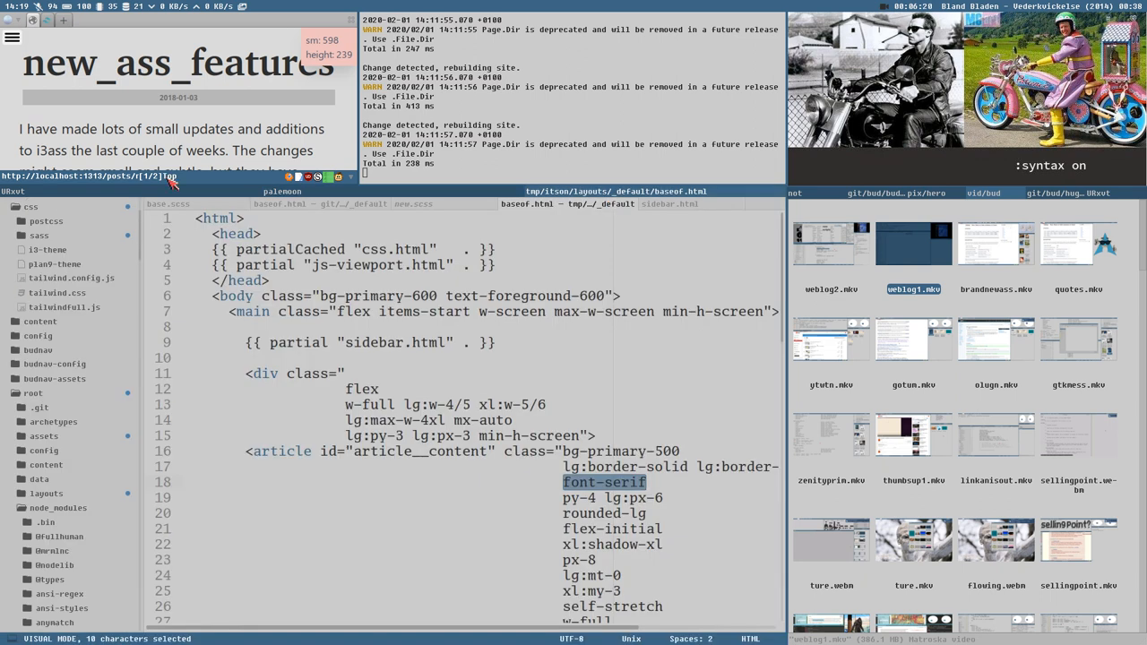
pyautogui.moveTo(533, 504)
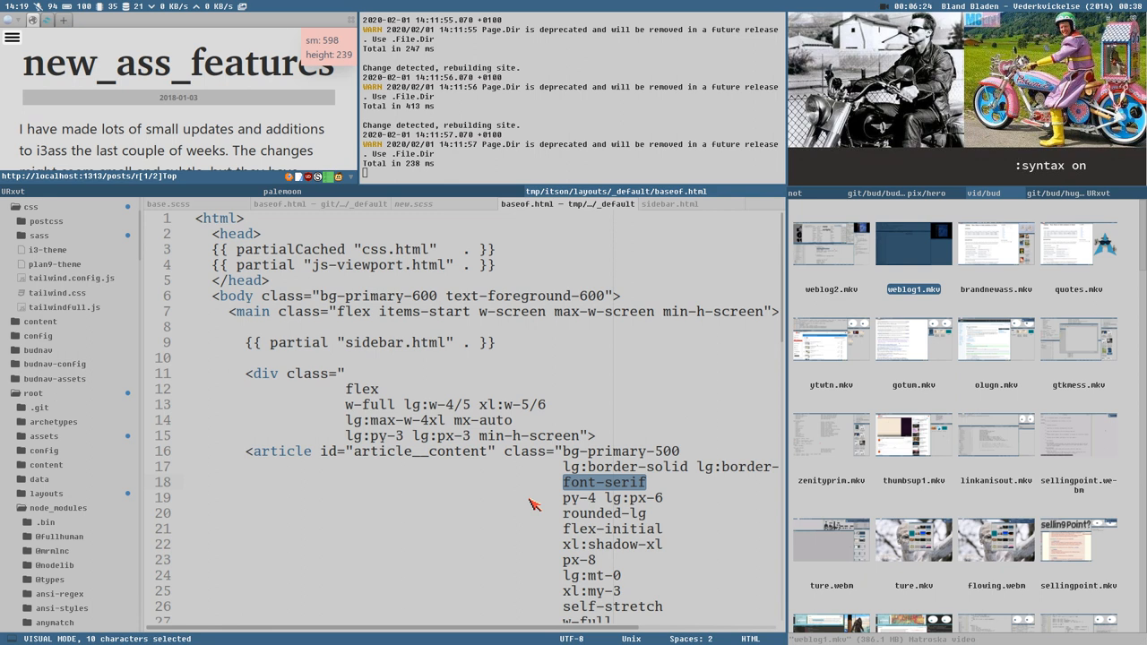
pyautogui.moveTo(491, 294)
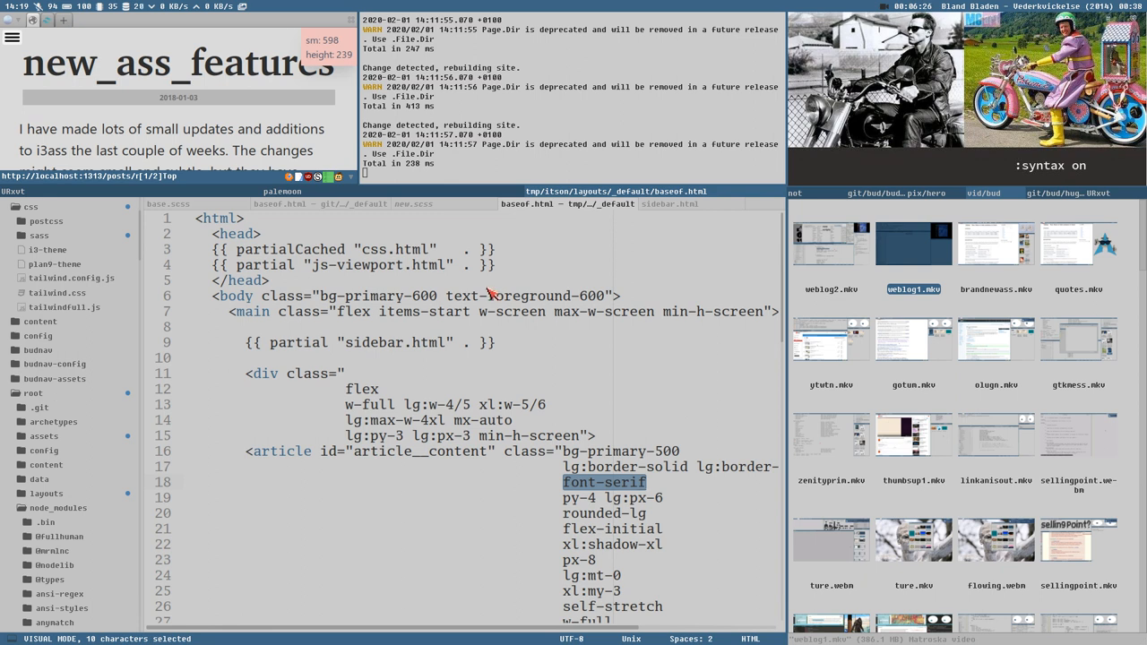
pyautogui.moveTo(352, 216)
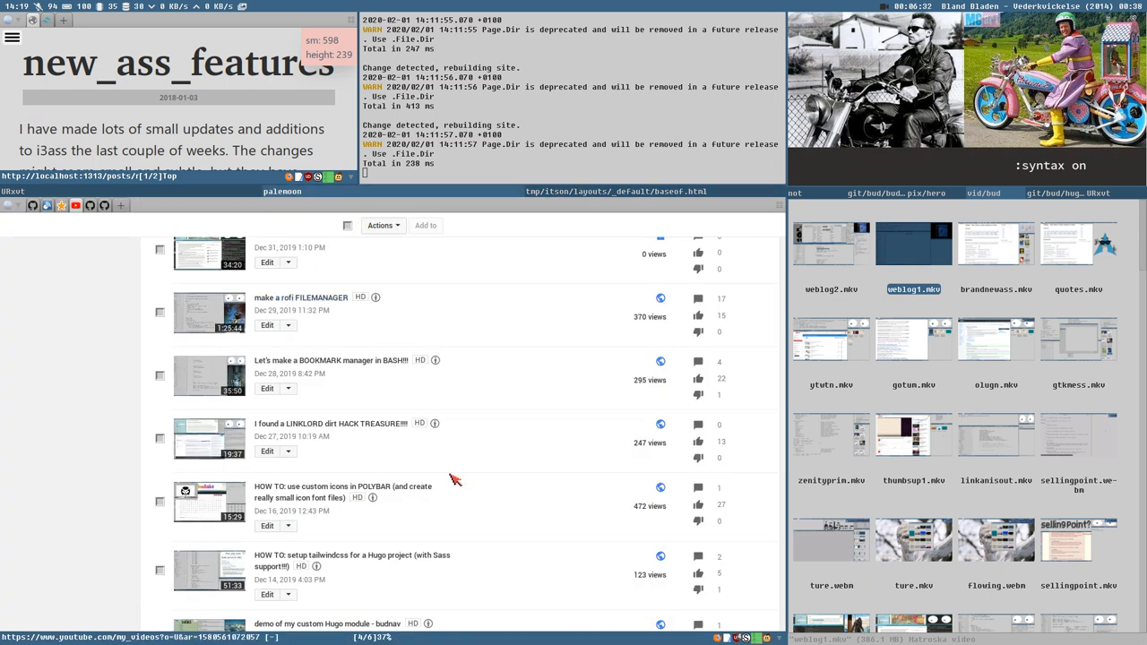
pyautogui.scroll(3)
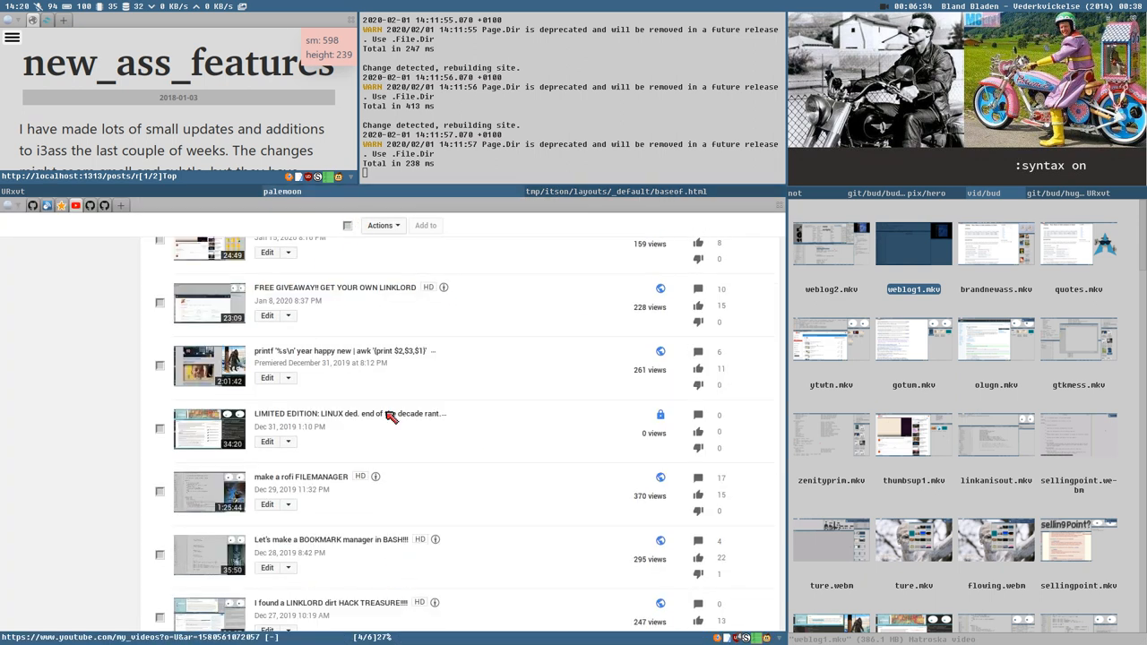
pyautogui.moveTo(276, 477)
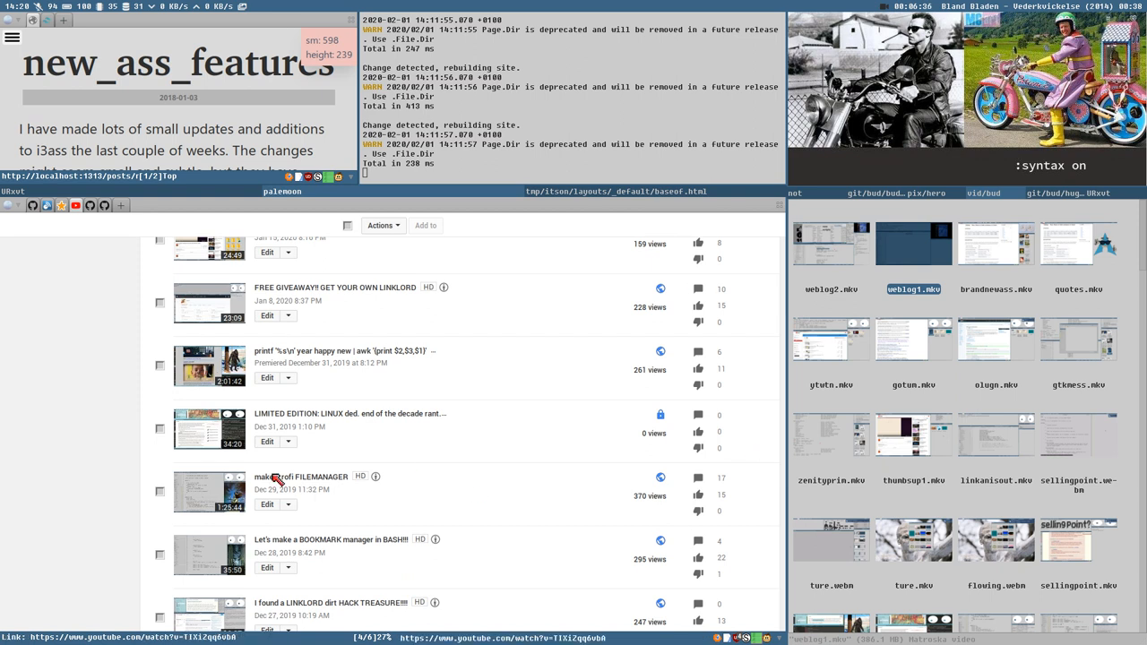
pyautogui.moveTo(461, 363)
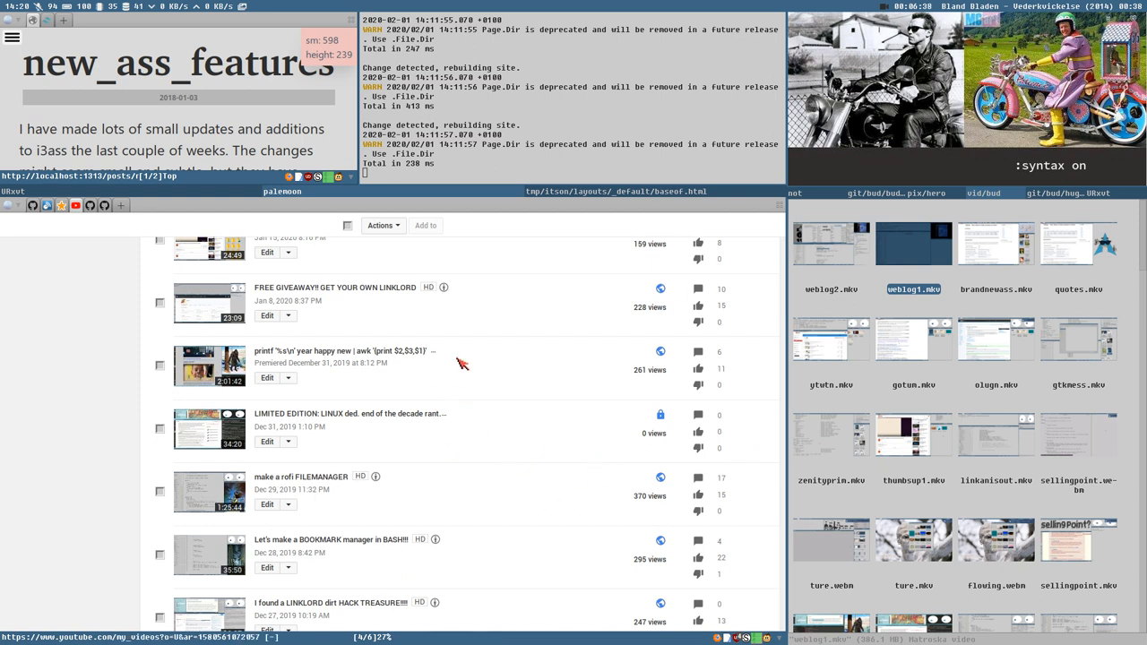
pyautogui.scroll(3)
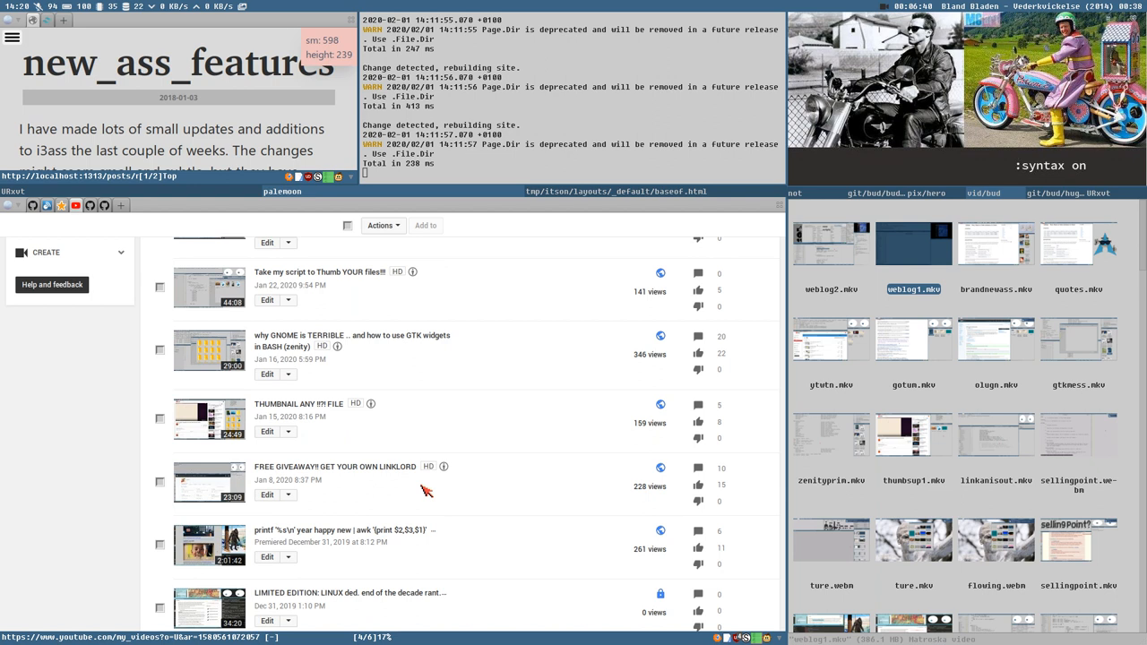
pyautogui.scroll(3)
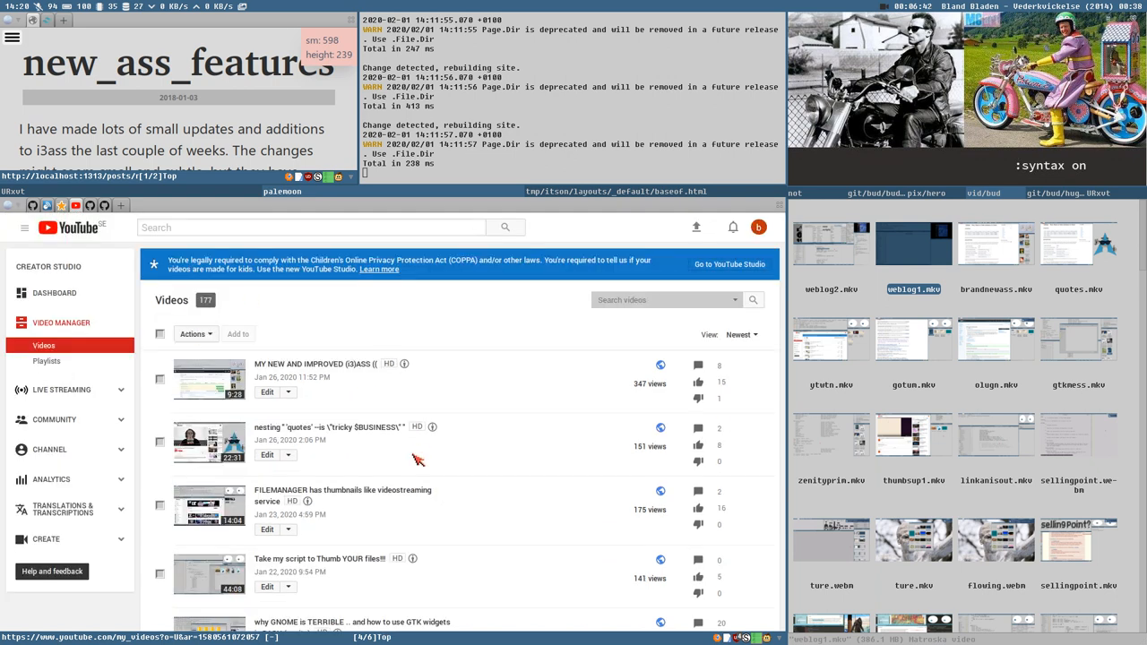
pyautogui.click(104, 205)
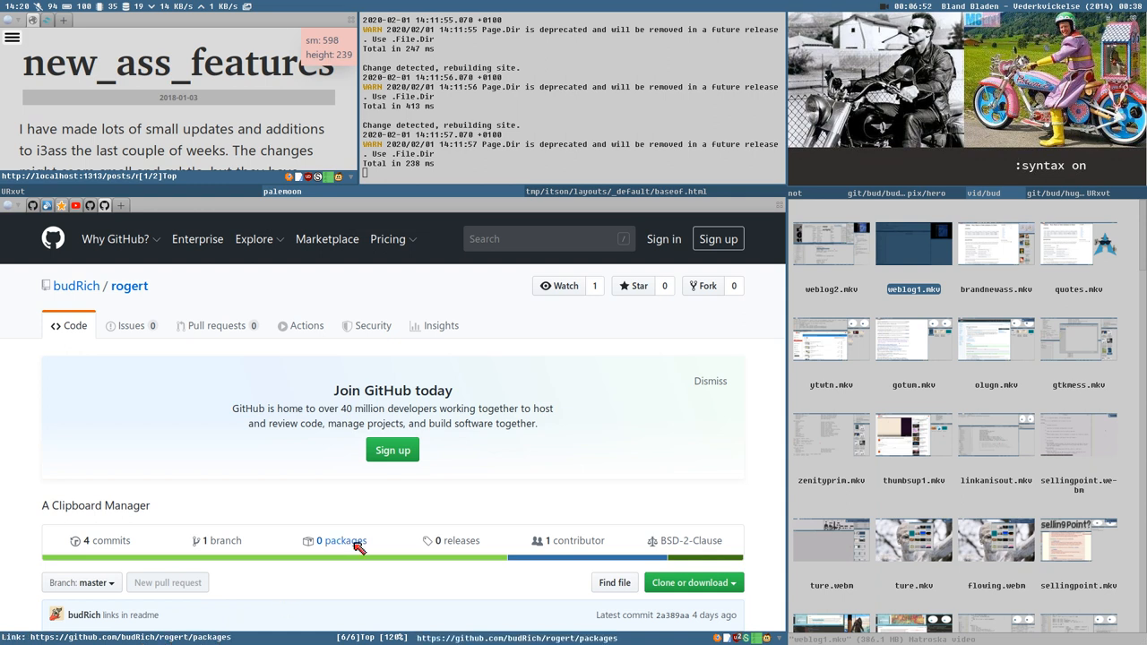
# Scroll the budRich/rogert README through clipboard history, pasting and dependencies sections.
pyautogui.scroll(-3)
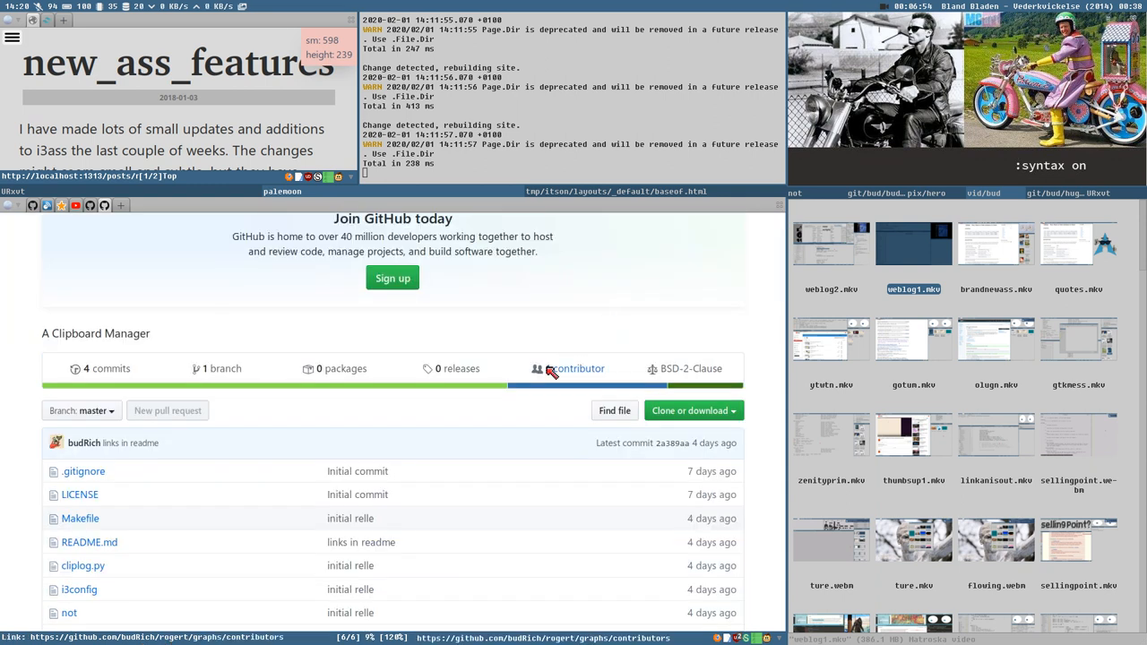
pyautogui.scroll(-3)
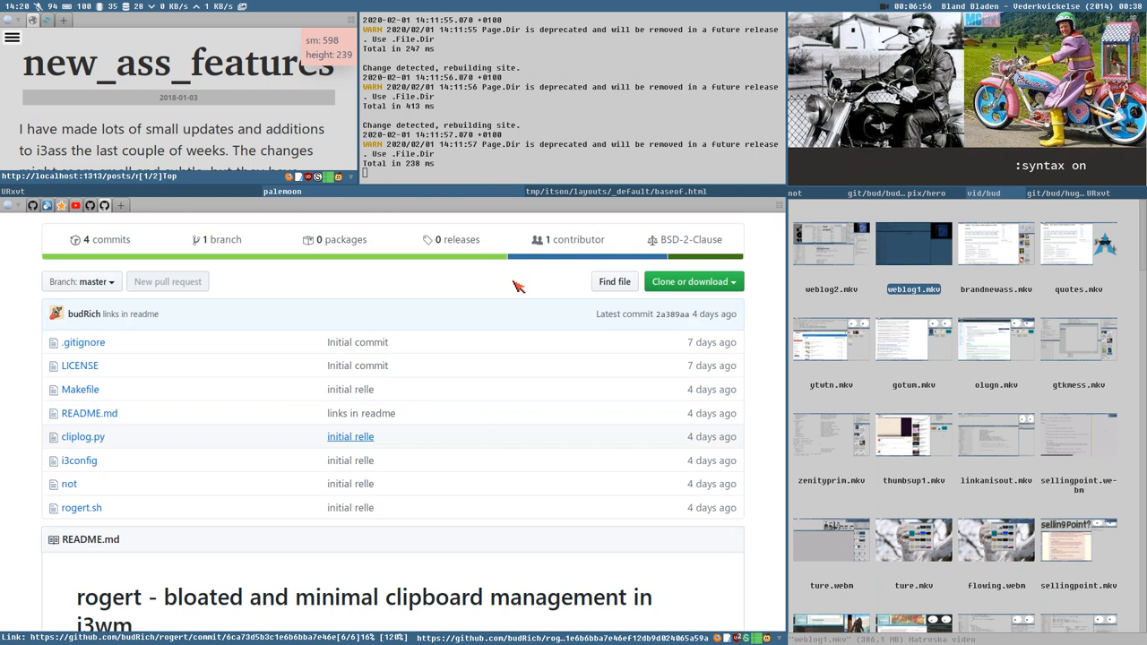
pyautogui.scroll(-3)
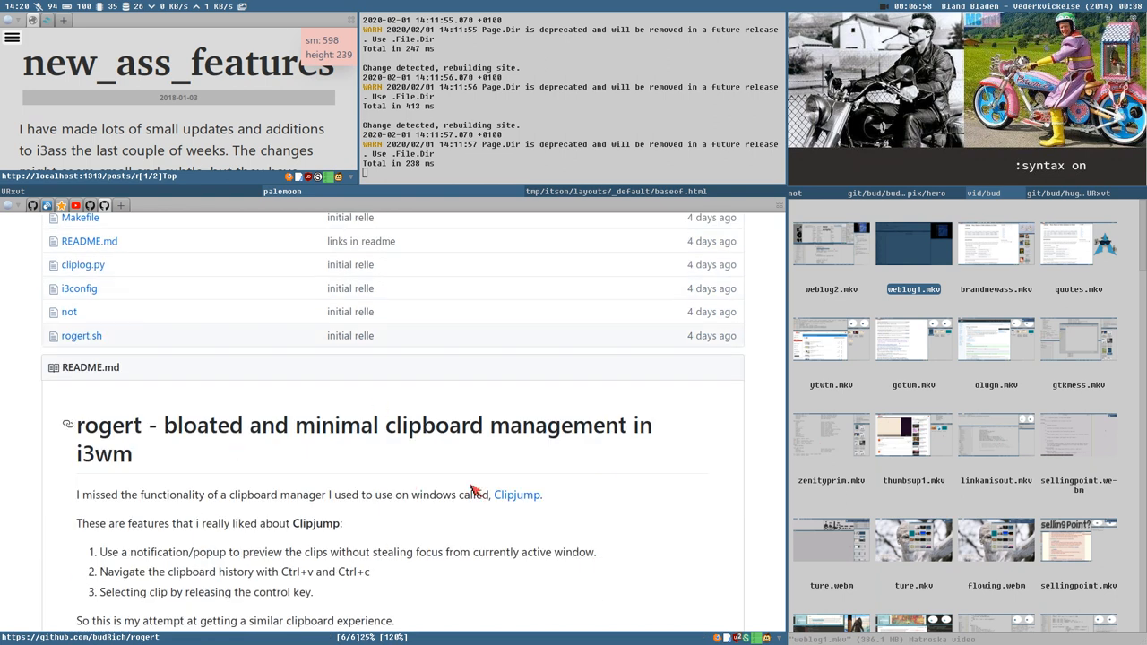
pyautogui.scroll(-3)
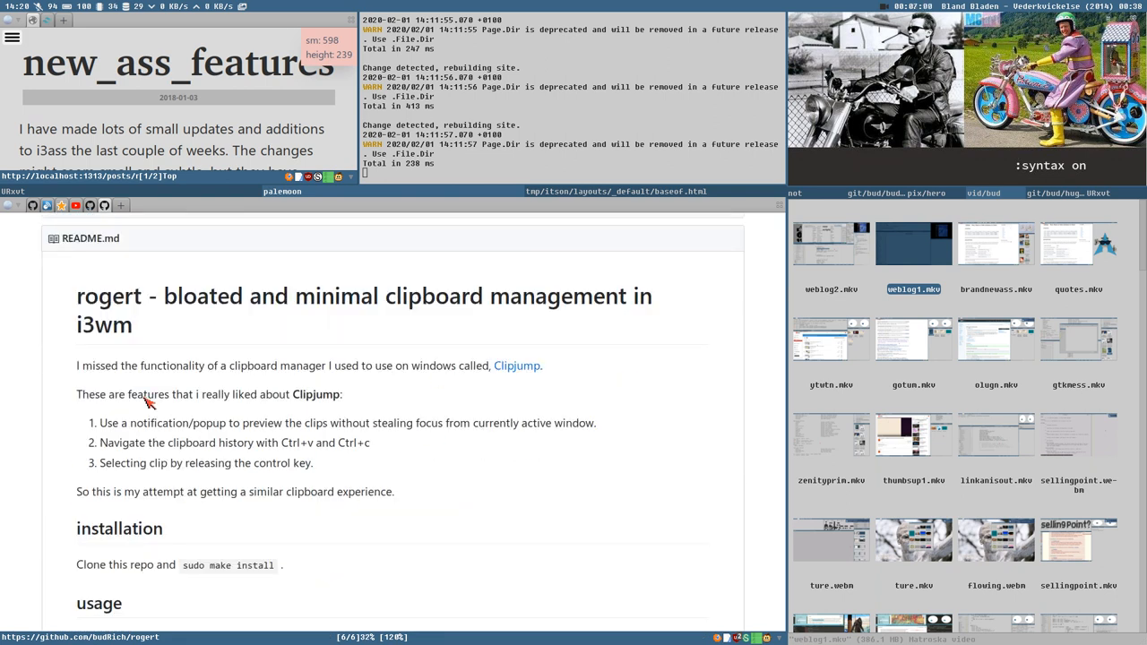
pyautogui.scroll(-3)
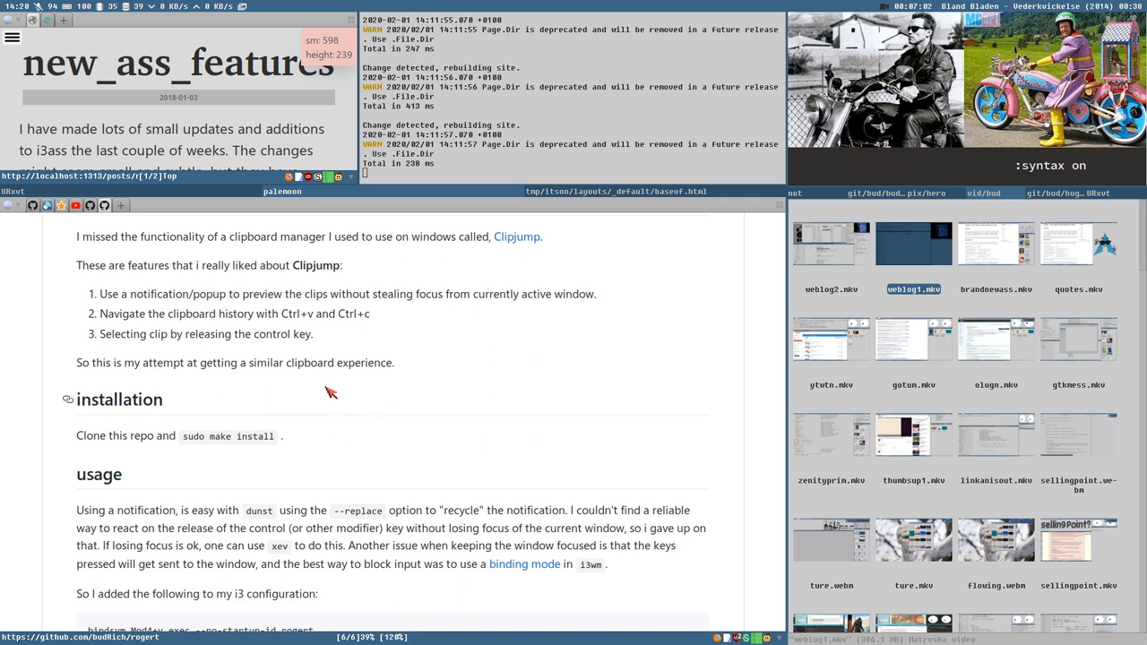
pyautogui.scroll(-3)
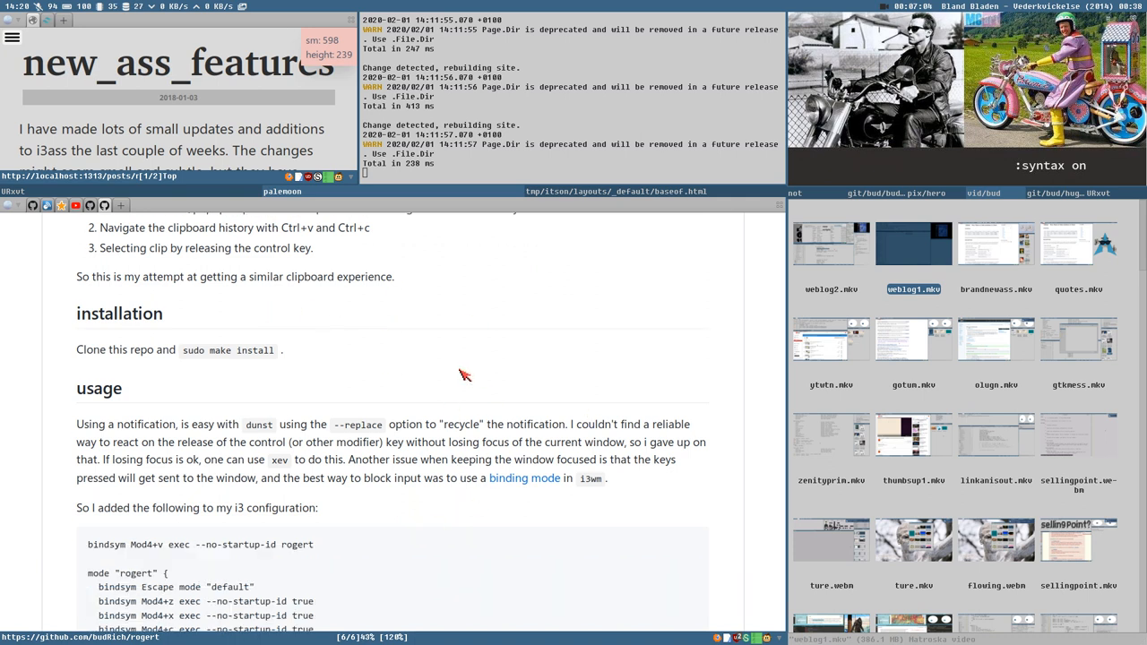
pyautogui.scroll(-3)
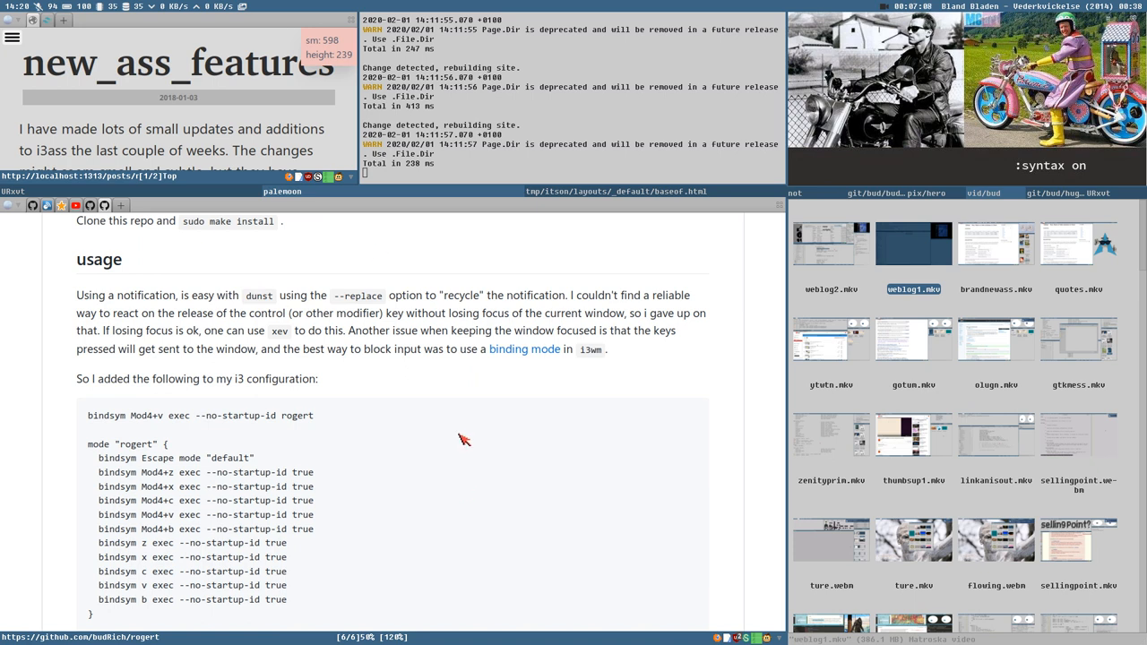
pyautogui.moveTo(376, 386)
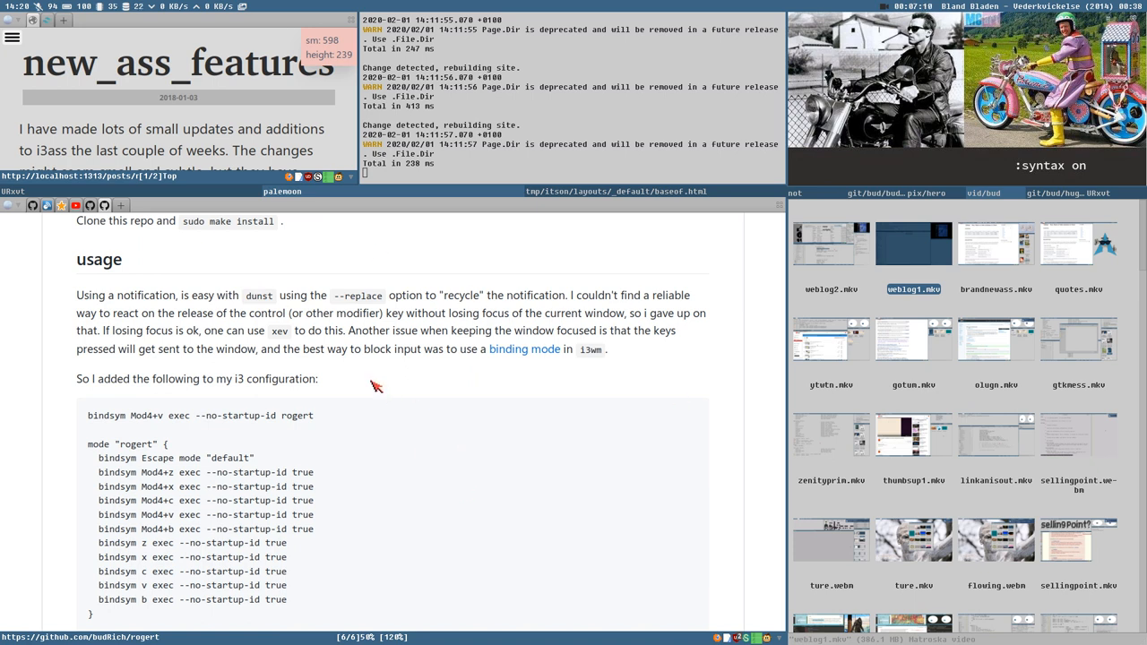
pyautogui.moveTo(94, 456)
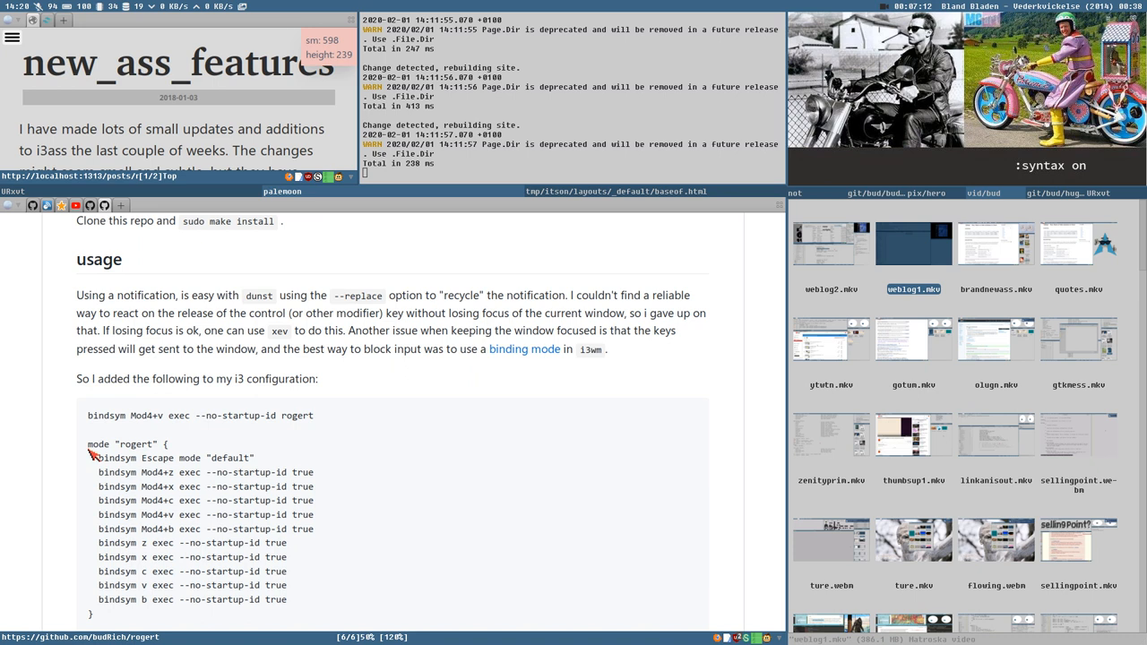
pyautogui.scroll(-3)
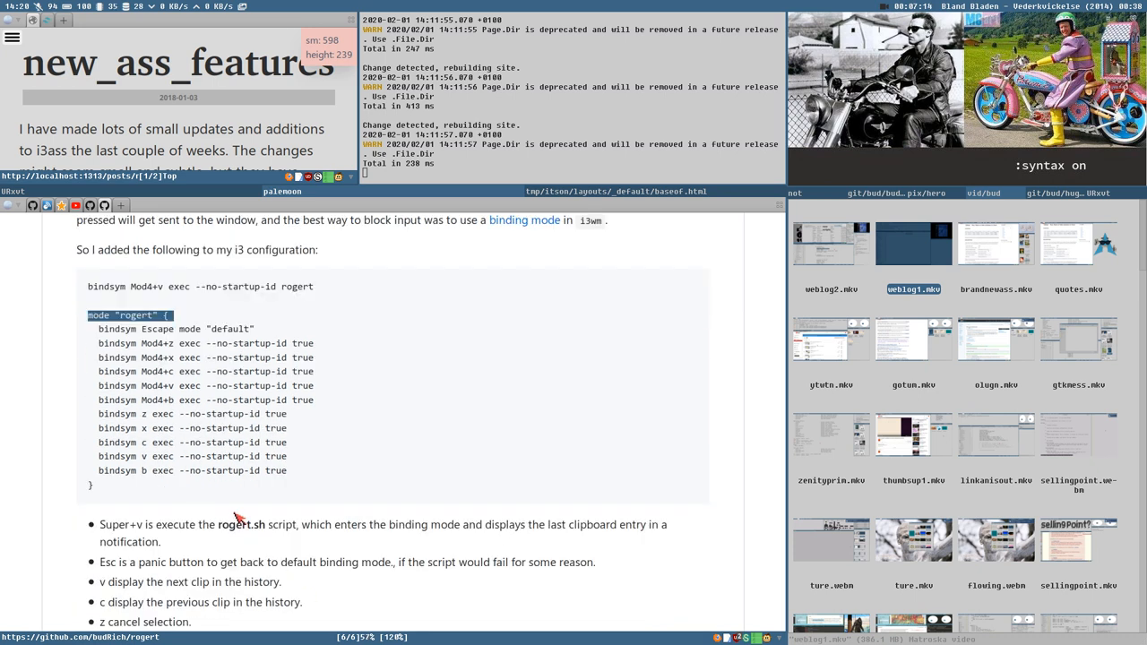
pyautogui.scroll(-3)
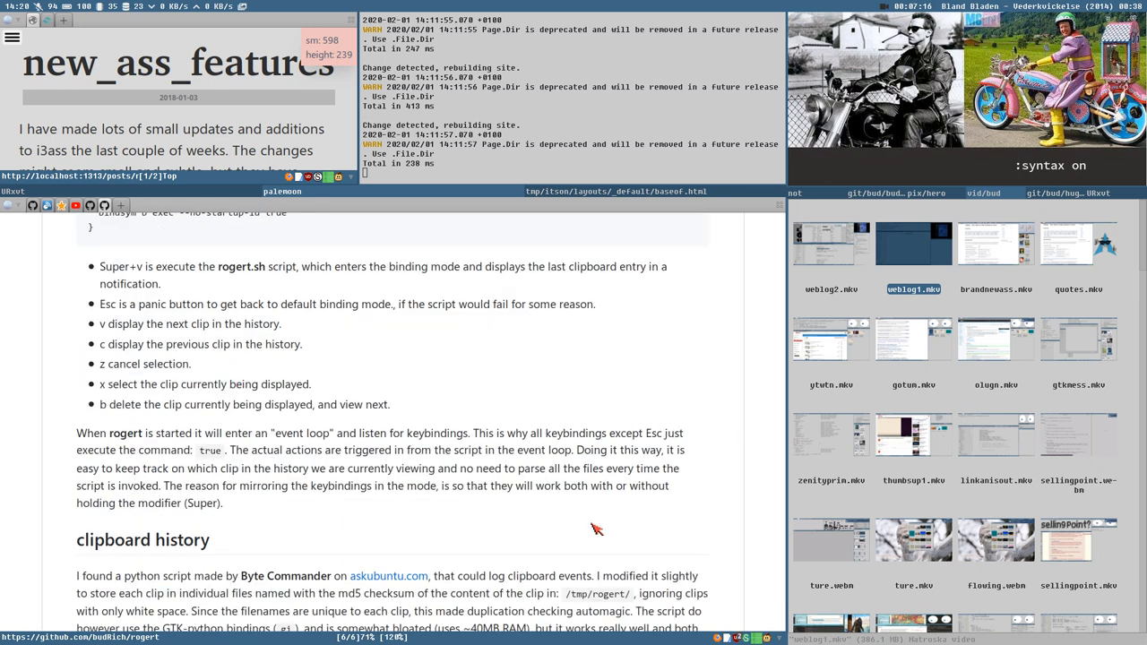
pyautogui.scroll(-3)
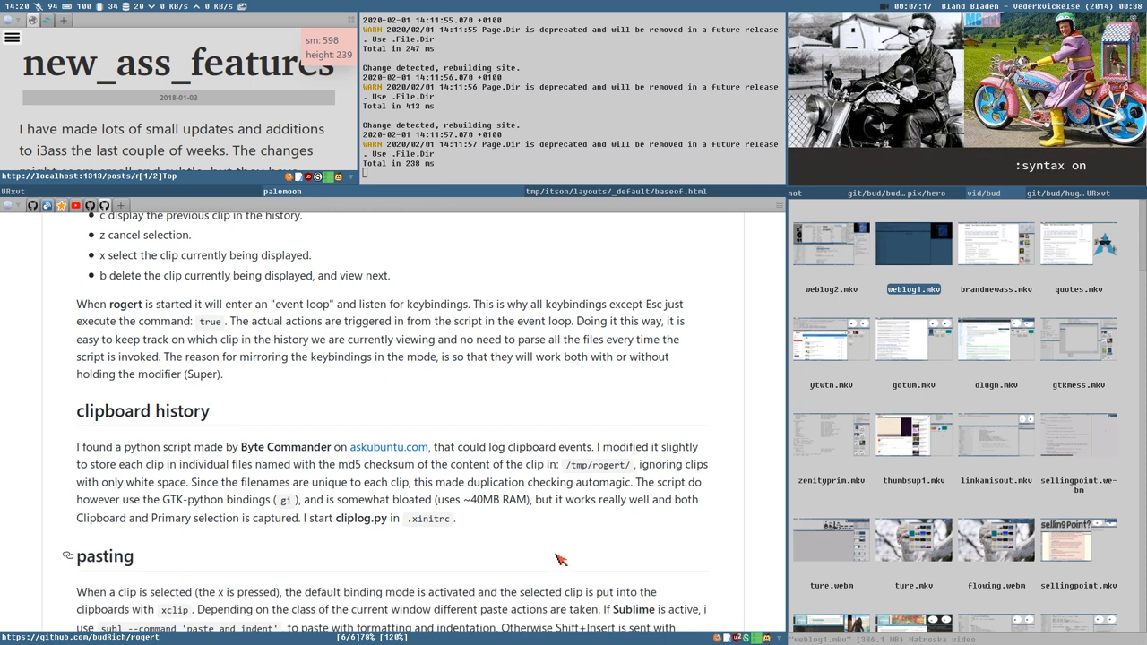
pyautogui.scroll(-3)
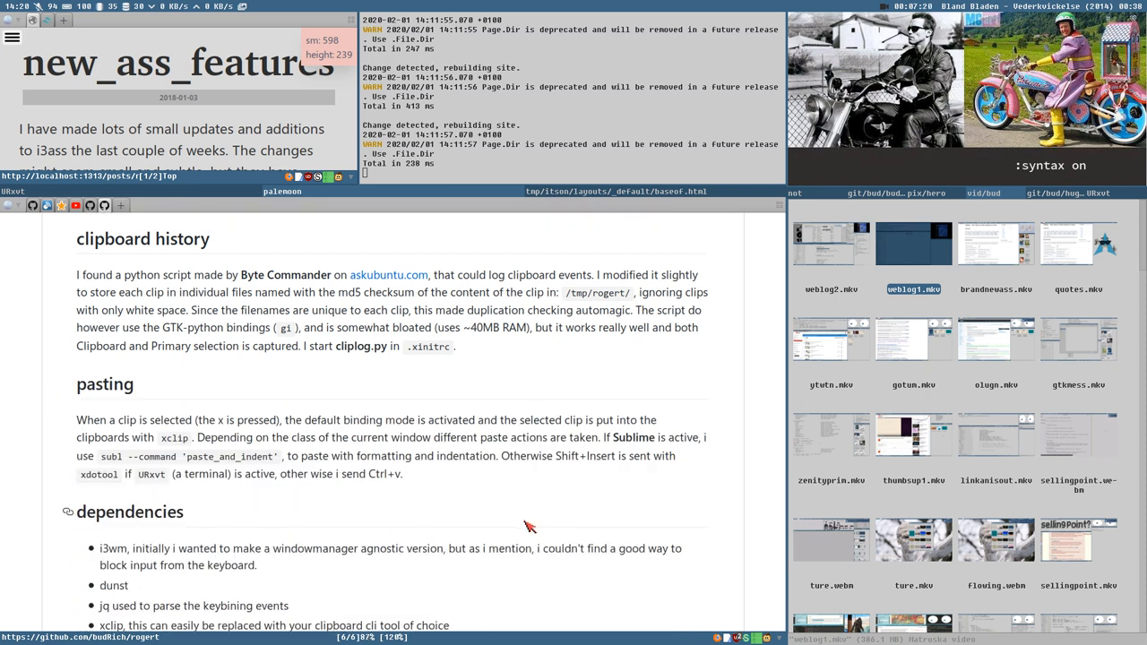
pyautogui.scroll(3)
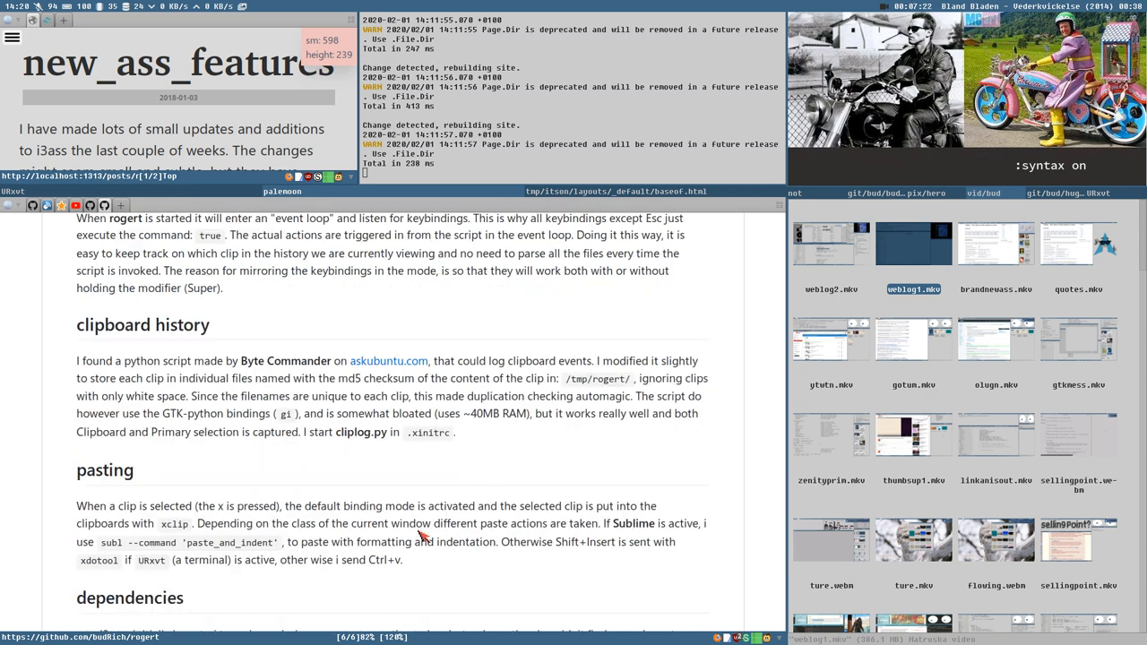
pyautogui.scroll(-3)
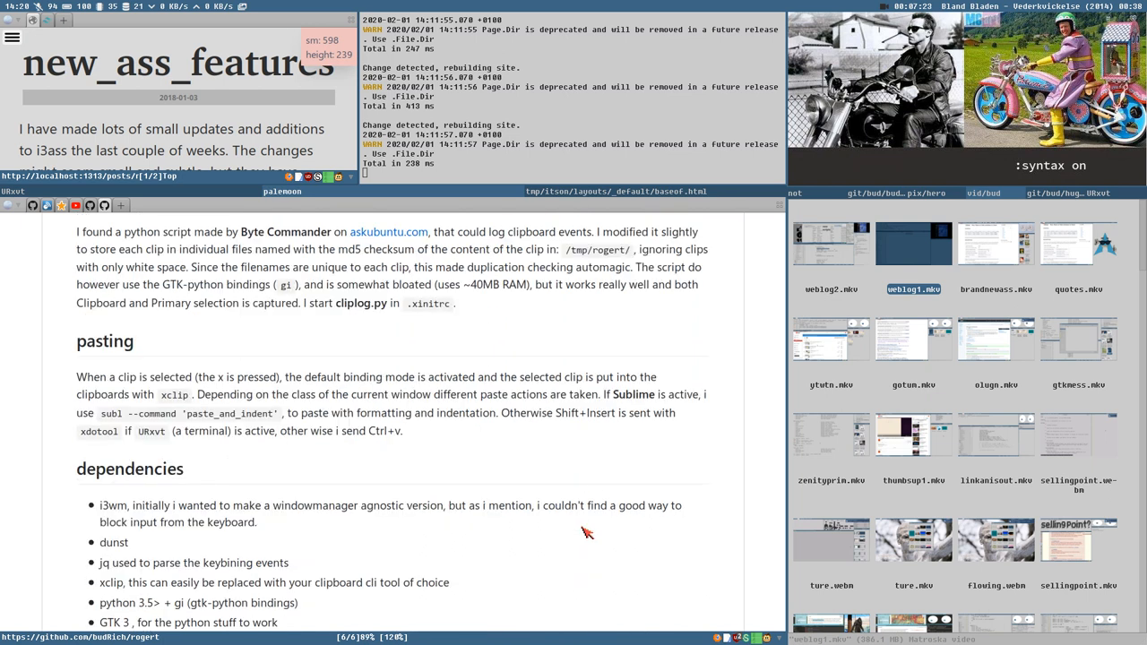
pyautogui.scroll(-3)
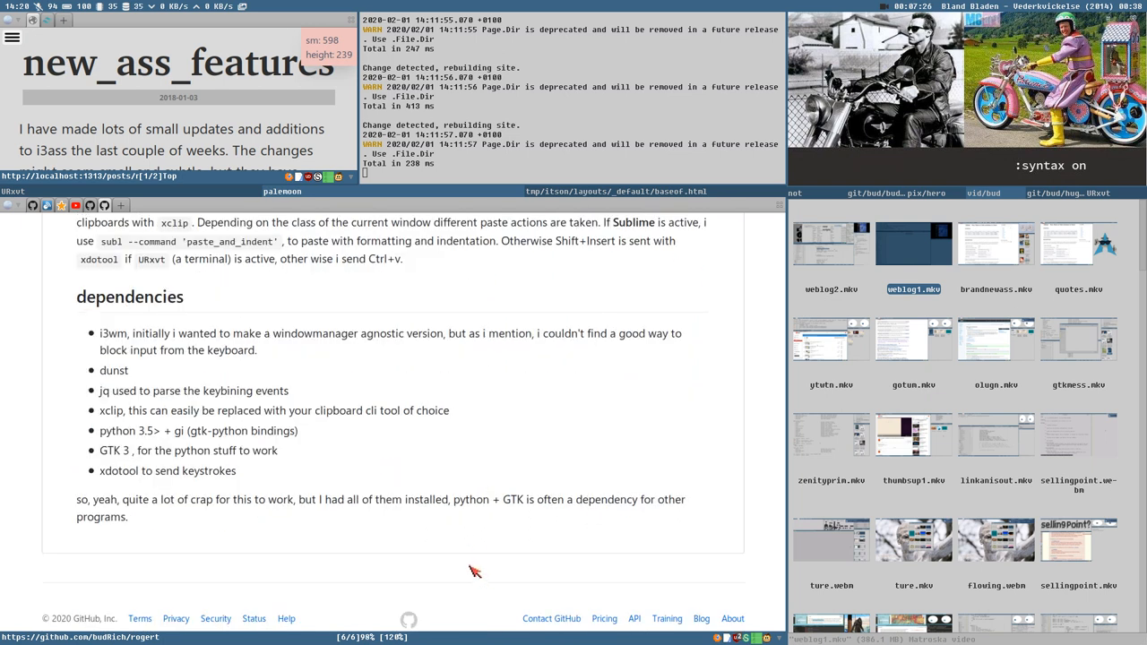
pyautogui.scroll(3)
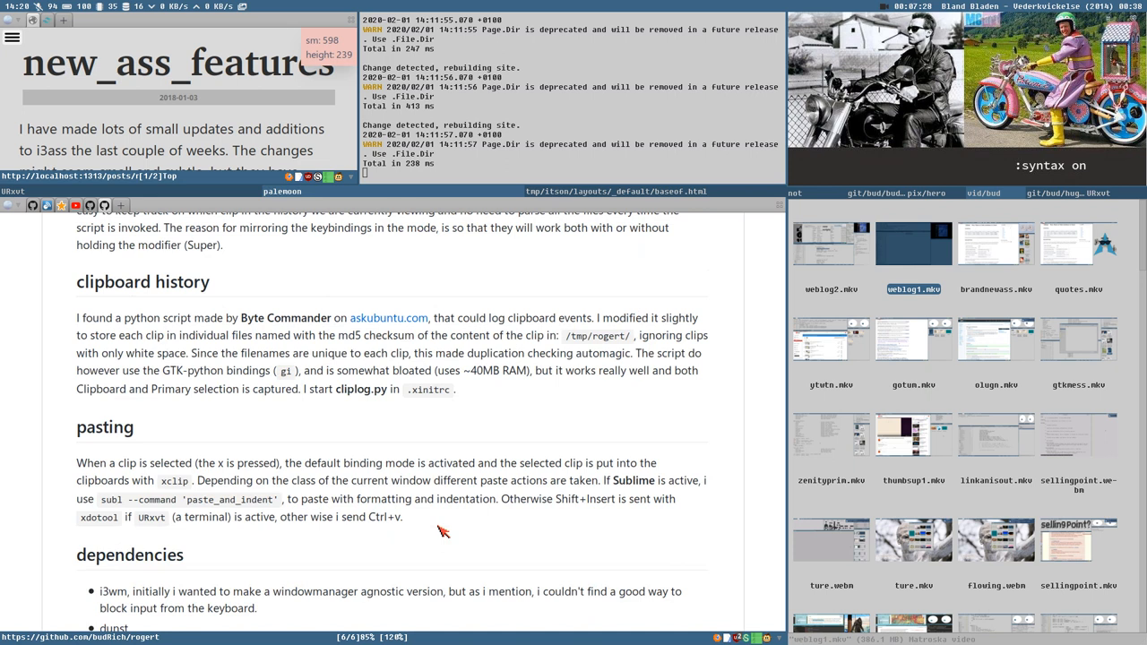
pyautogui.scroll(3)
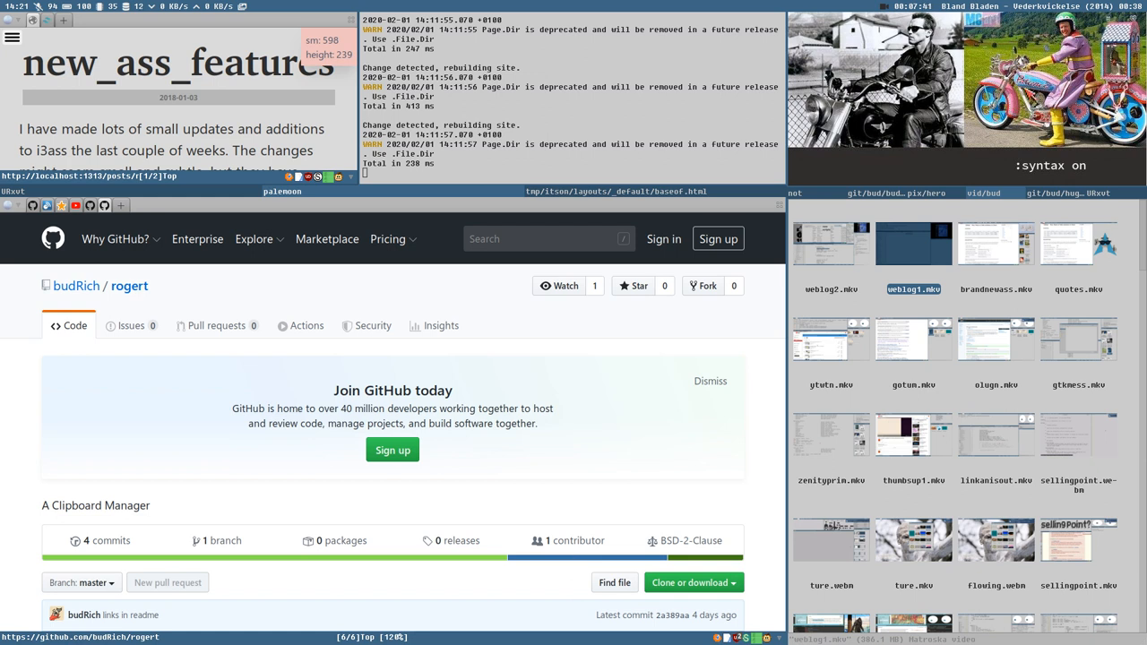
pyautogui.moveTo(947, 301)
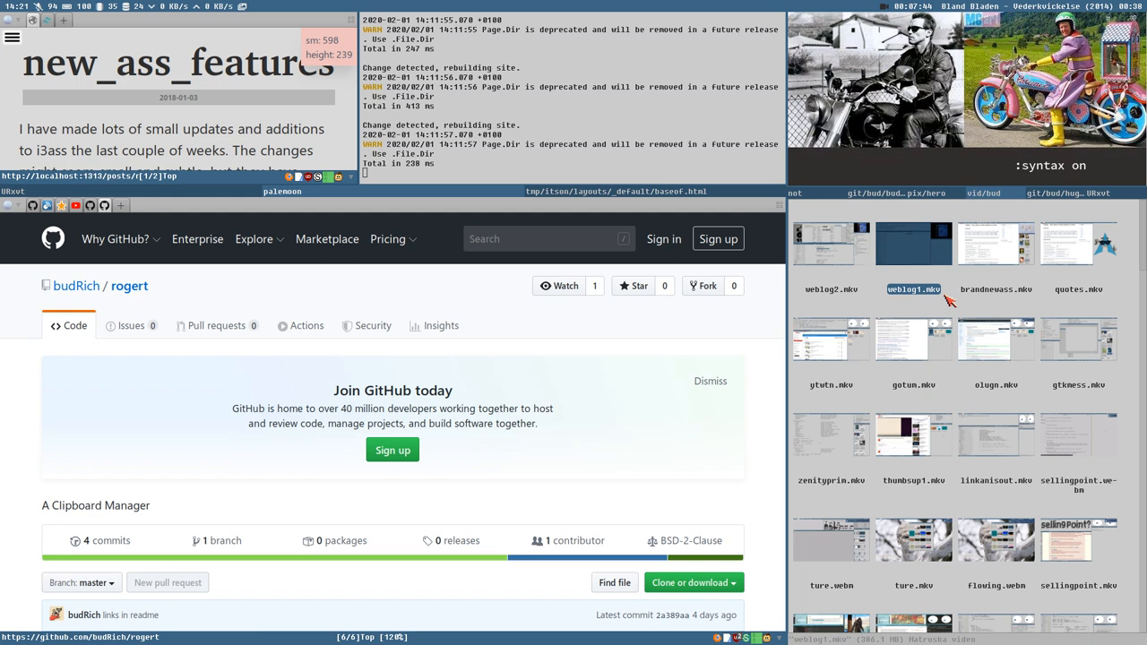
pyautogui.moveTo(621, 392)
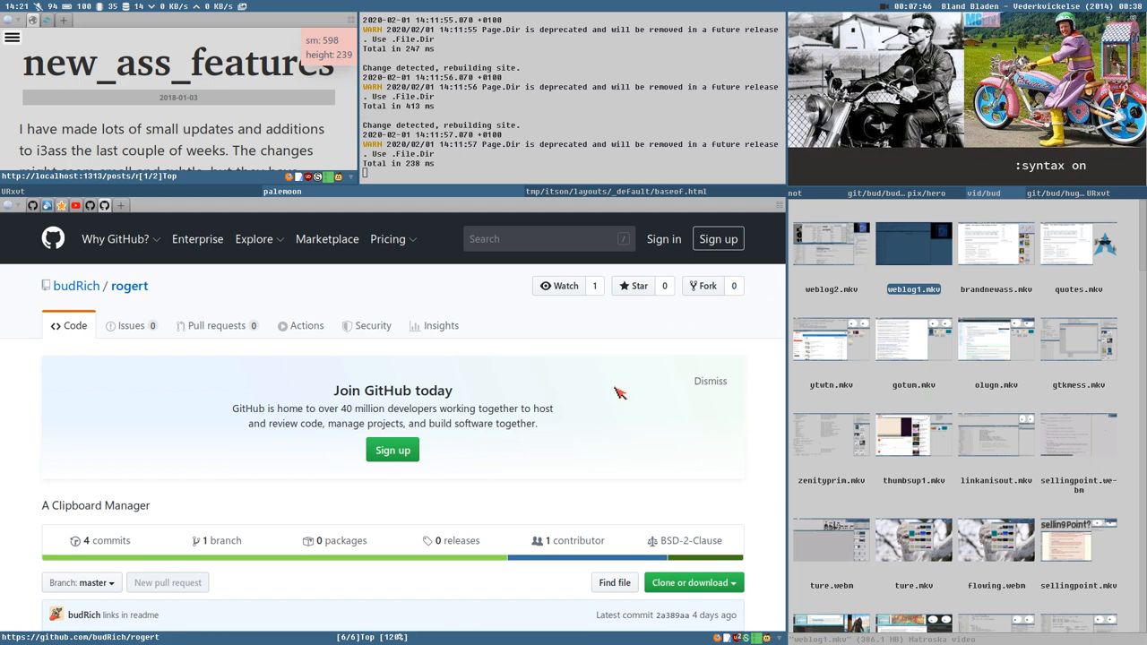
pyautogui.moveTo(620, 405)
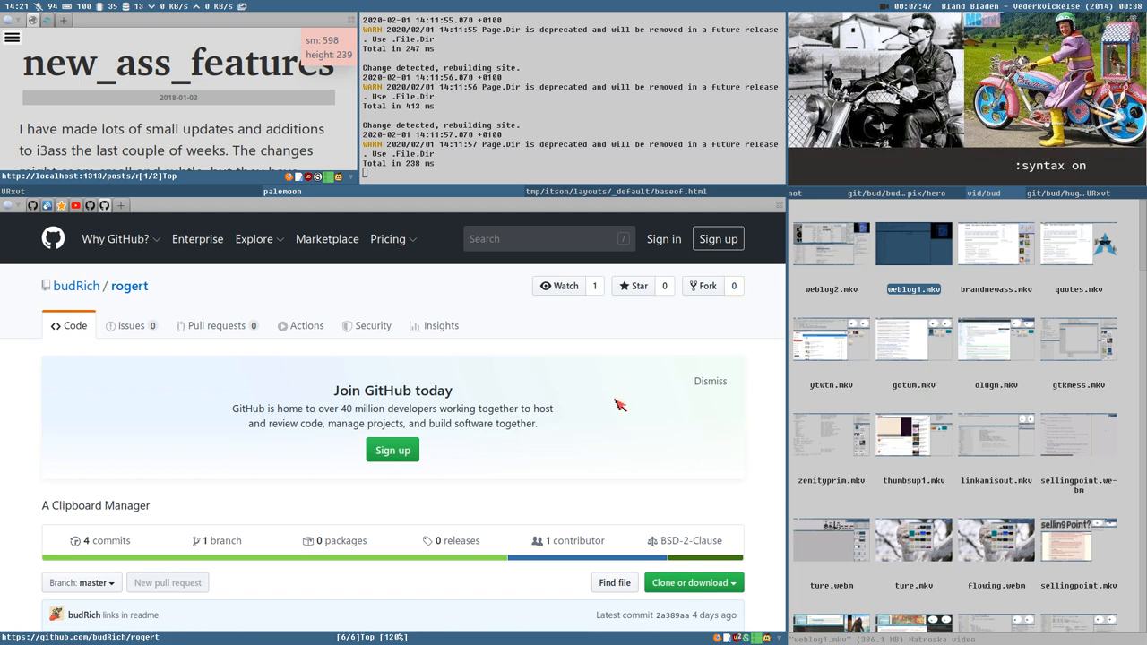
pyautogui.moveTo(370, 507)
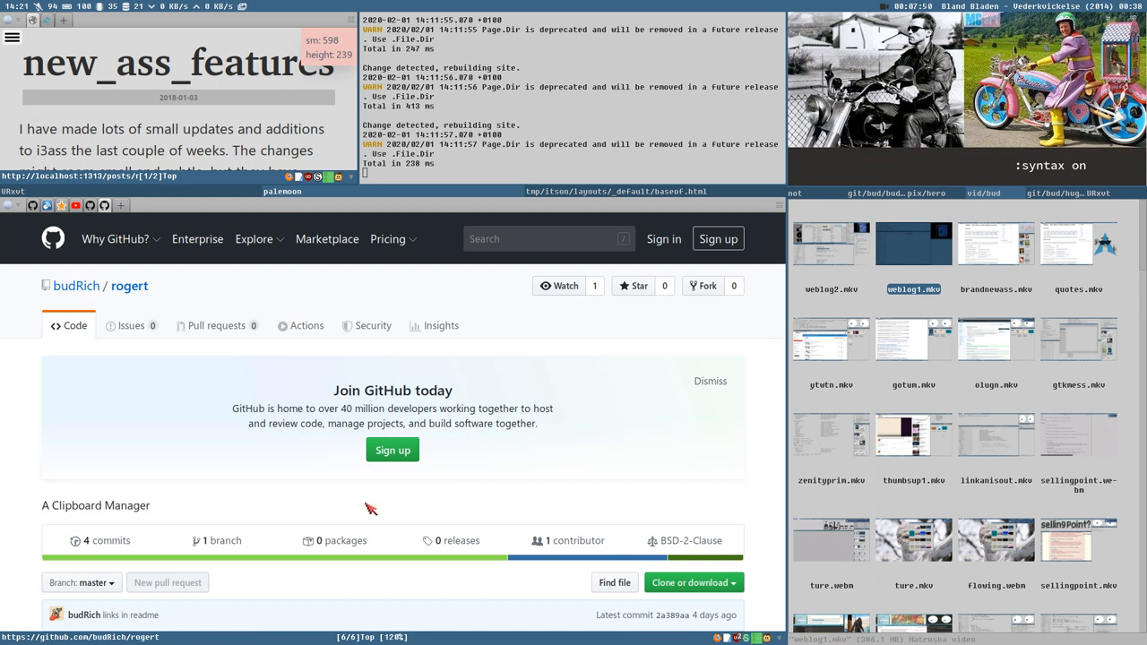
pyautogui.moveTo(430, 424)
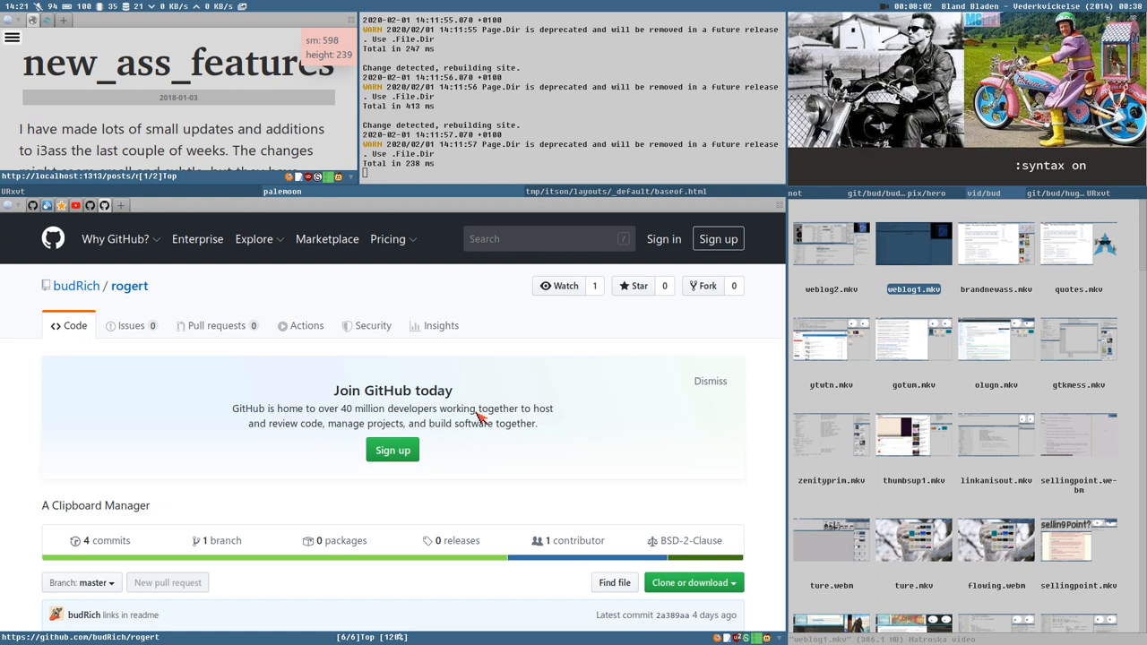
pyautogui.moveTo(649, 209)
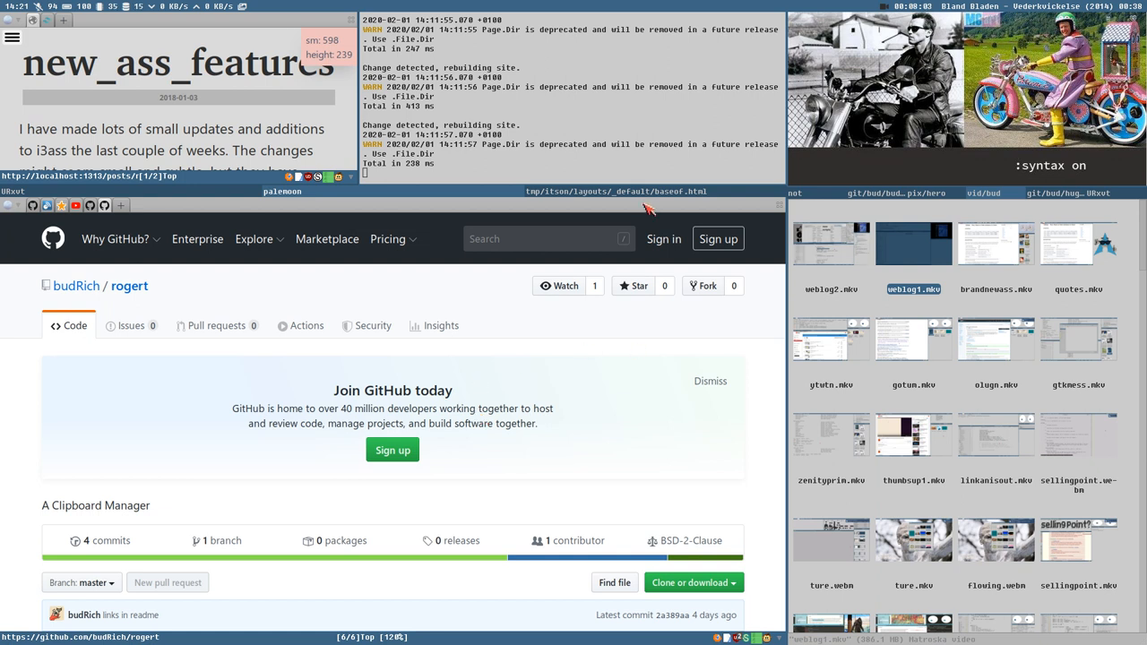
pyautogui.moveTo(527, 188)
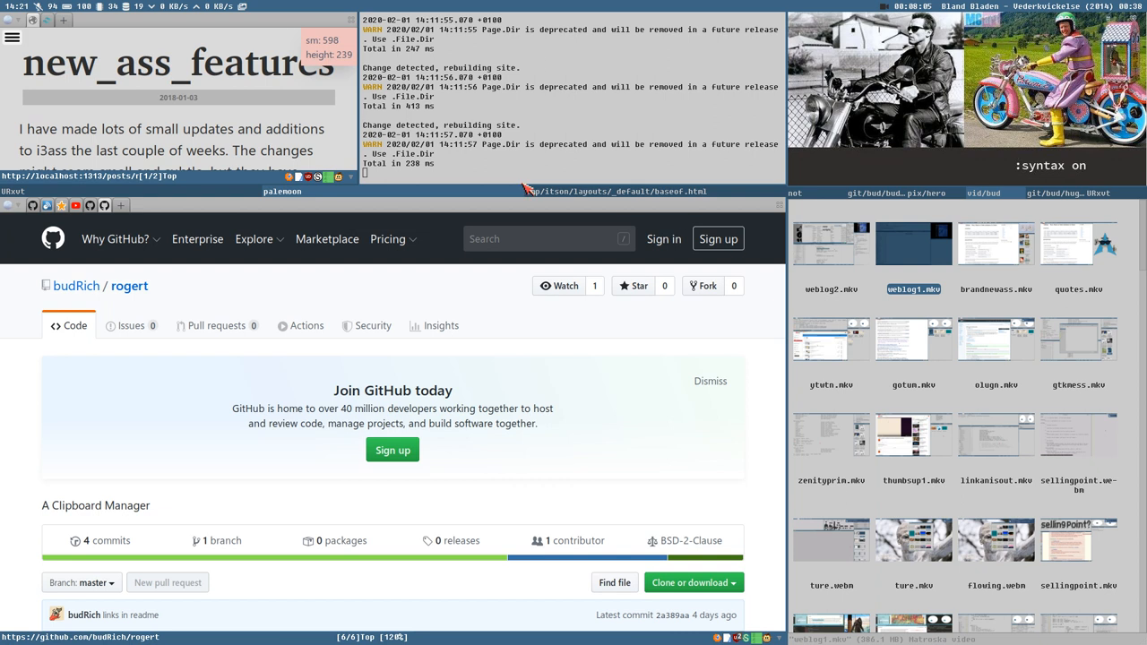
pyautogui.moveTo(599, 415)
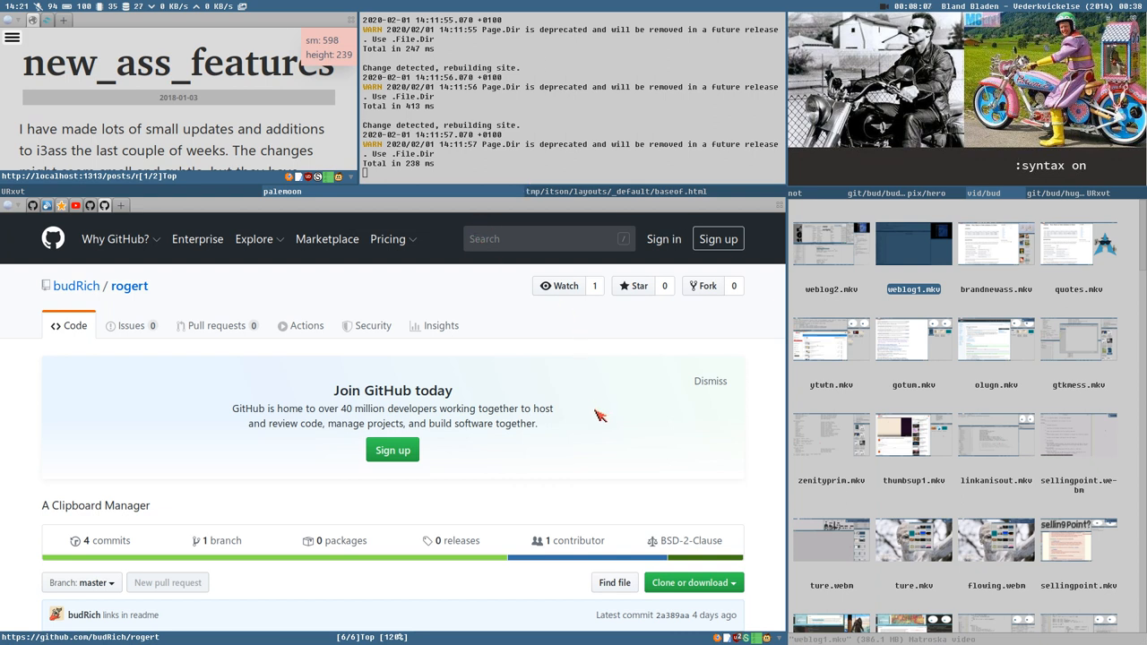